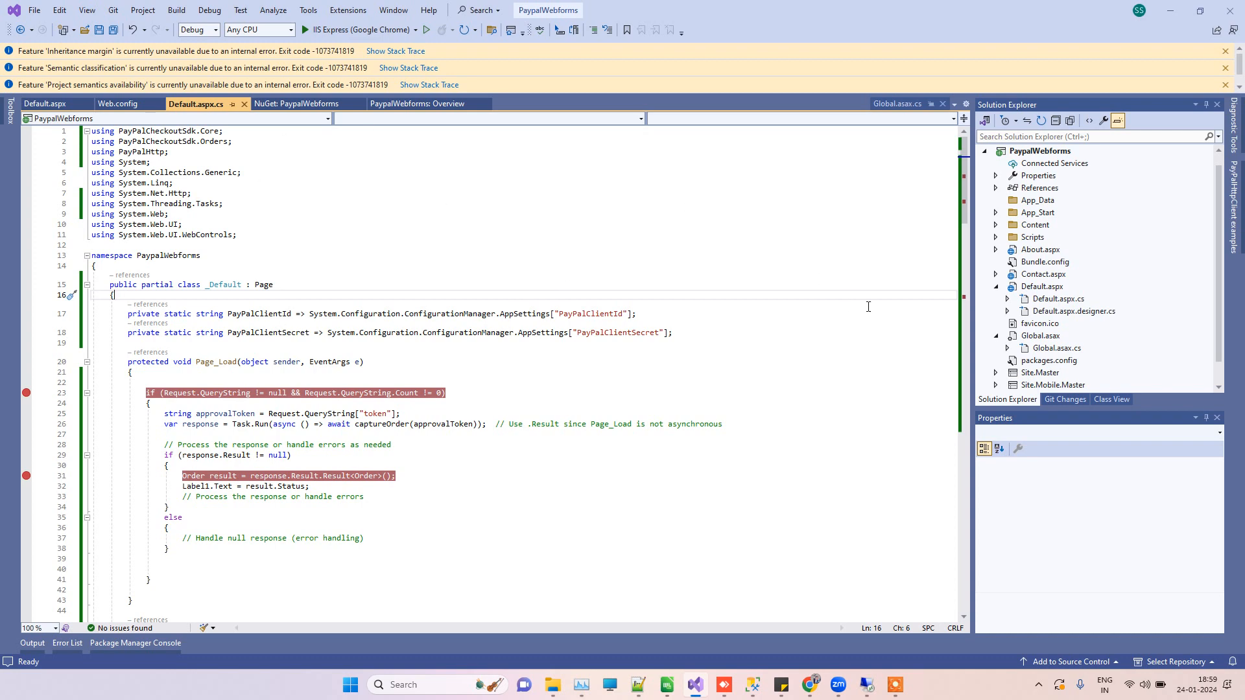
# - Review the Default.aspx markup and Default.aspx.cs code-behind for the PayPal payment button
pyautogui.scroll(-3)
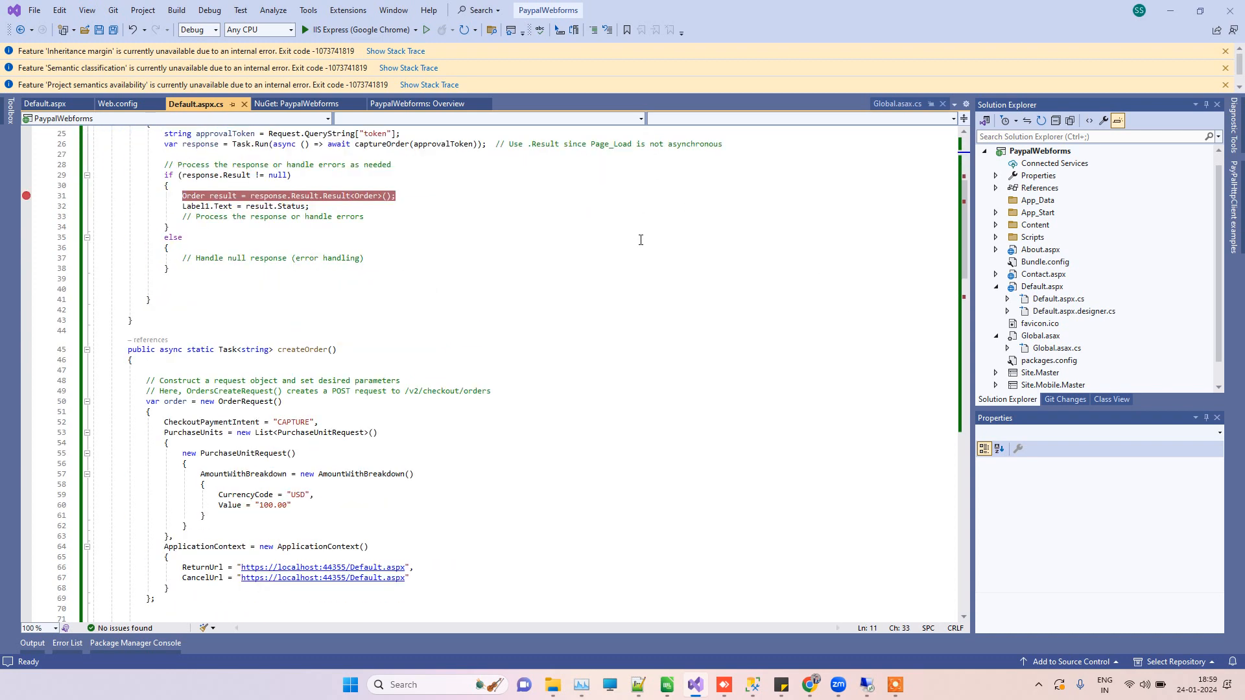
pyautogui.scroll(-3)
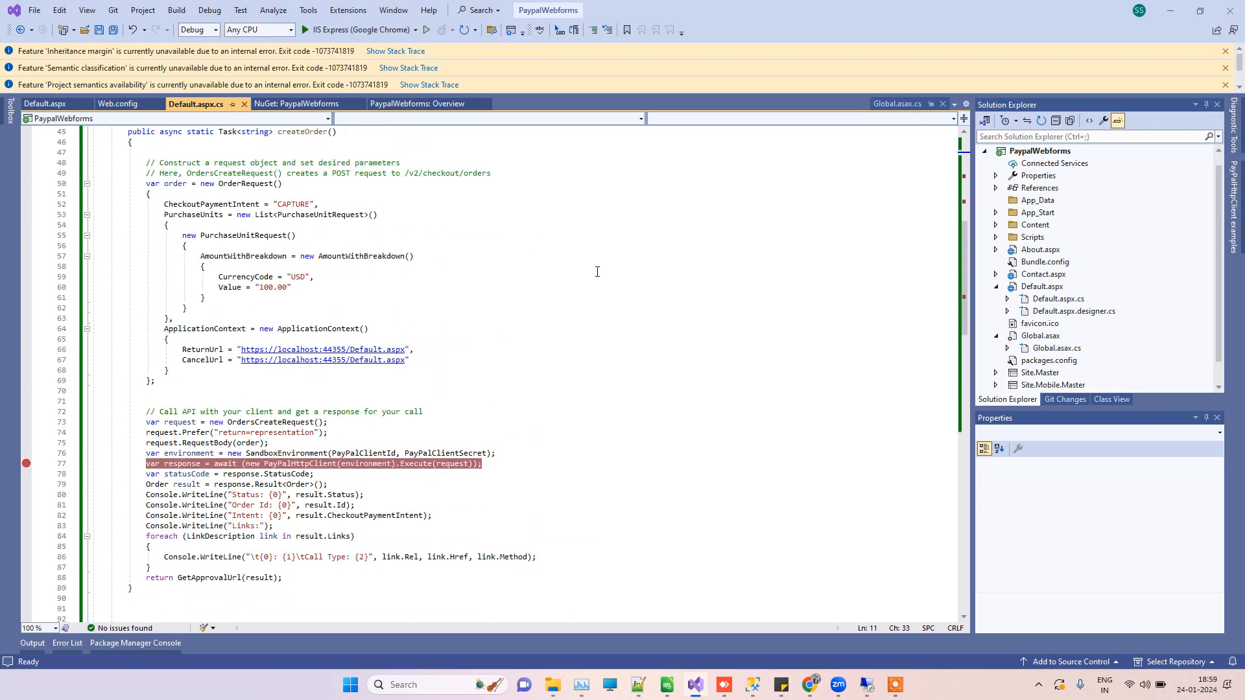
pyautogui.scroll(-3)
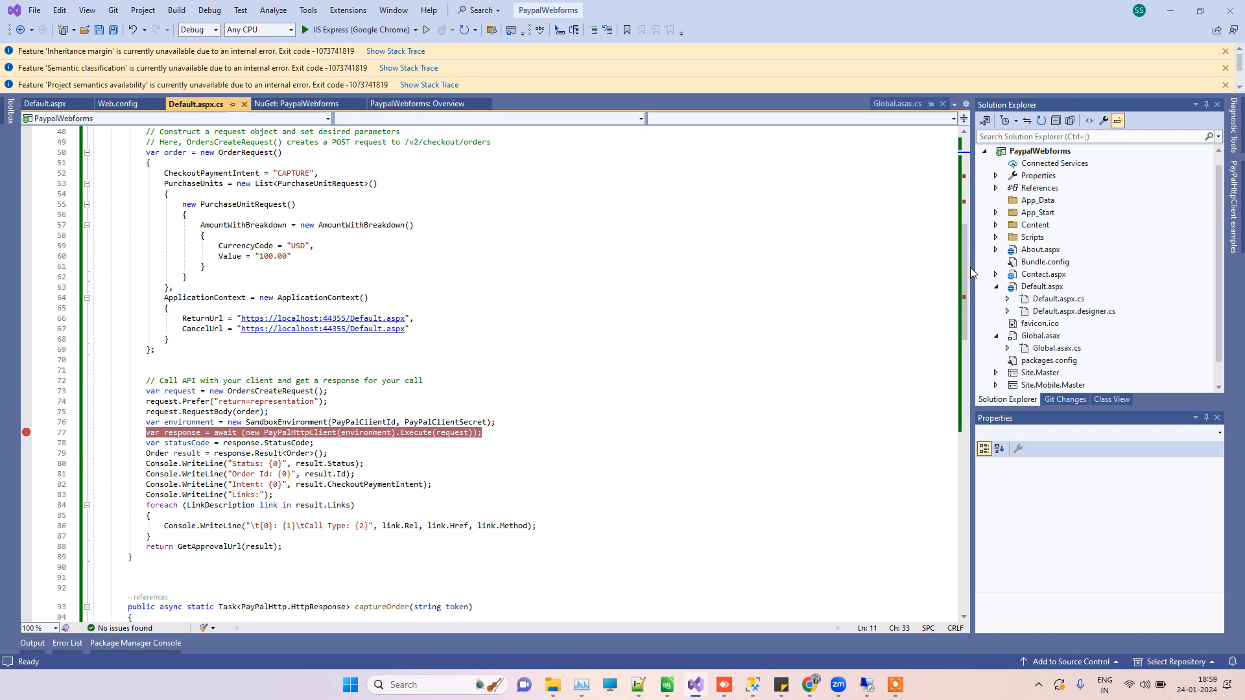
pyautogui.scroll(-3)
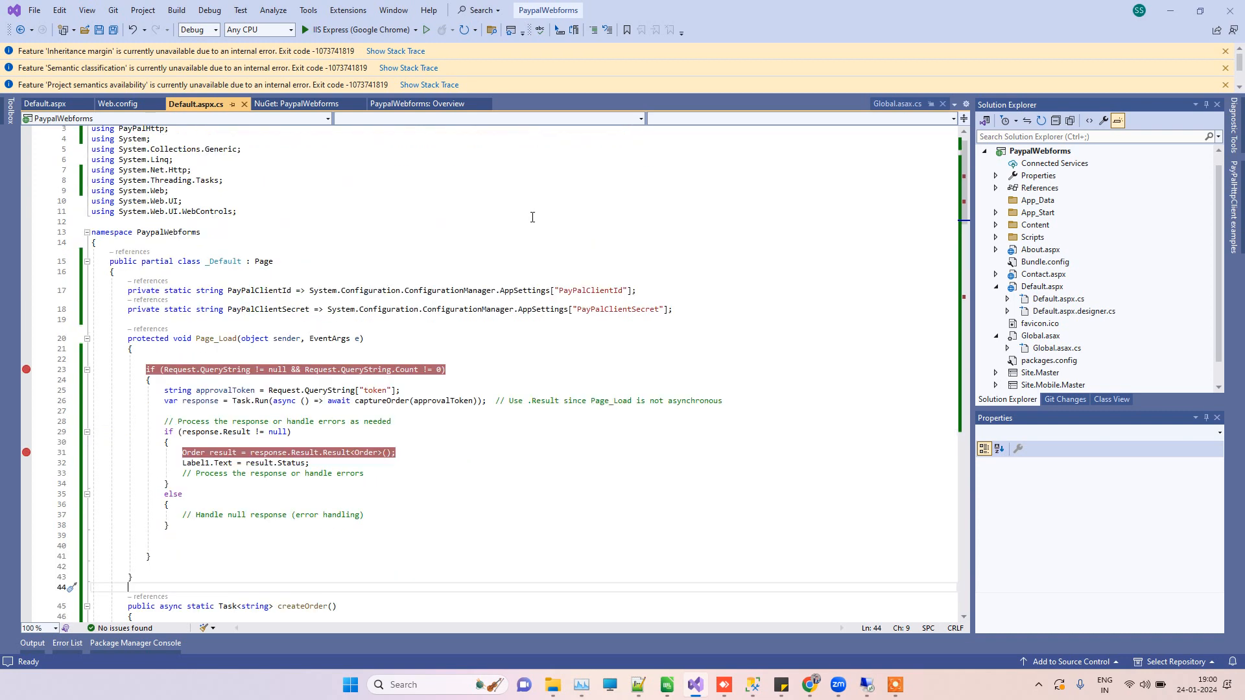
pyautogui.scroll(-3)
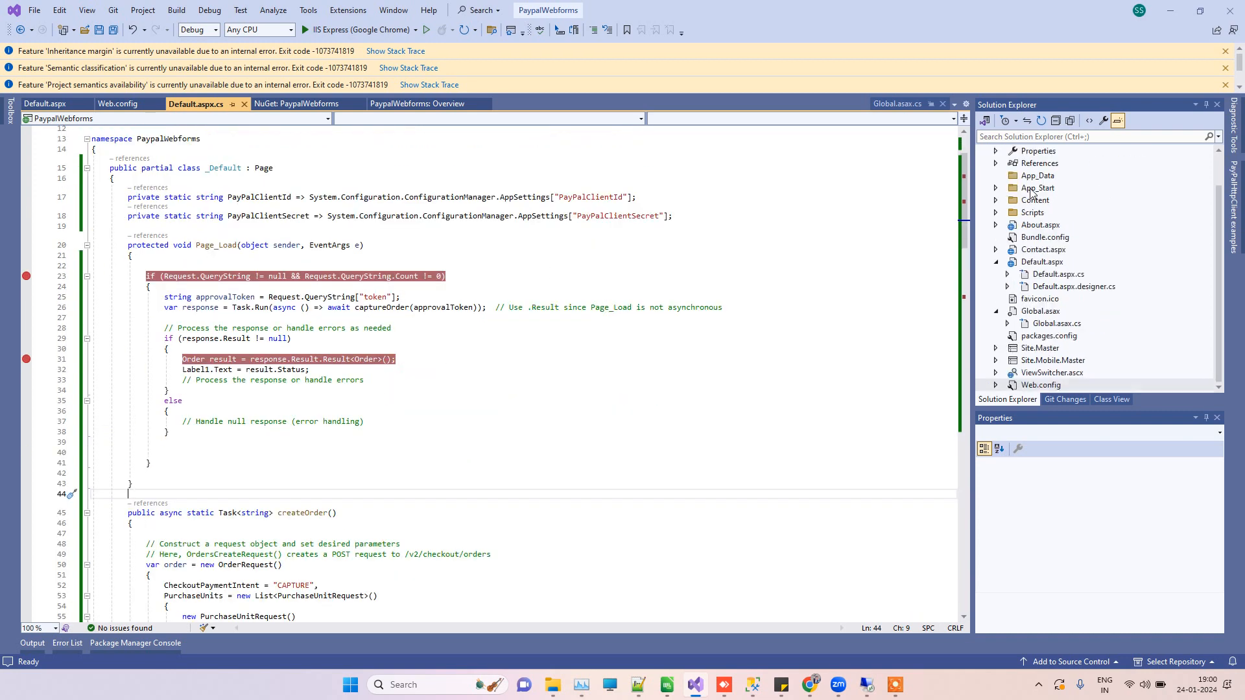
pyautogui.click(1042, 261)
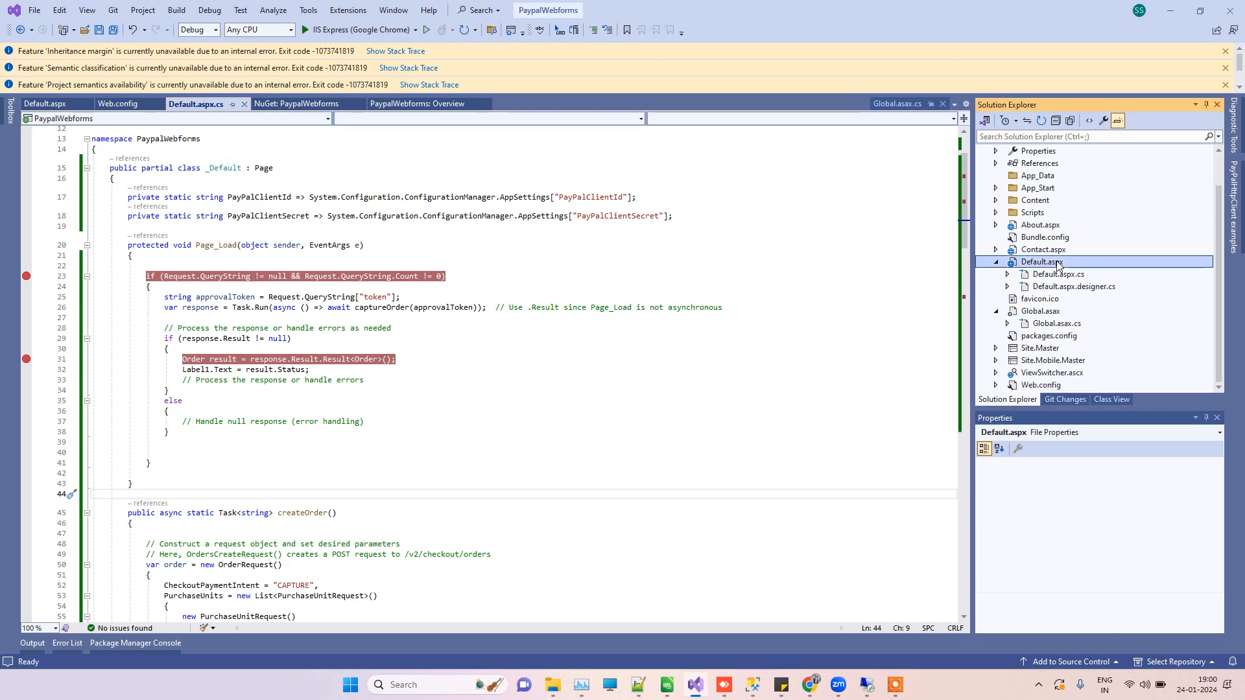
pyautogui.click(47, 104)
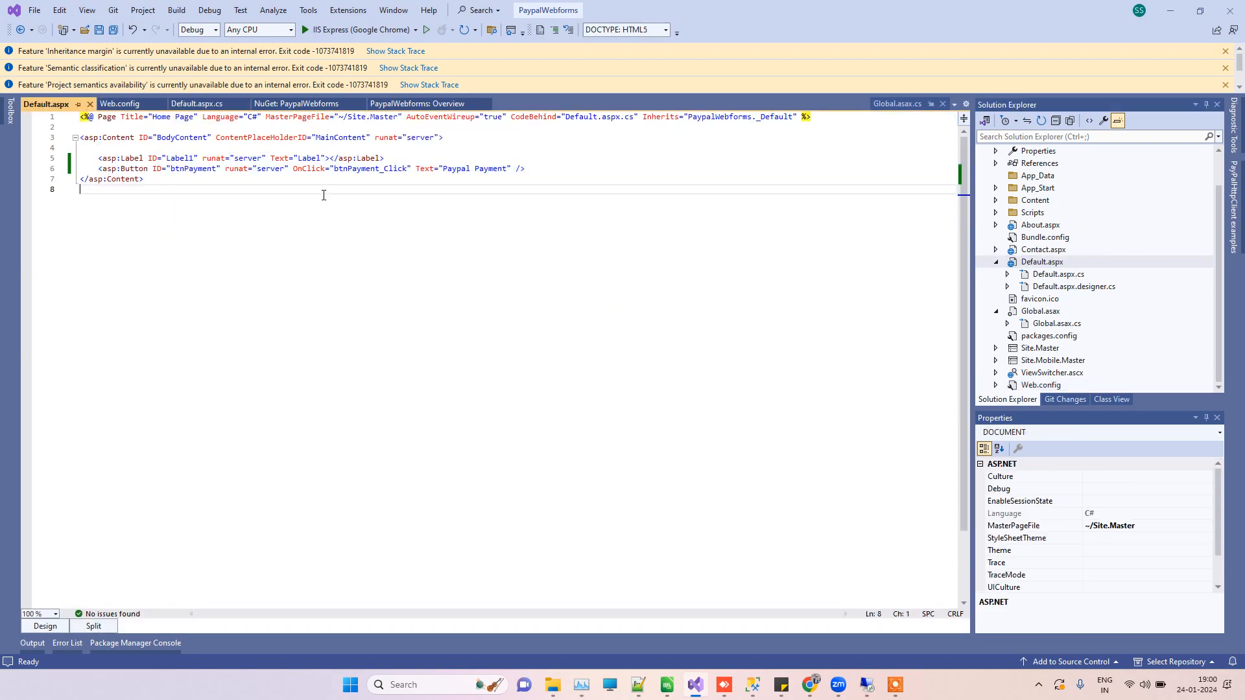
pyautogui.click(195, 104)
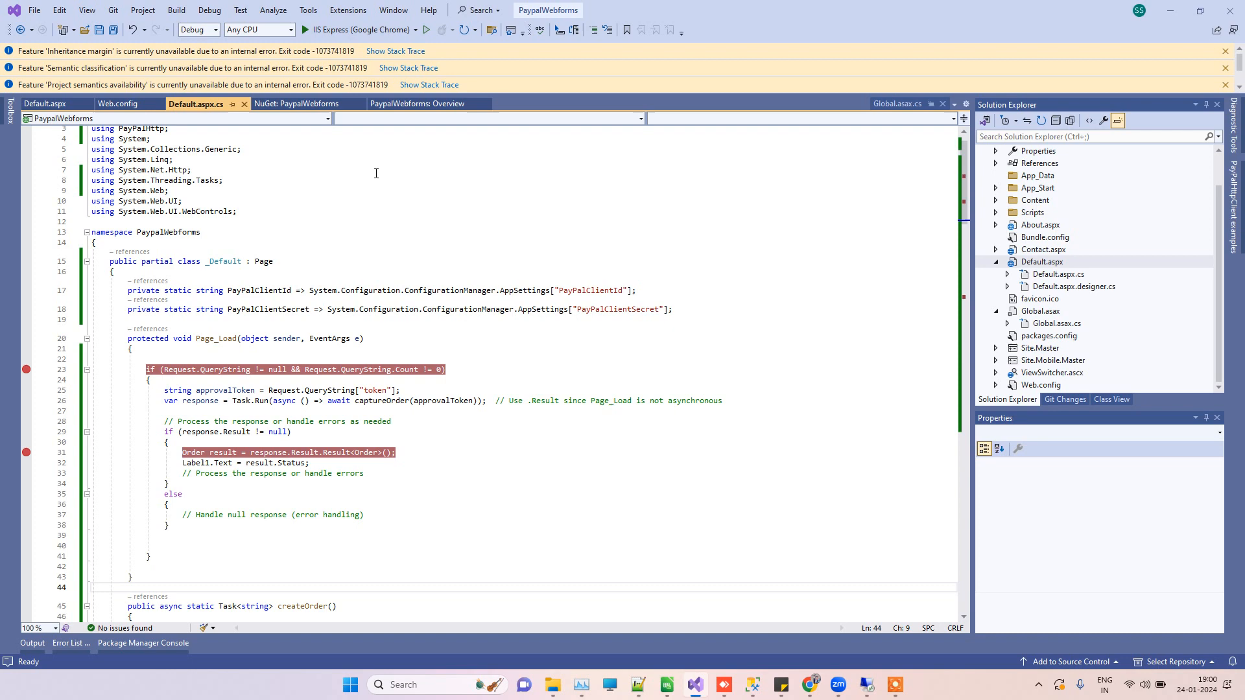
pyautogui.click(294, 104)
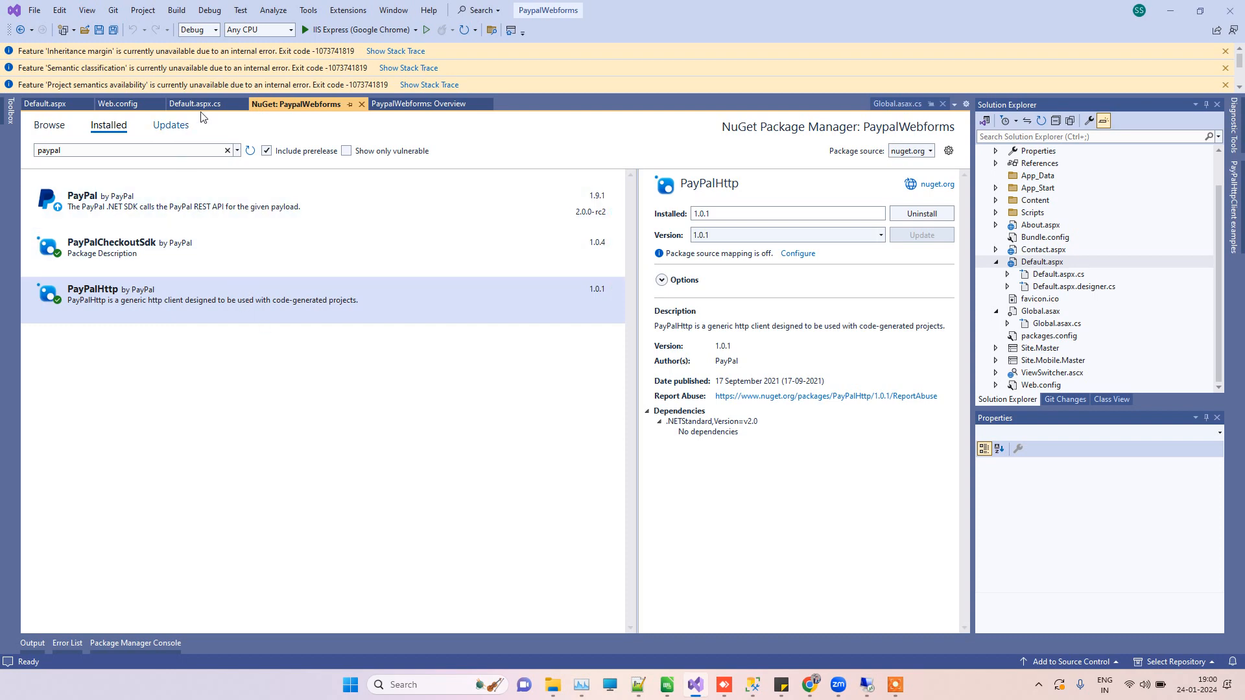
pyautogui.click(195, 104)
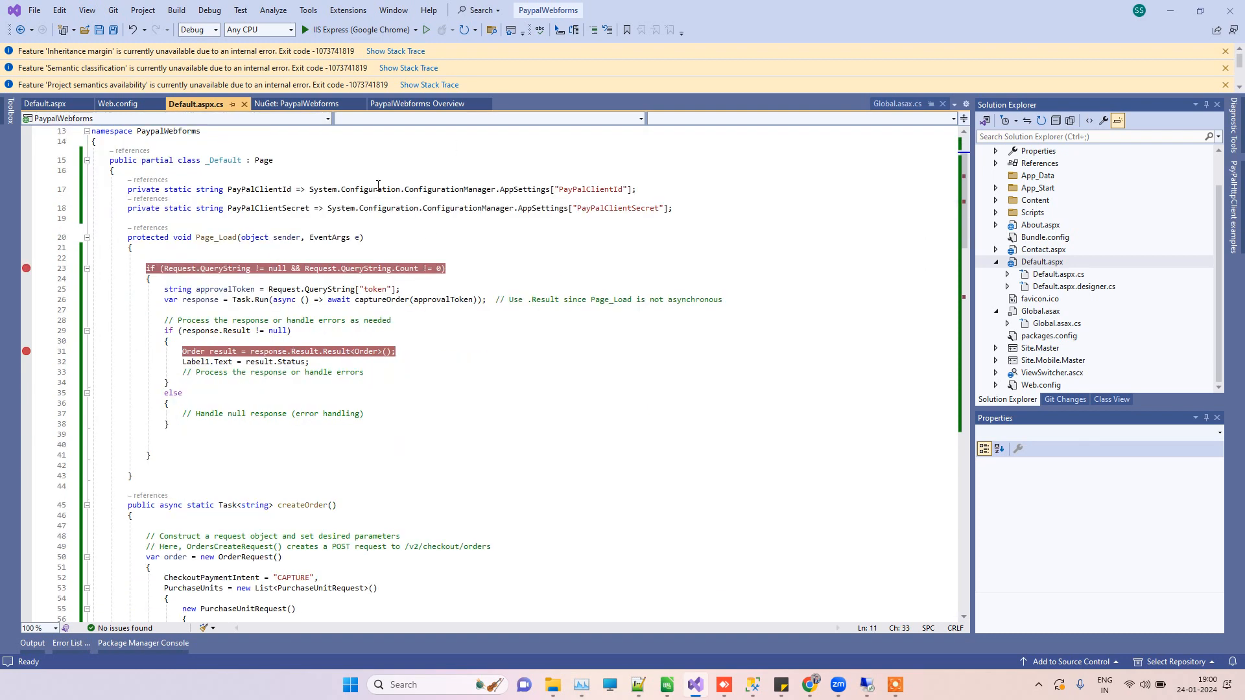
pyautogui.click(46, 103)
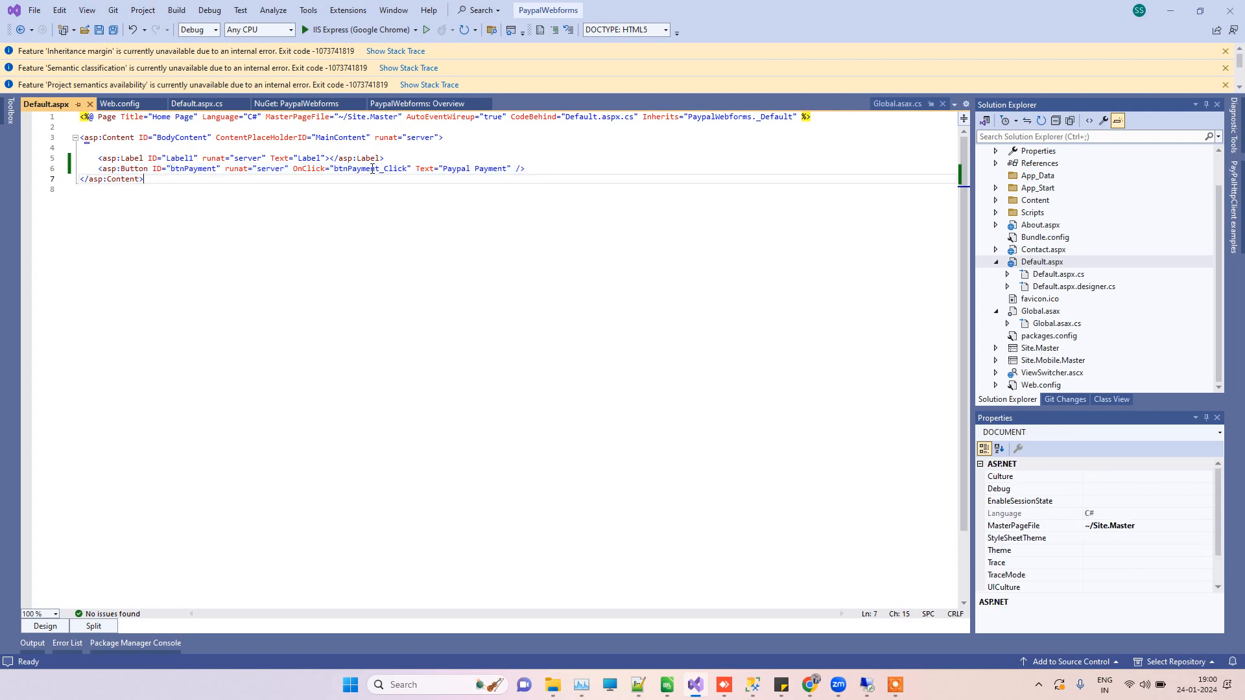
# - Check the btnPayment ID and btnPayment_Click handler, then bring up Chrome's new-window options
pyautogui.doubleClick(194, 169)
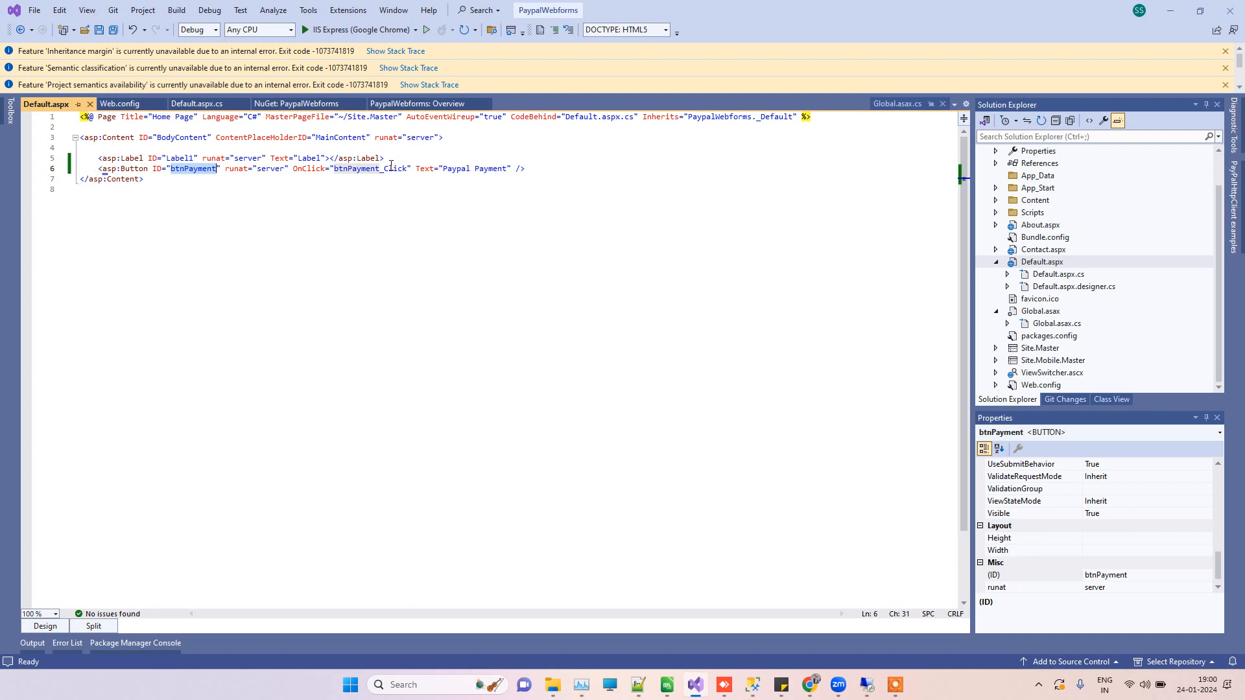
pyautogui.doubleClick(367, 167)
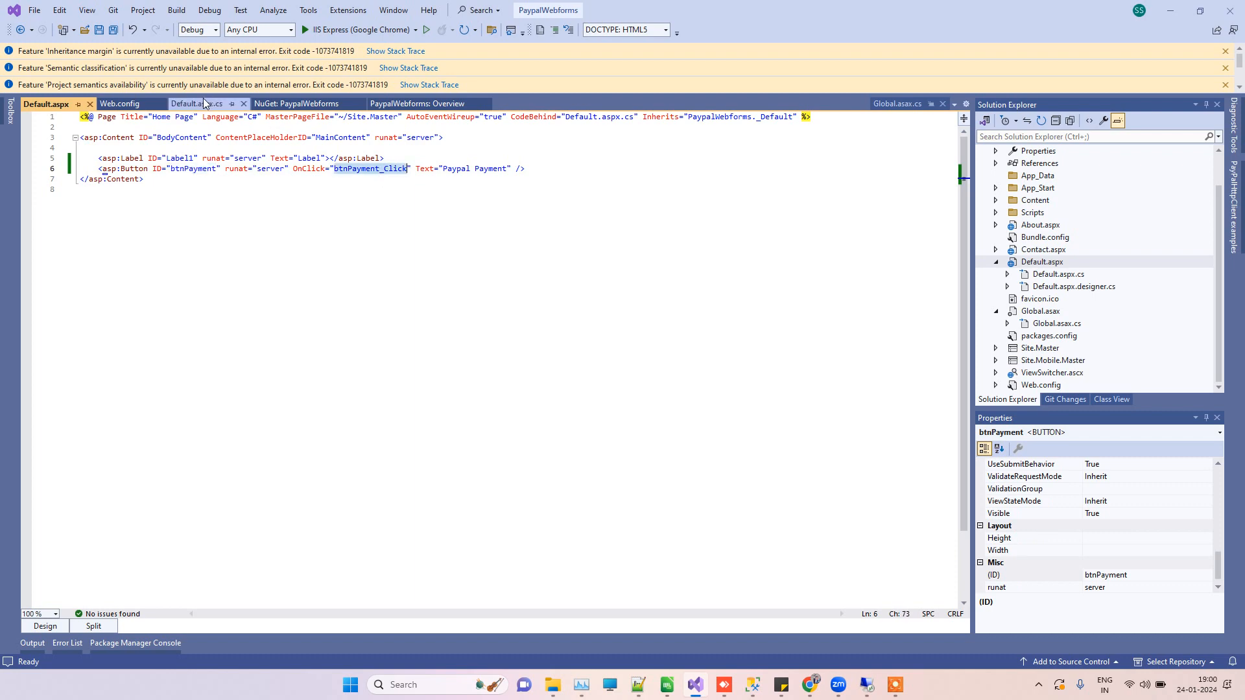
pyautogui.click(194, 104)
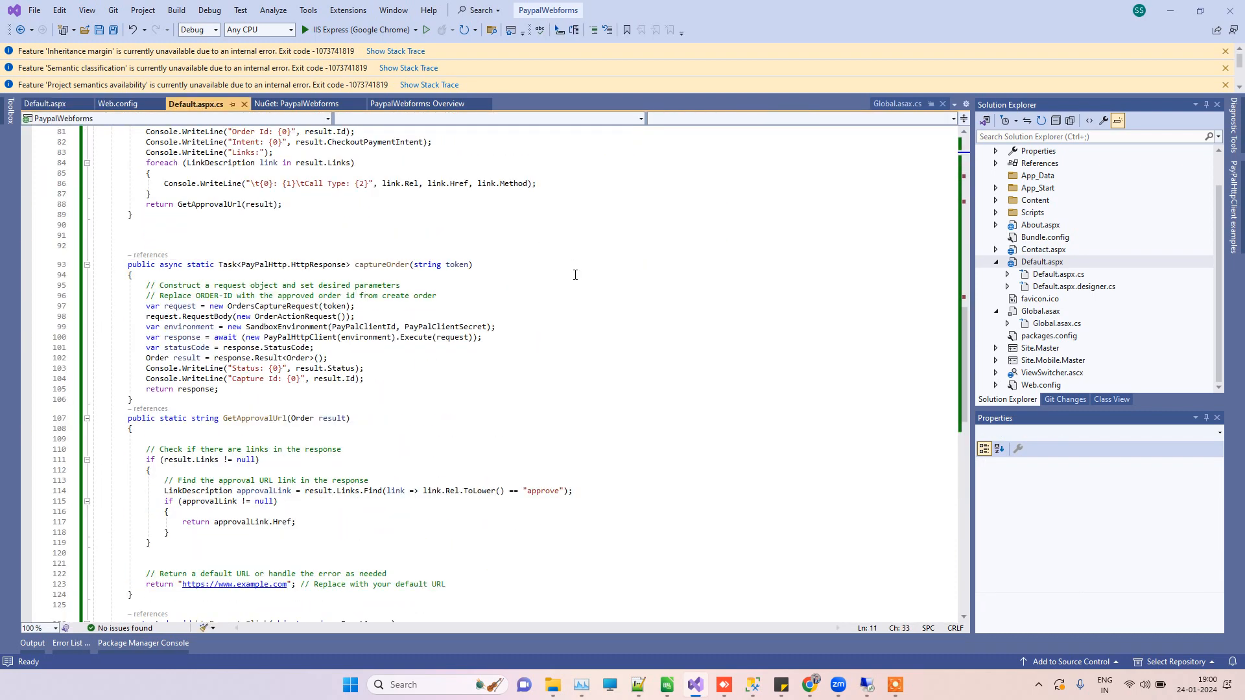
pyautogui.scroll(-3)
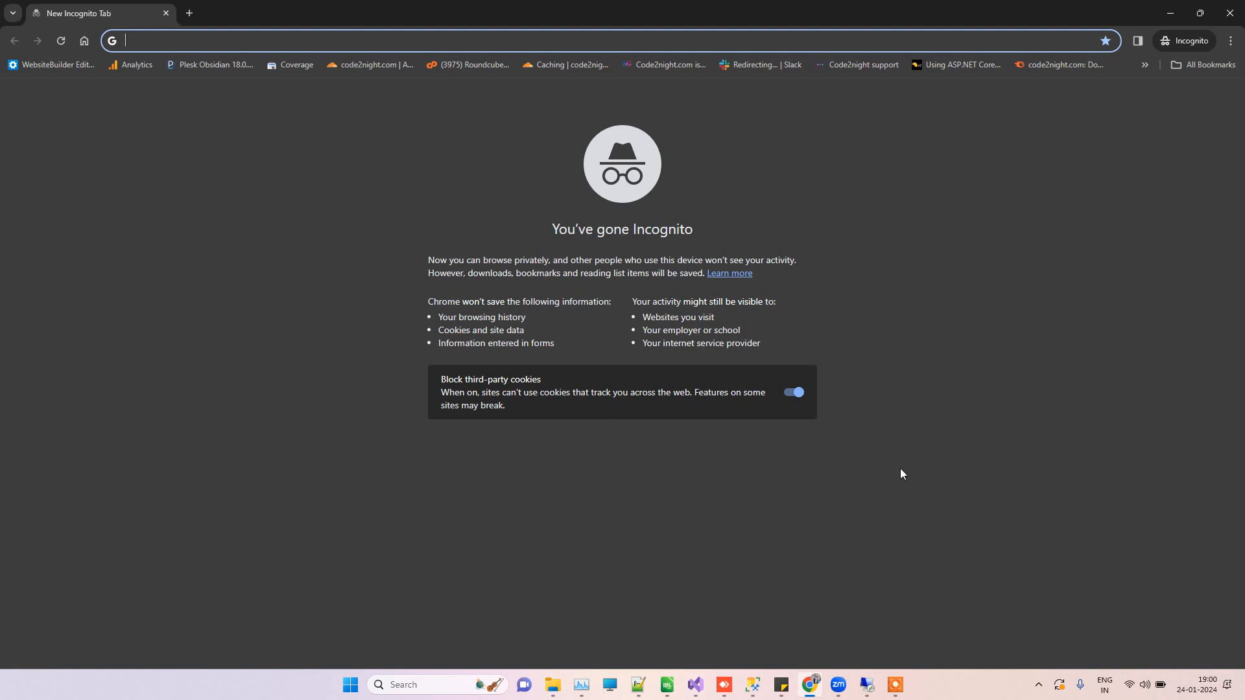
pyautogui.moveTo(814, 685)
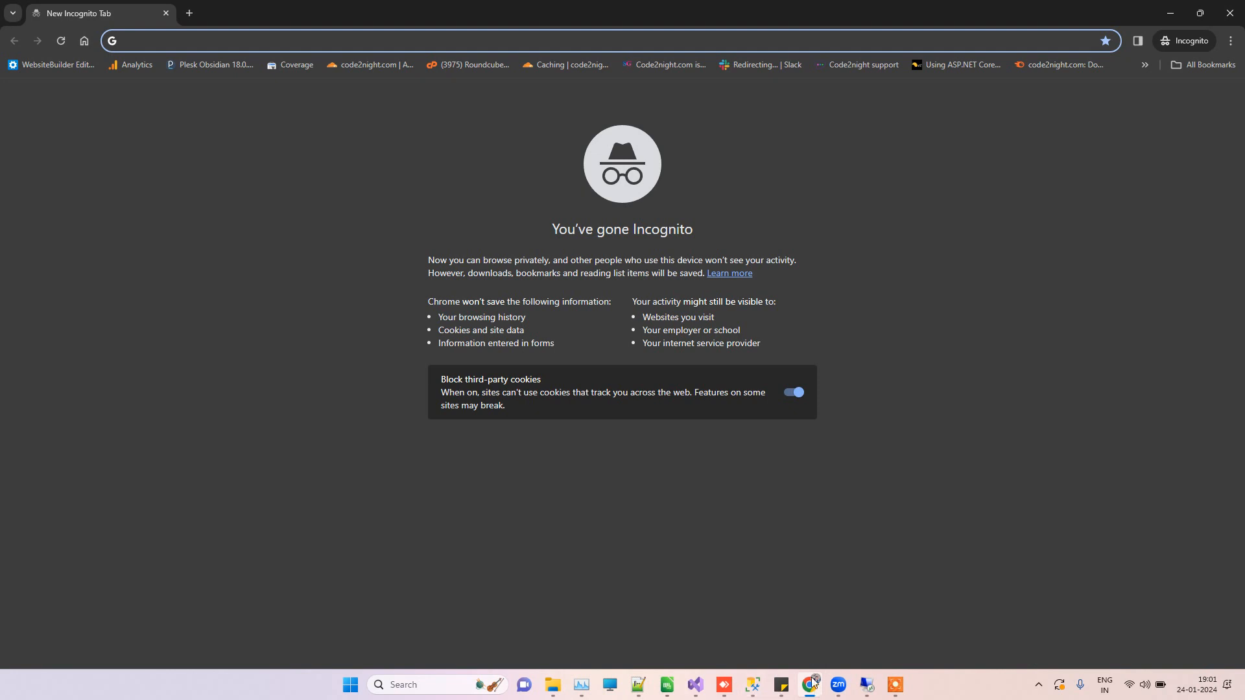
pyautogui.rightClick(809, 685)
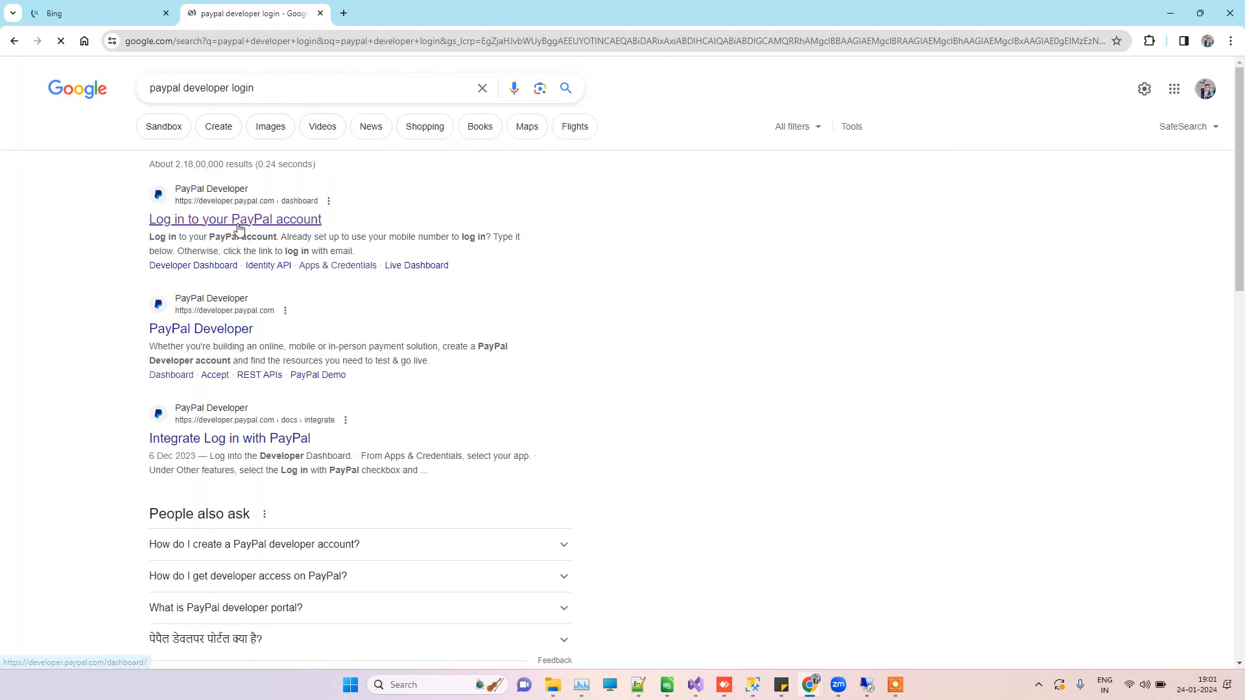
# - Sign in to PayPal Developer with the saved account credentials from autofill
pyautogui.click(234, 219)
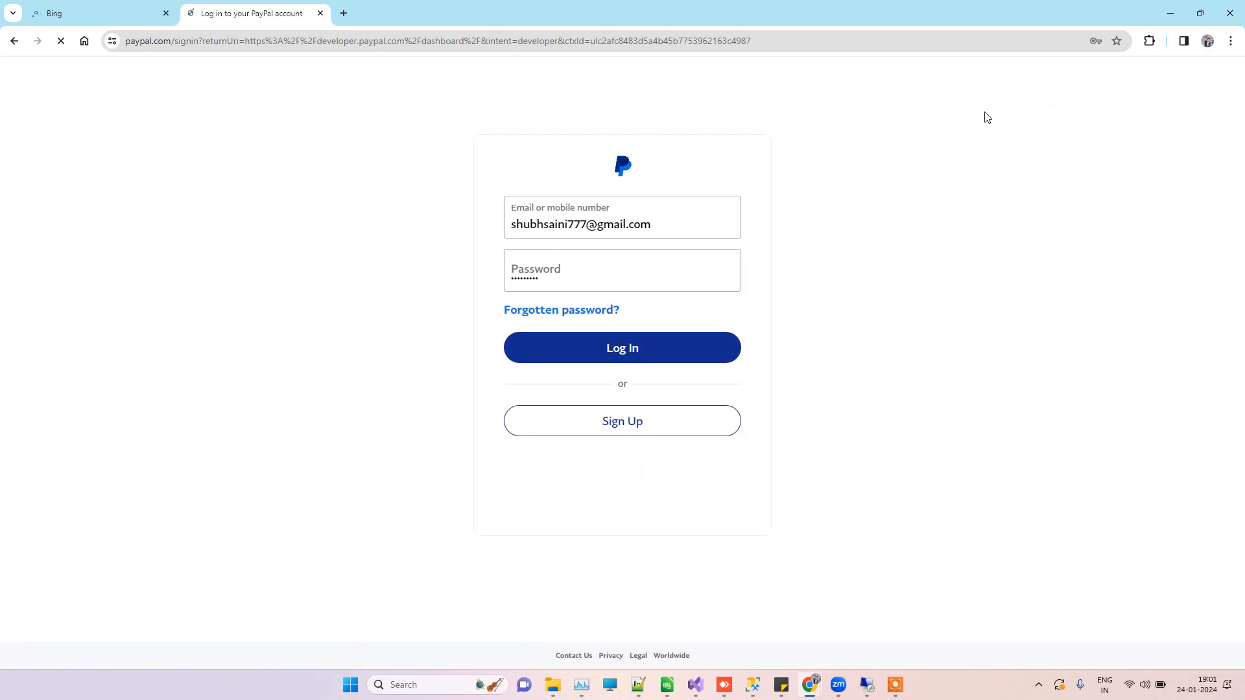
pyautogui.click(622, 225)
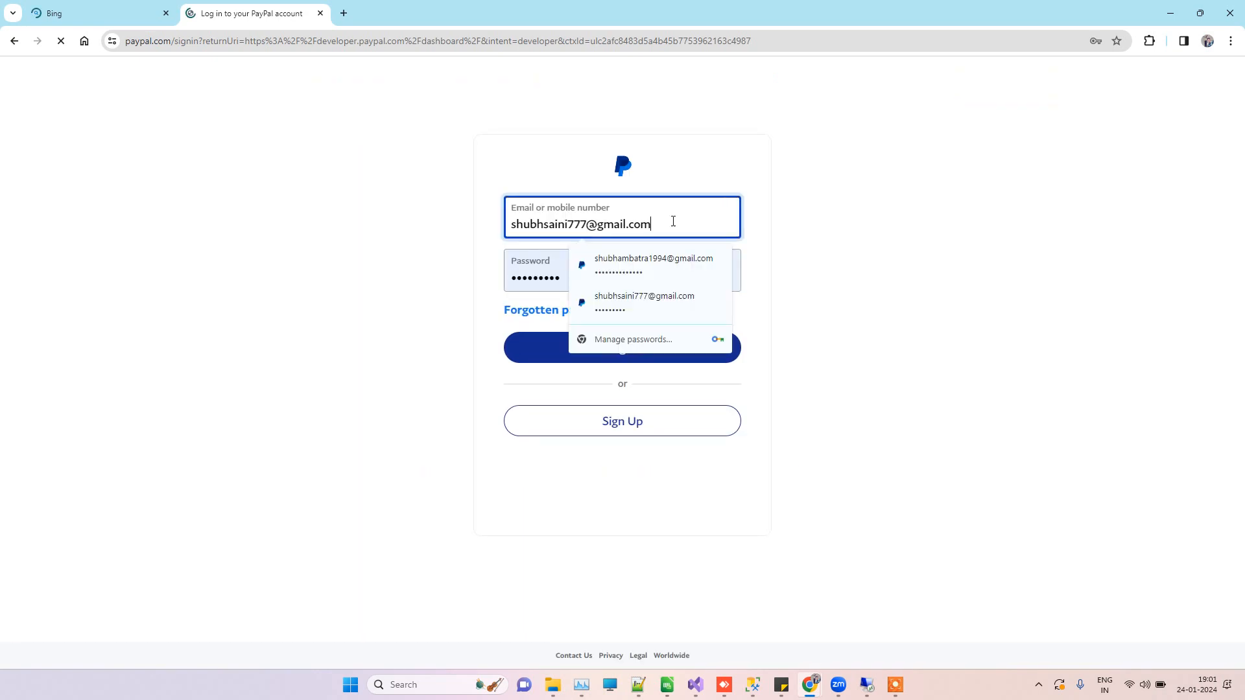
pyautogui.click(652, 264)
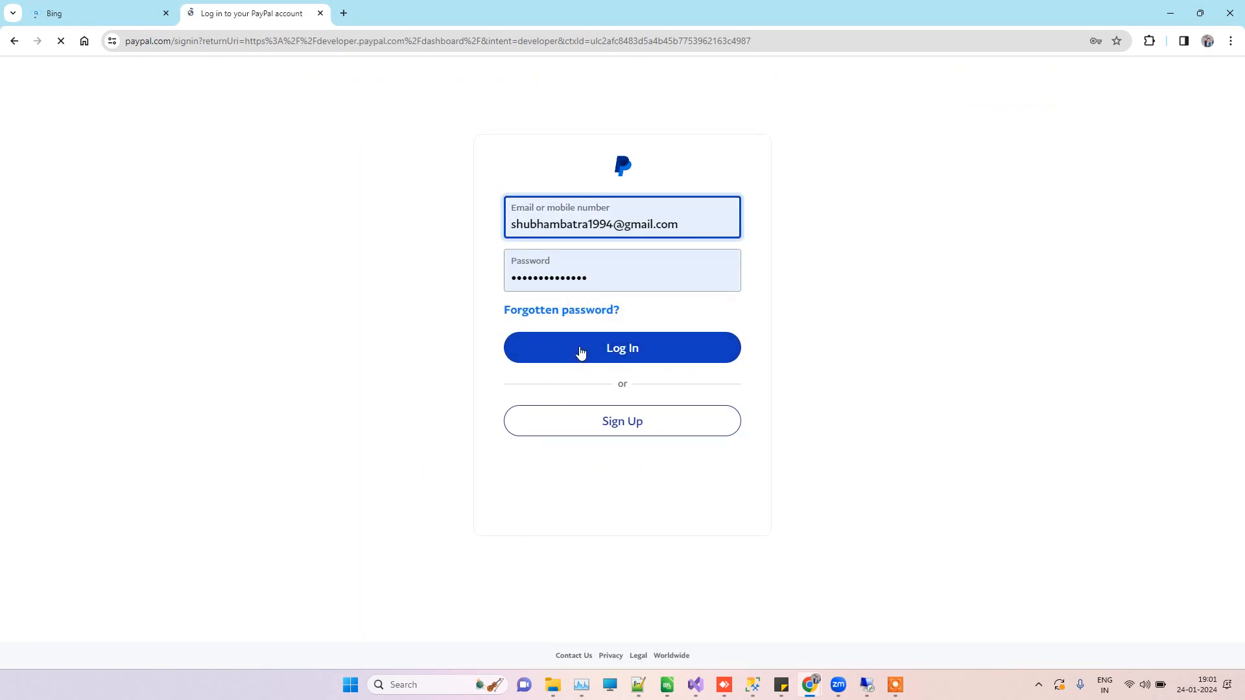
pyautogui.click(621, 348)
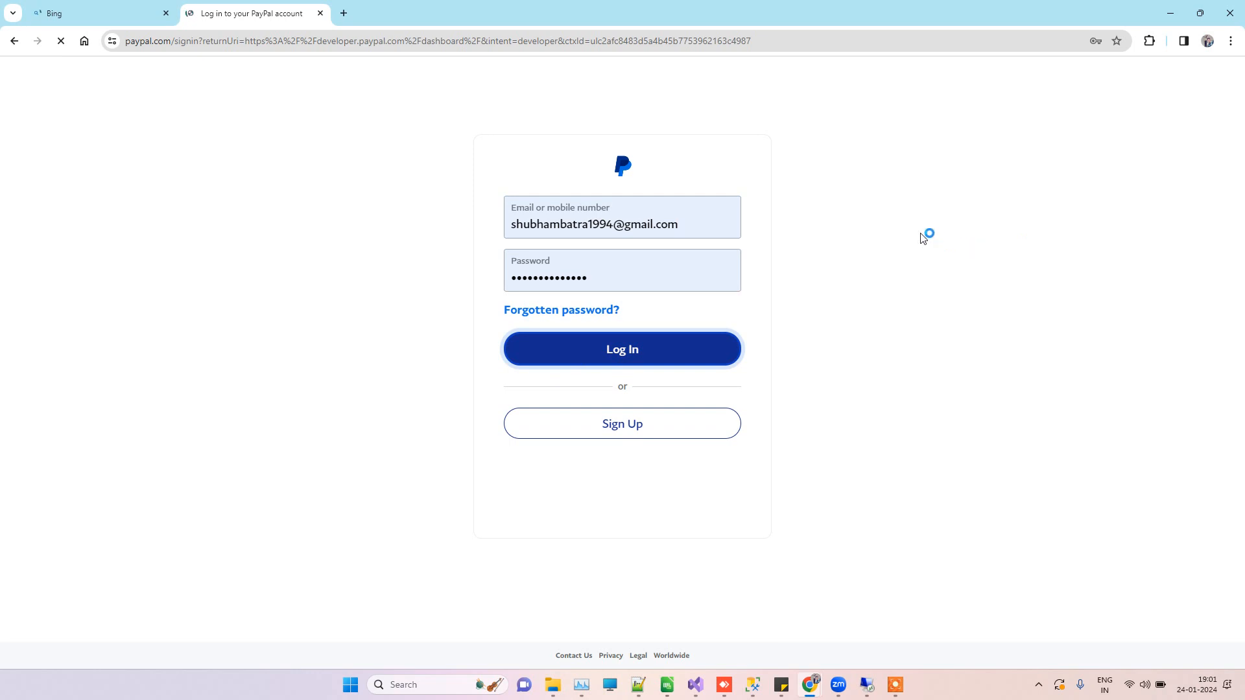
pyautogui.click(622, 348)
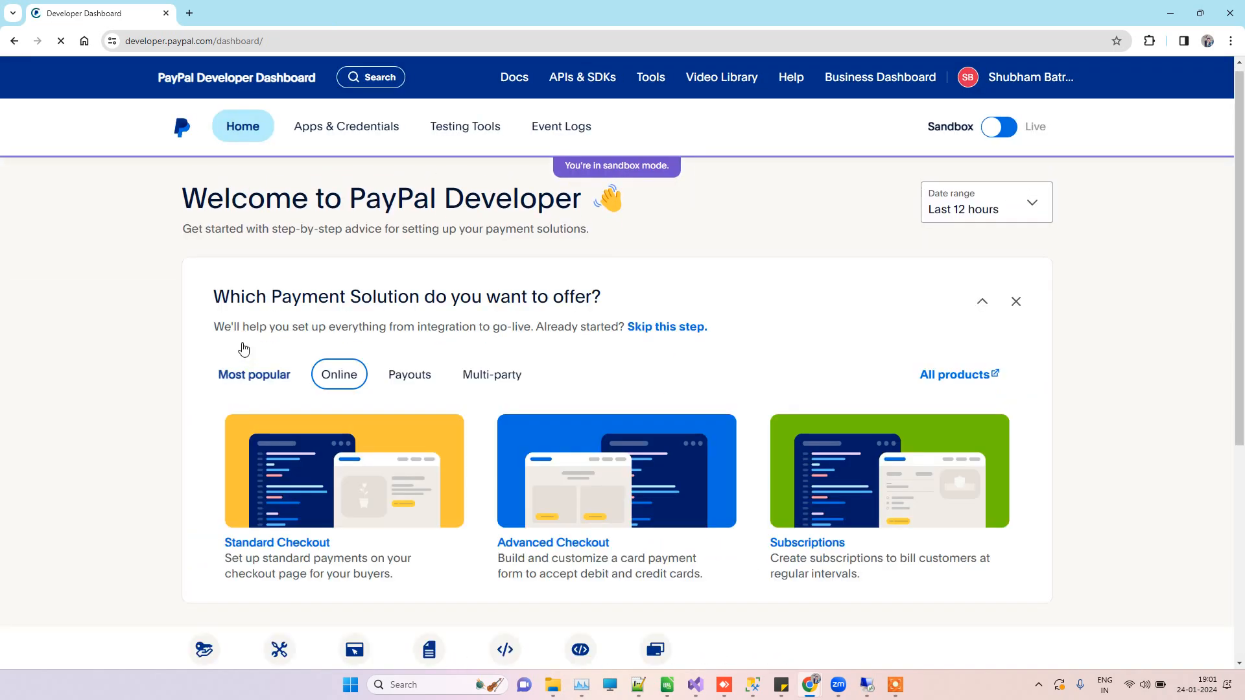
# - Go to the sandbox API call logs from the Developer Dashboard home
pyautogui.scroll(-3)
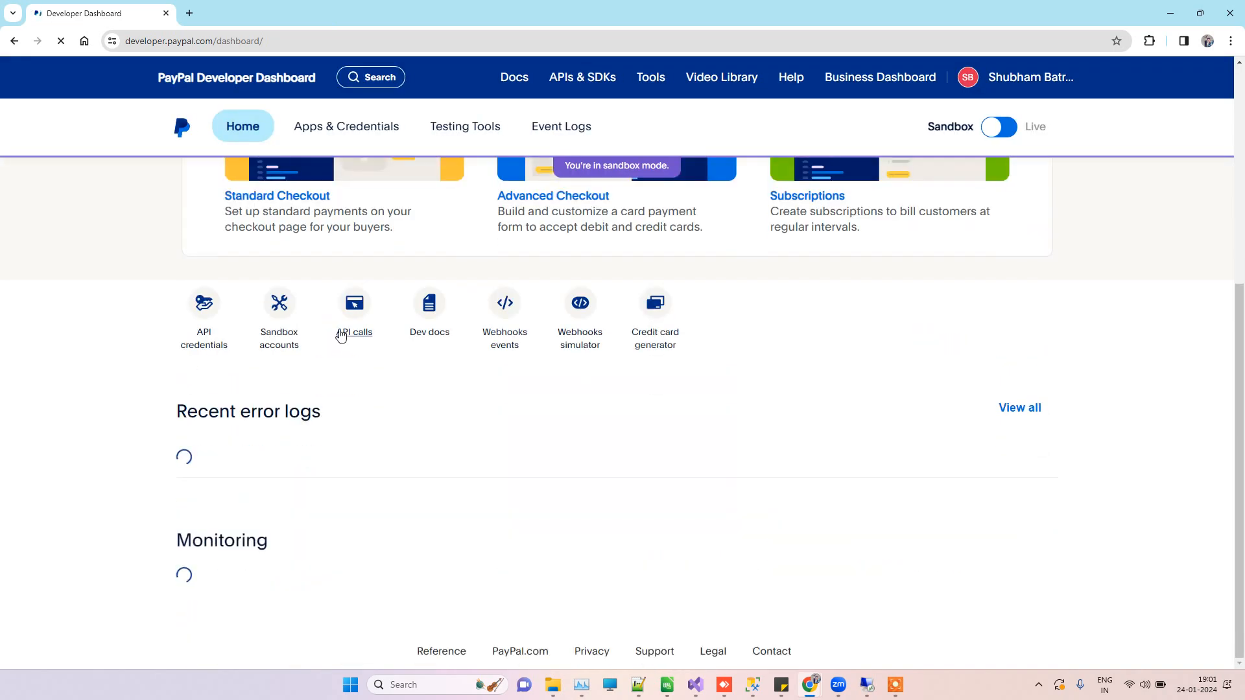
pyautogui.moveTo(353, 314)
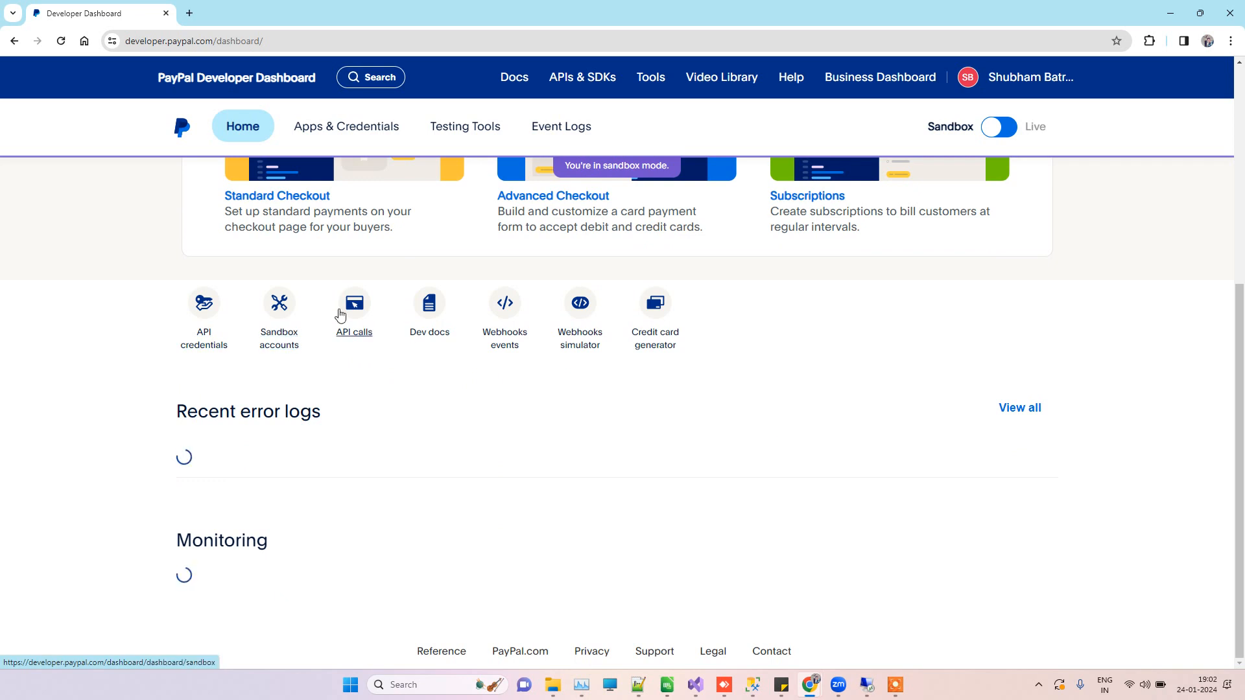
pyautogui.click(353, 312)
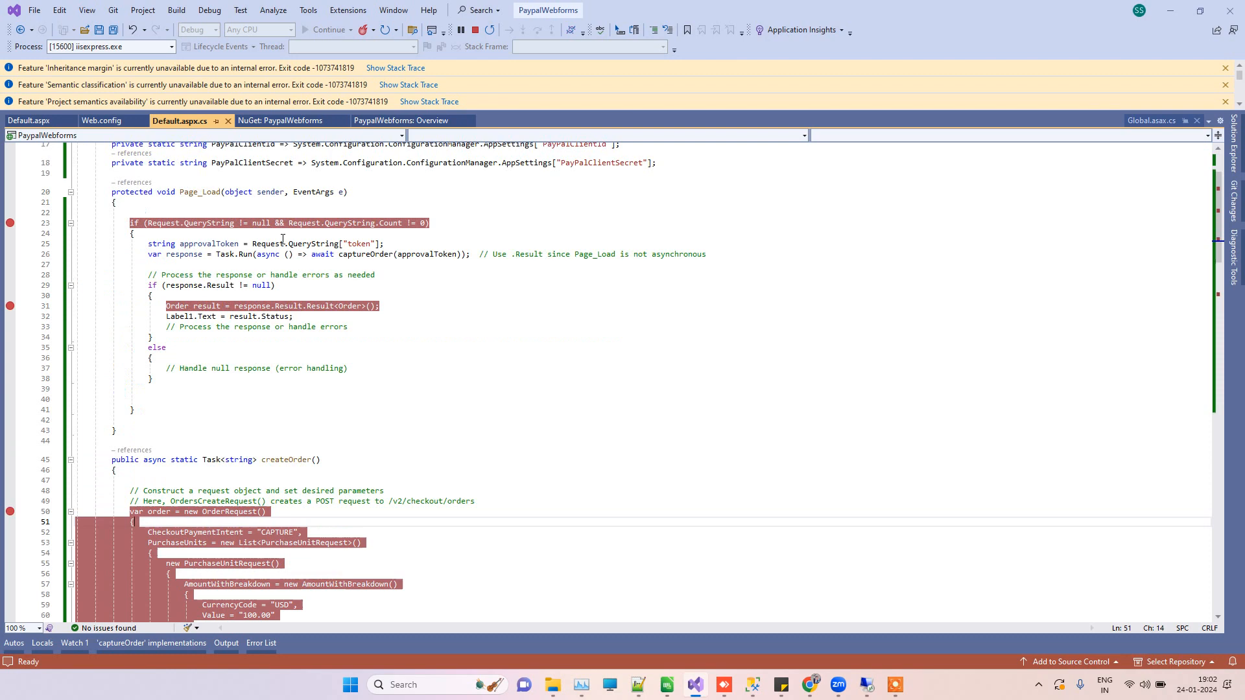
# - Check the PayPal client ID and secret in Web.config while the debugger is paused in Default.aspx.cs
pyautogui.scroll(-3)
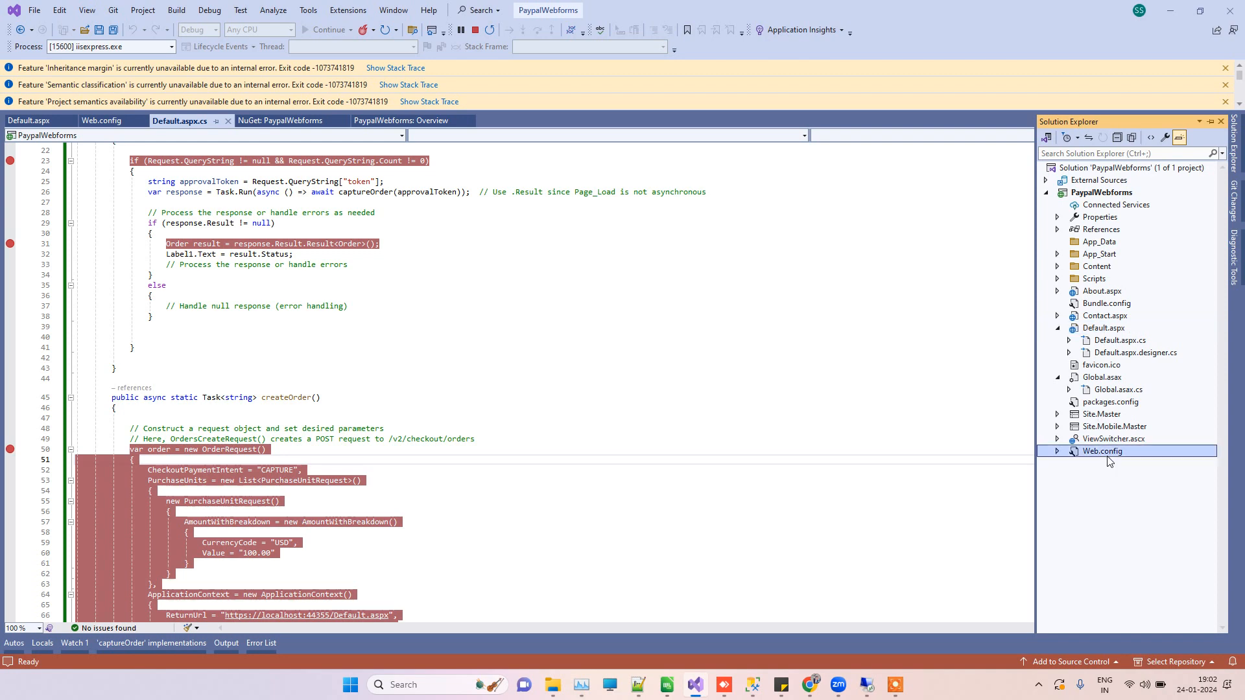
pyautogui.doubleClick(1103, 452)
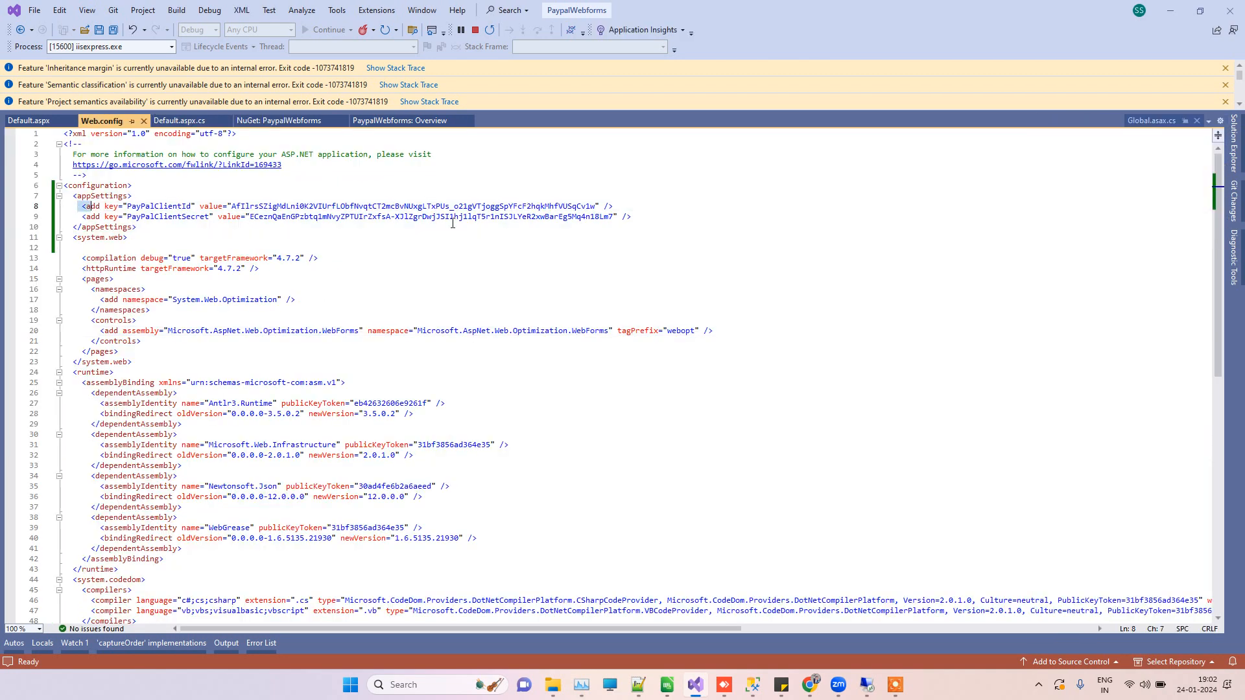
pyautogui.click(181, 120)
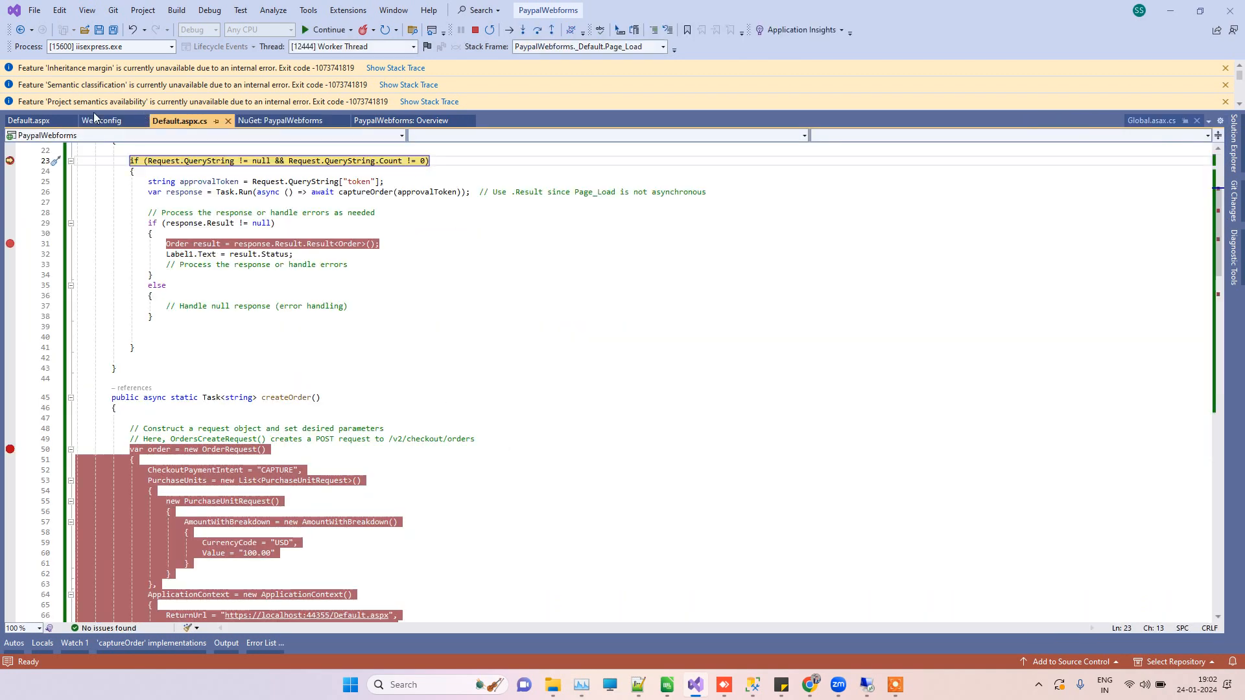
pyautogui.click(101, 119)
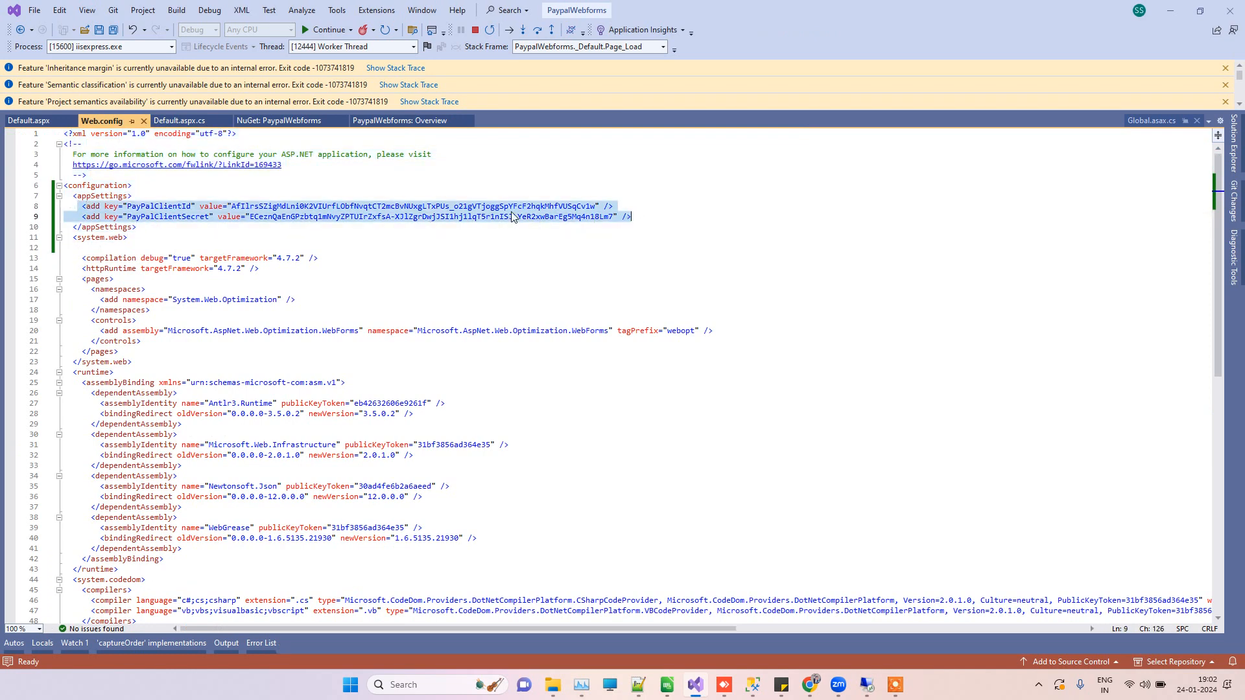
pyautogui.click(180, 119)
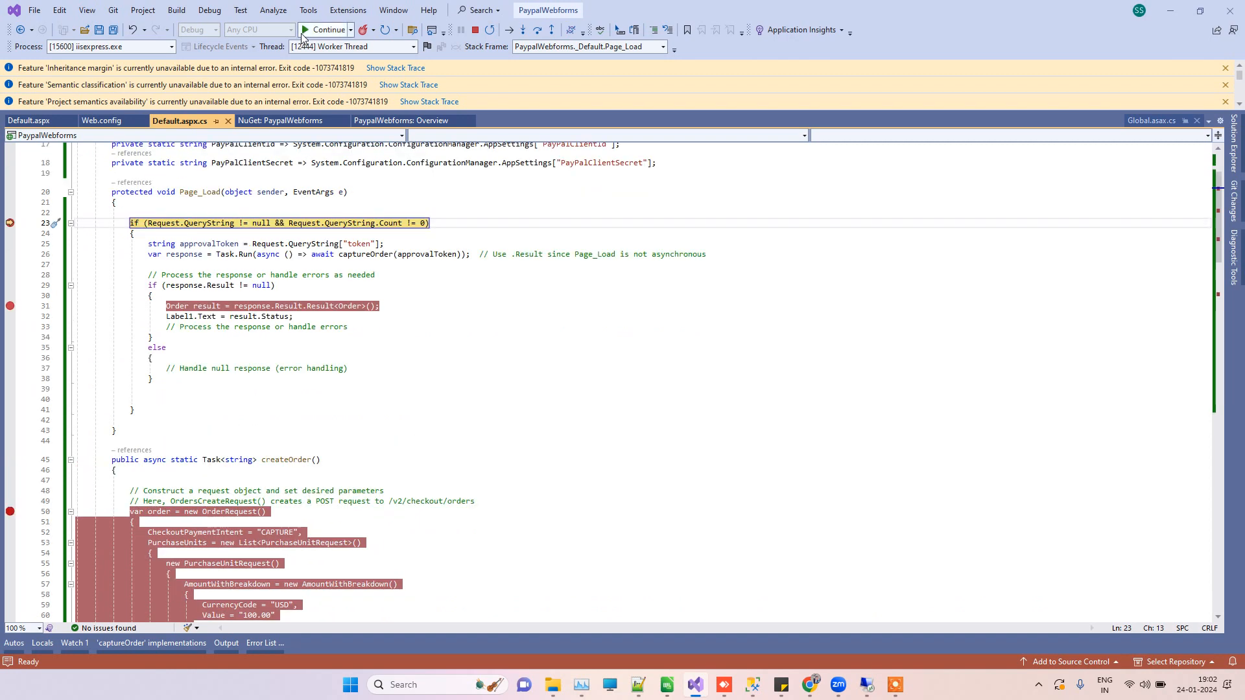
pyautogui.click(326, 30)
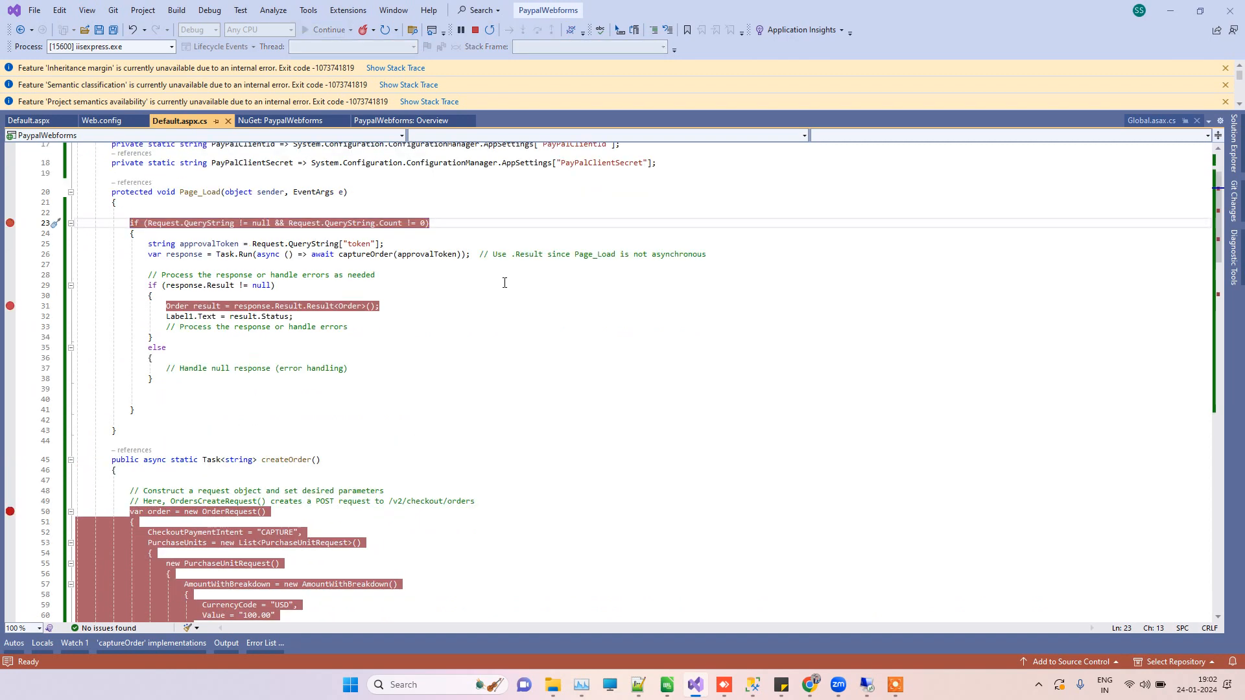
# - Review the $100 USD order request code at the createOrder breakpoint and continue execution
pyautogui.scroll(-3)
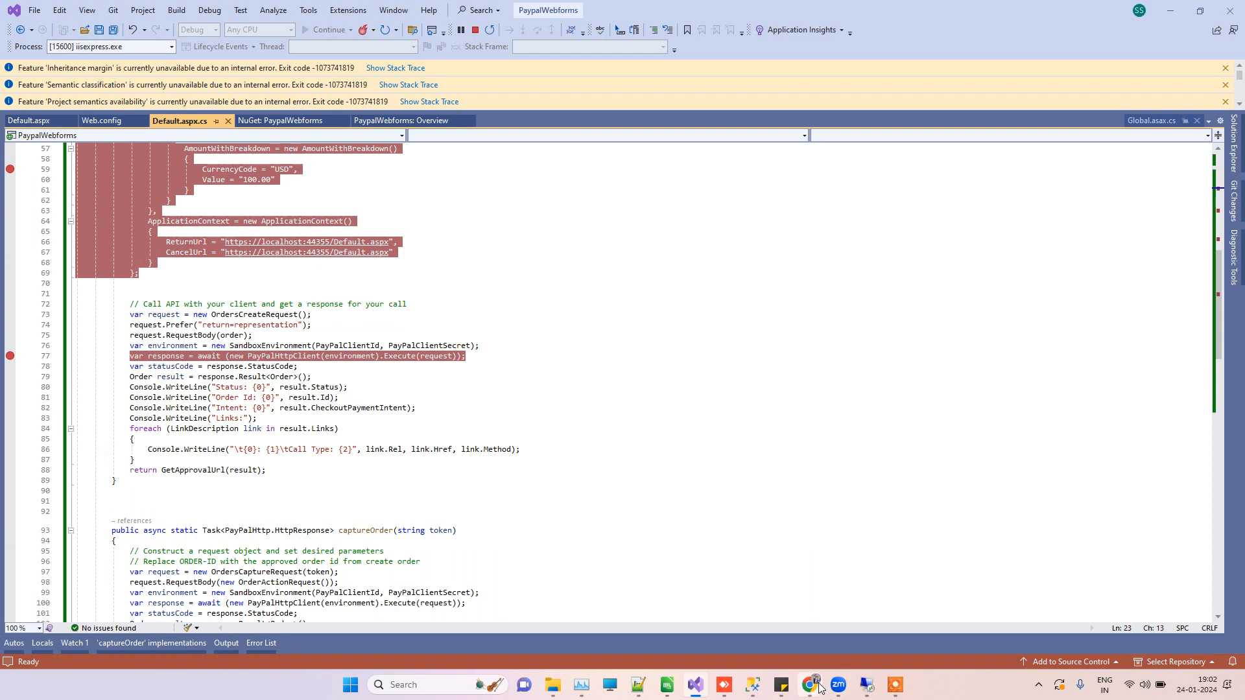
pyautogui.click(809, 685)
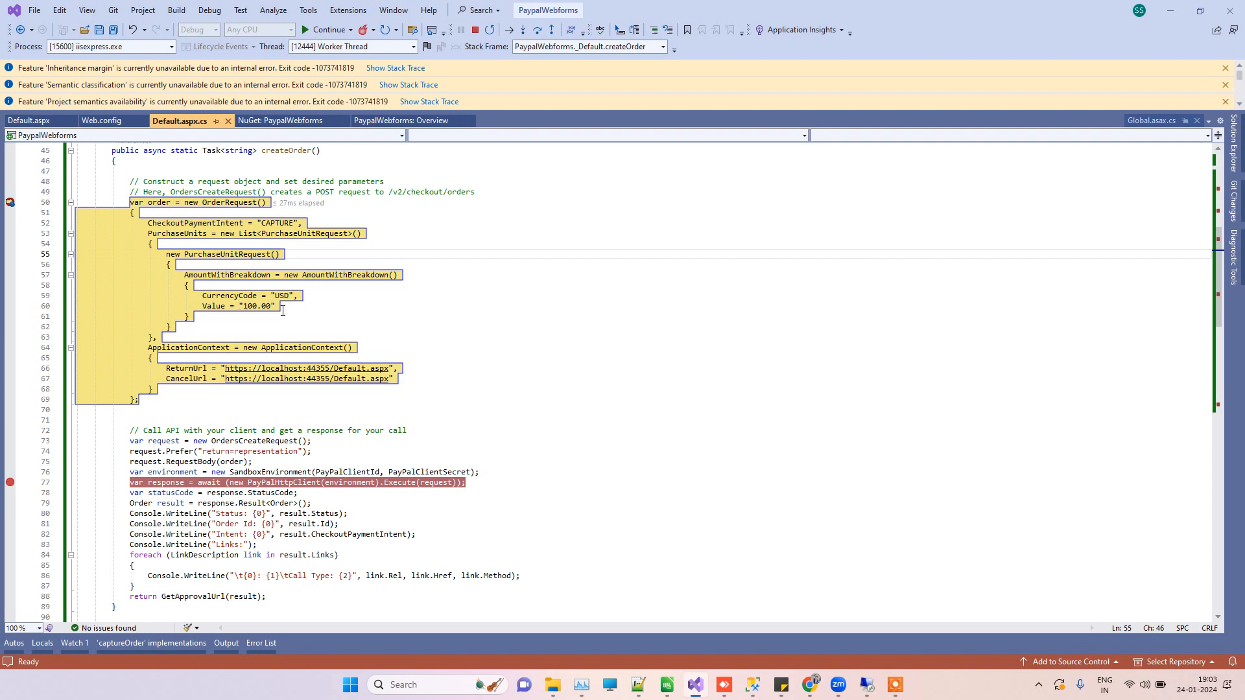
pyautogui.click(285, 306)
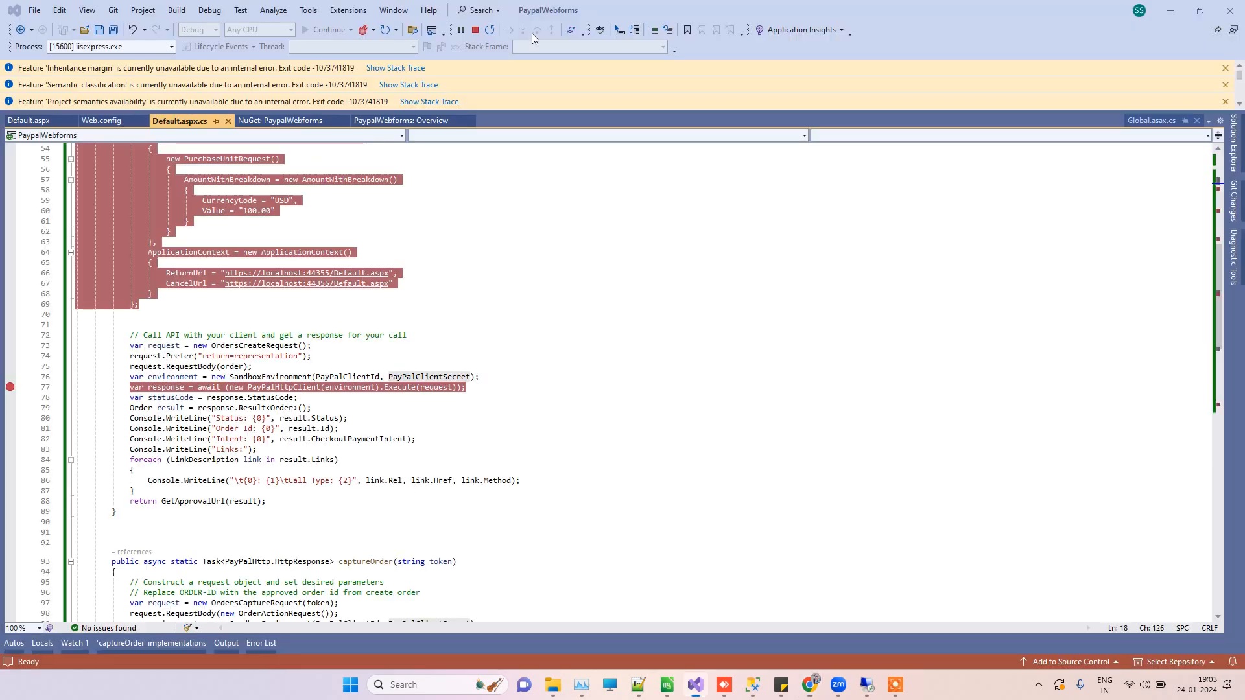
# - Inspect the returned order's CREATED status and its four Links in the DataTip
pyautogui.click(522, 29)
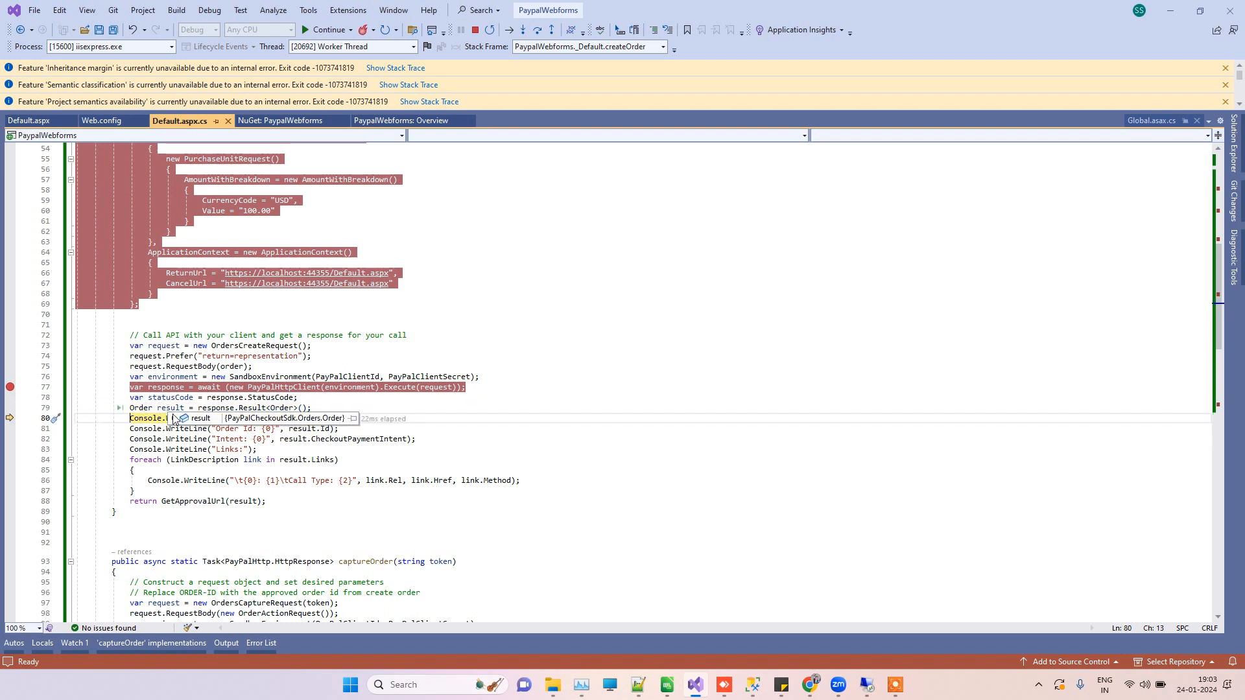
pyautogui.click(174, 418)
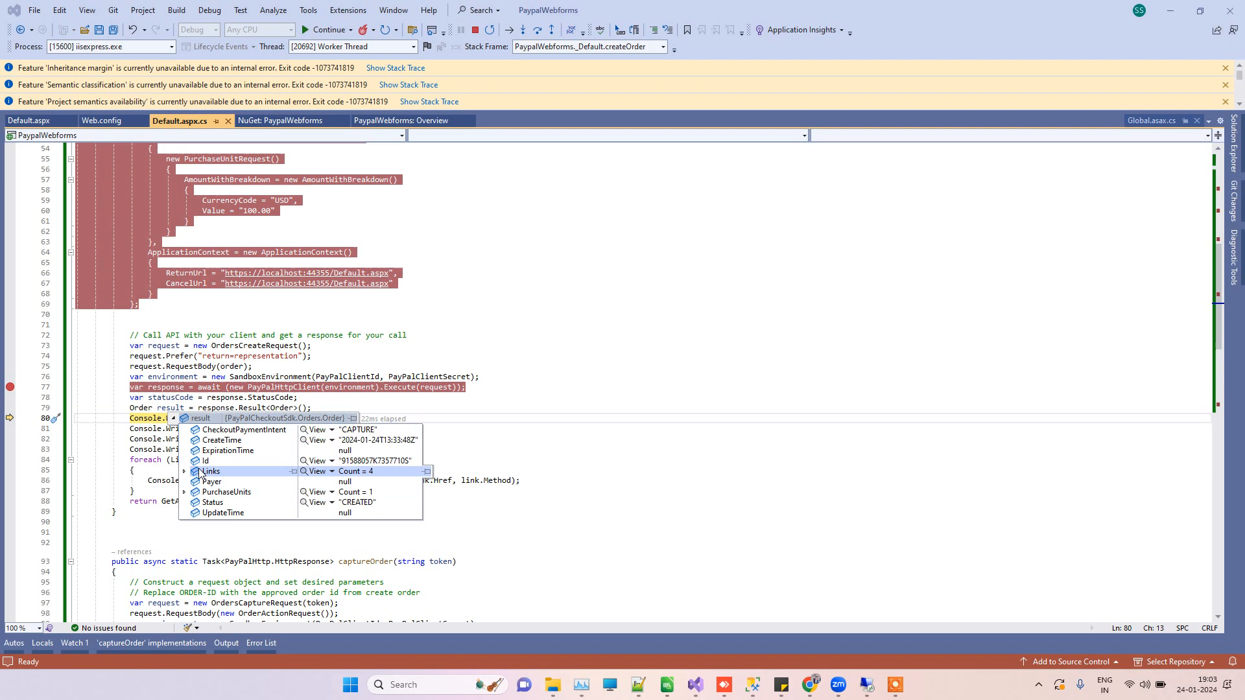
pyautogui.click(186, 471)
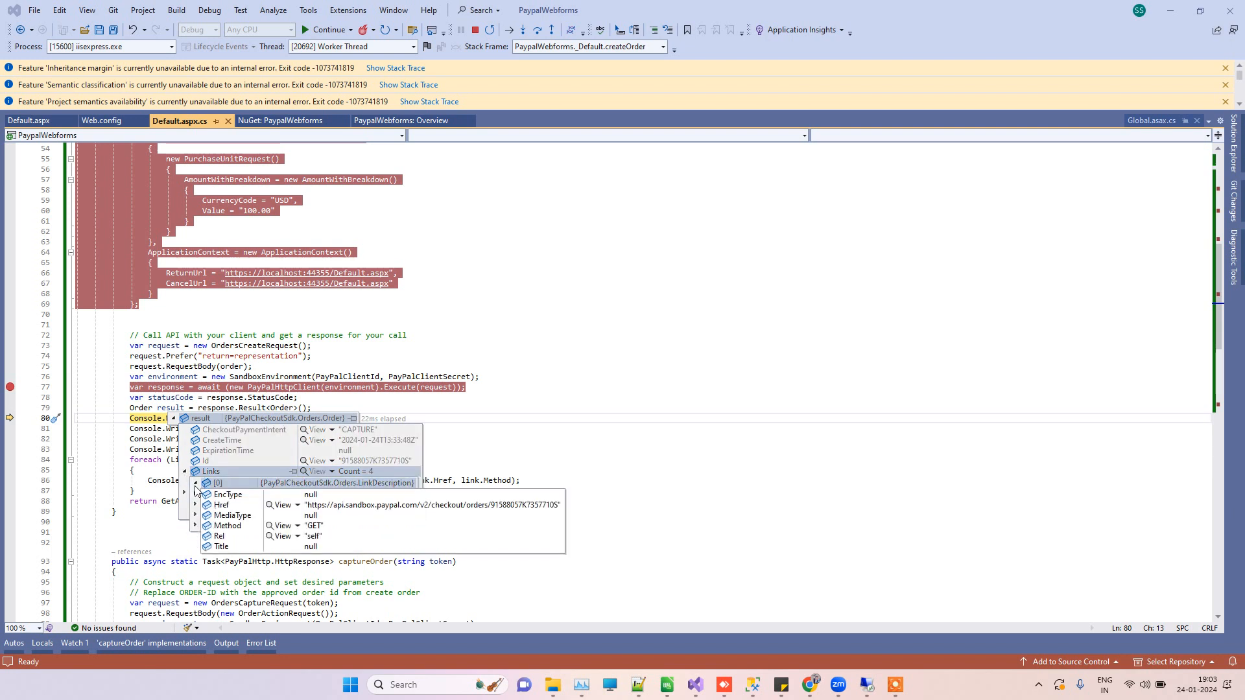
pyautogui.click(195, 483)
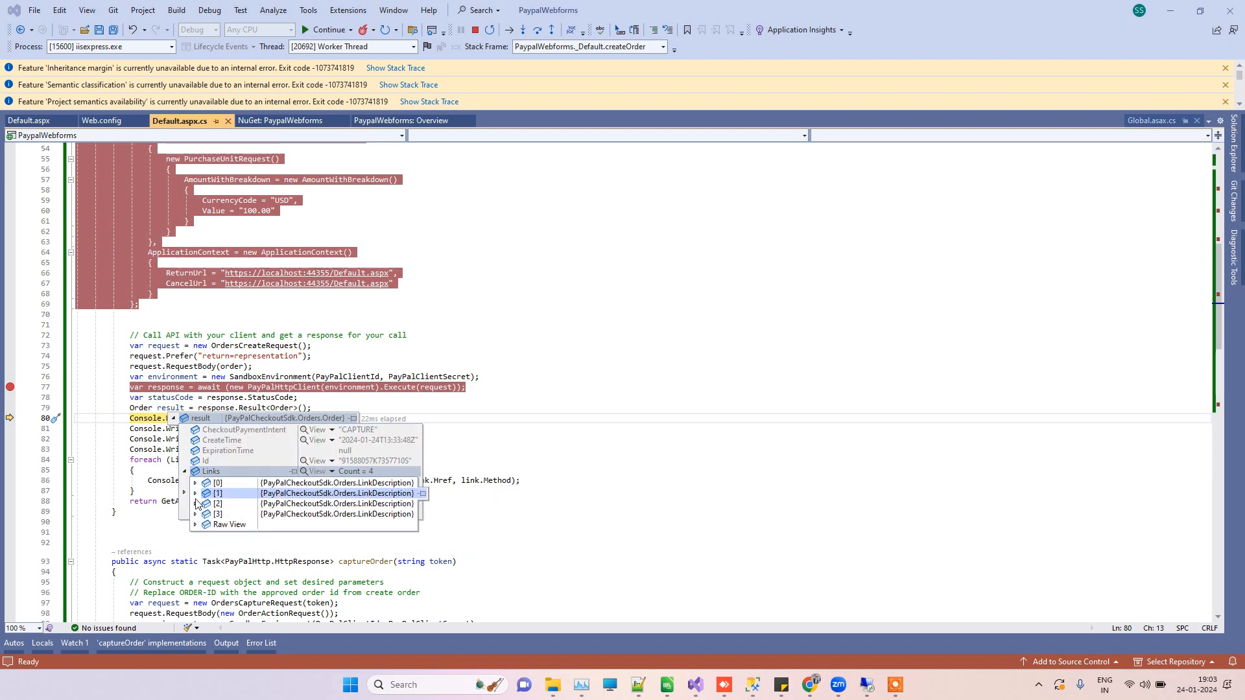
pyautogui.click(195, 503)
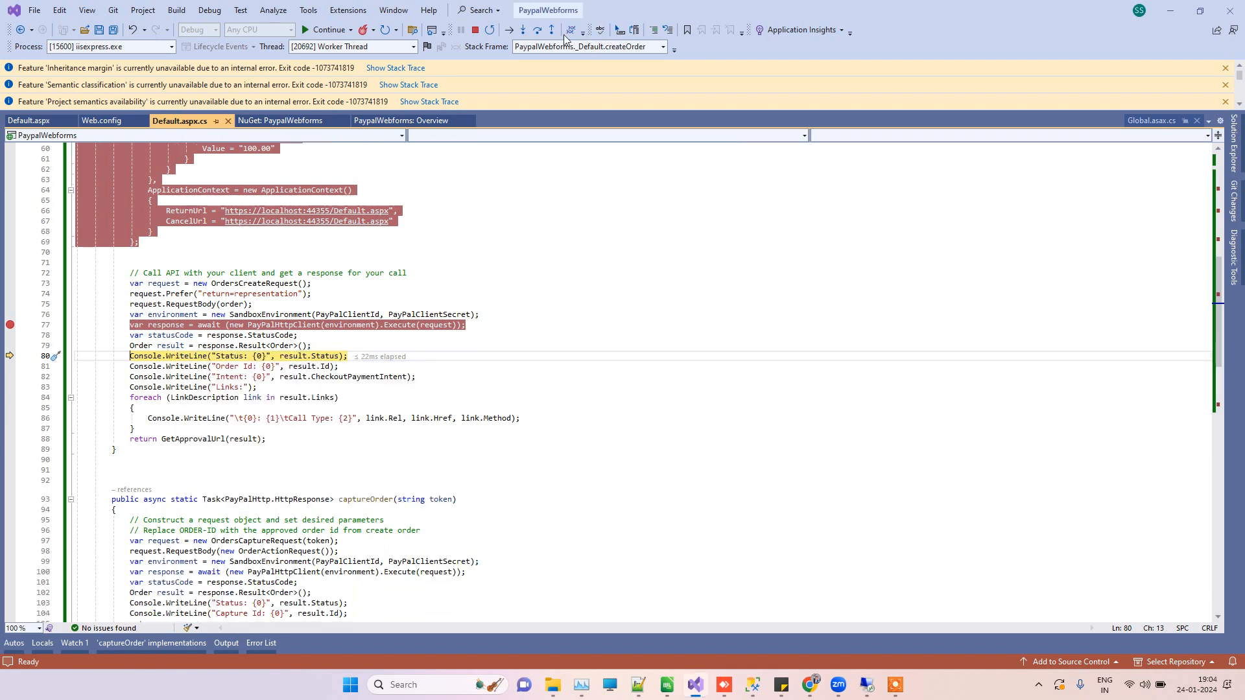
# - Step over the status, order id and link logging lines to reach the approval-URL return
pyautogui.click(537, 29)
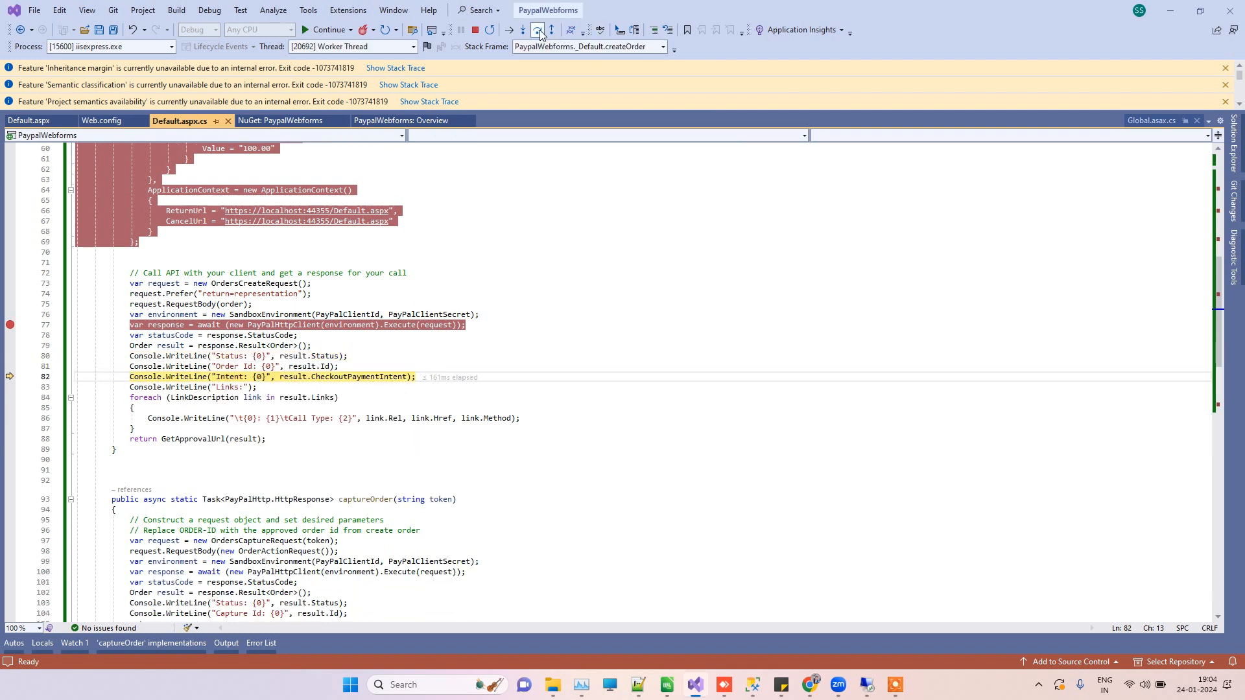
pyautogui.click(525, 30)
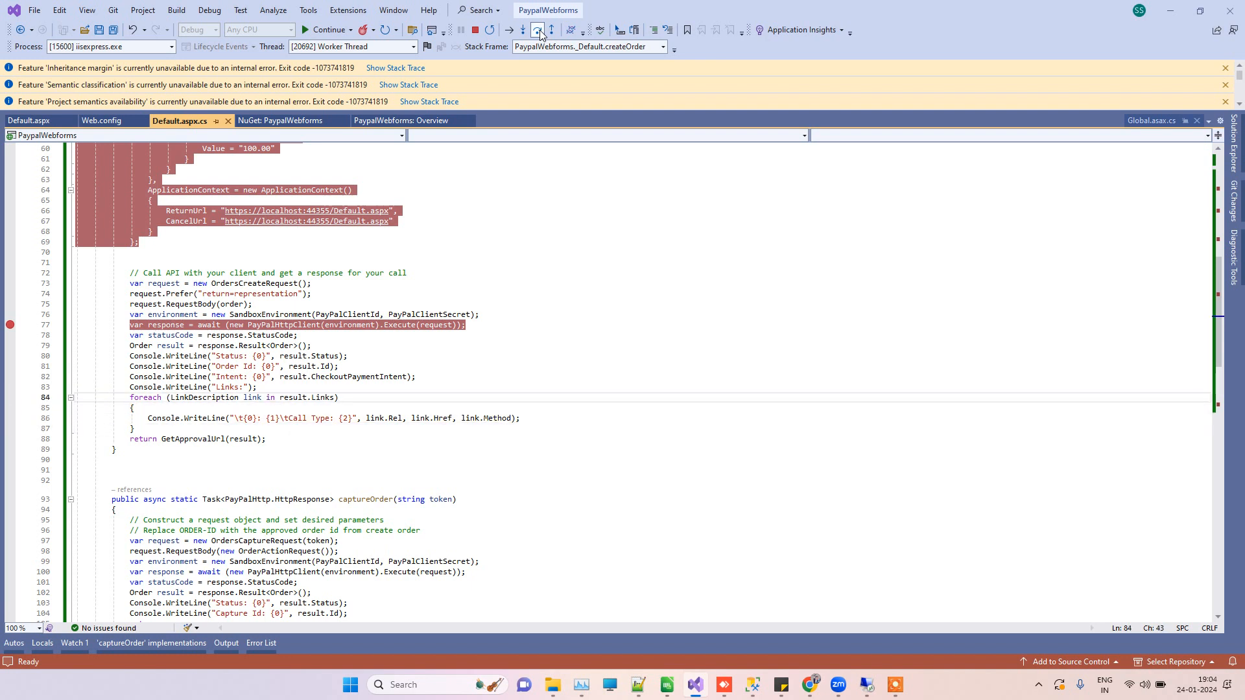
pyautogui.click(523, 30)
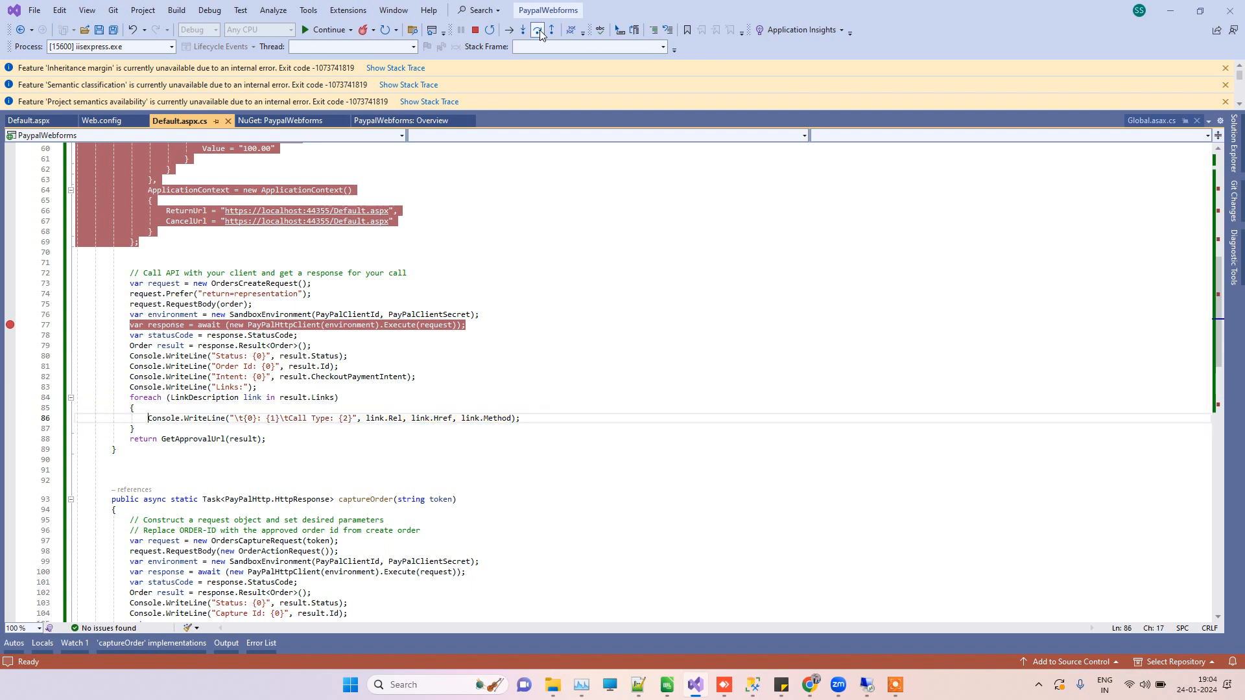
pyautogui.click(537, 30)
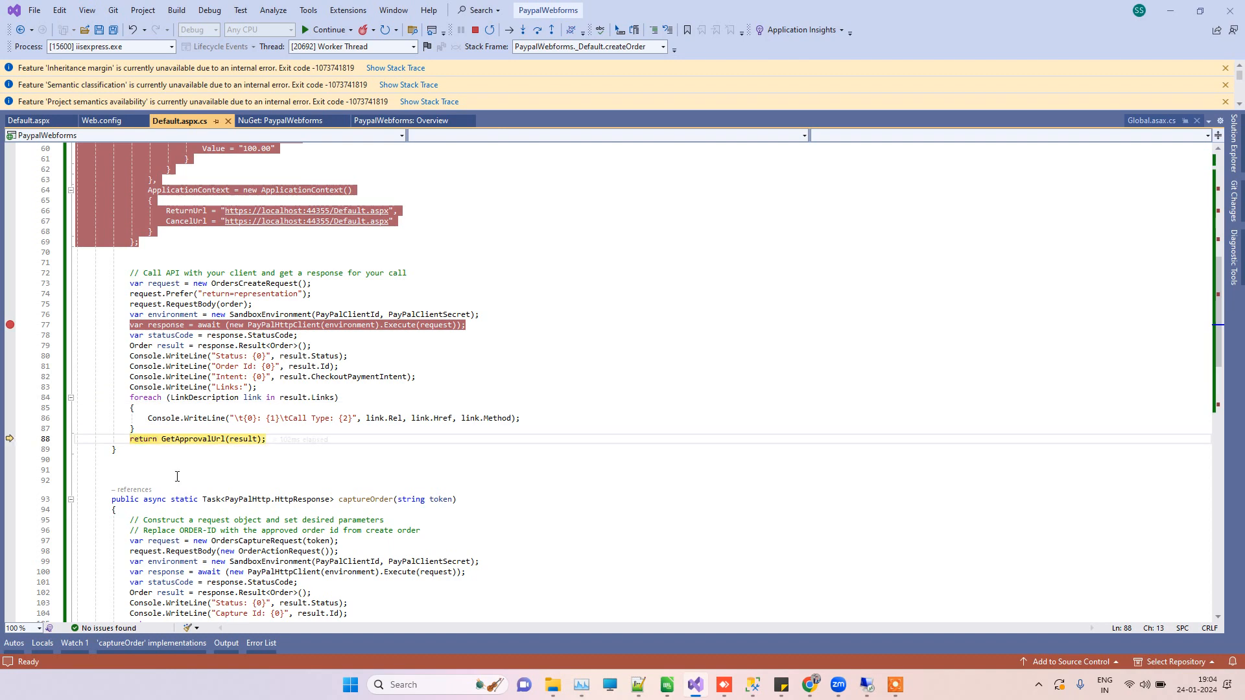
pyautogui.moveTo(662, 270)
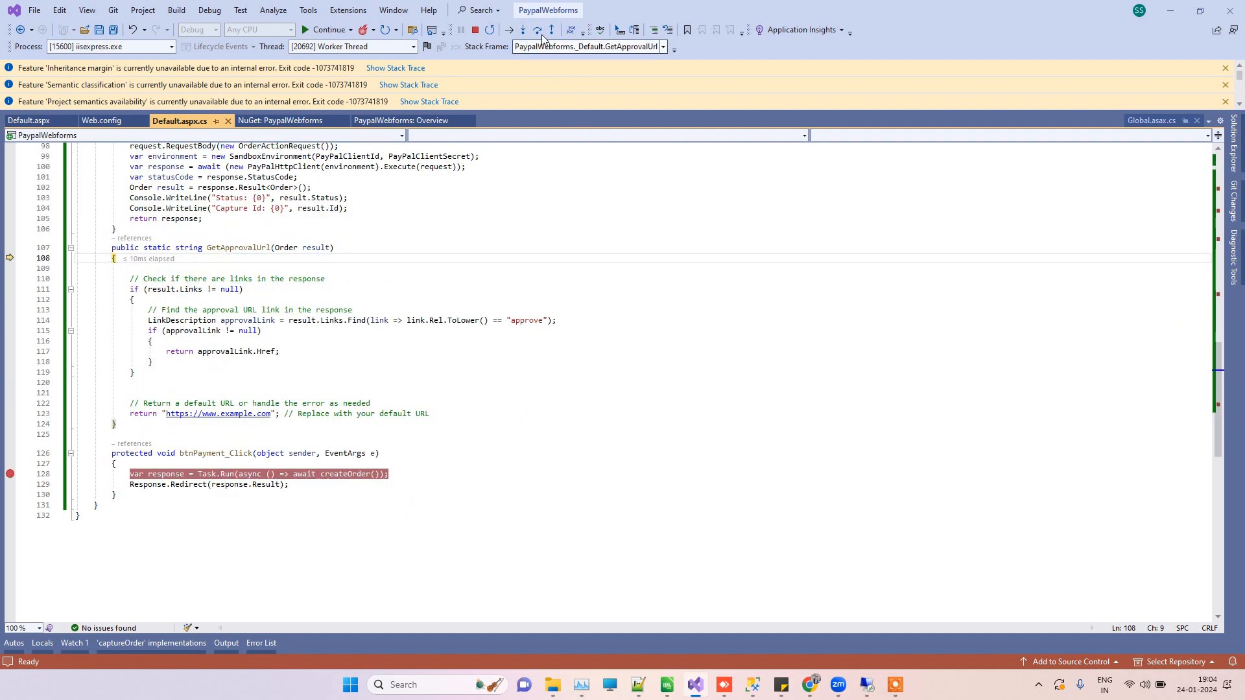
# - Continue execution so the browser redirects to the PayPal approval URL
pyautogui.click(537, 30)
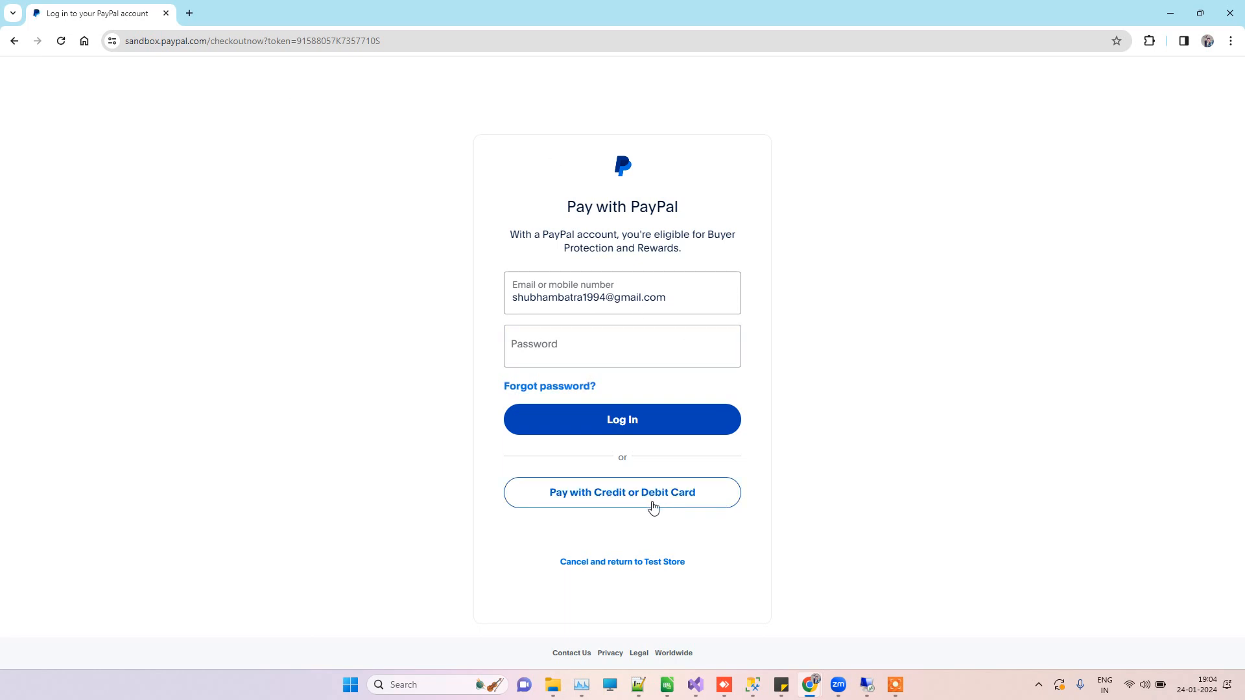
pyautogui.click(621, 492)
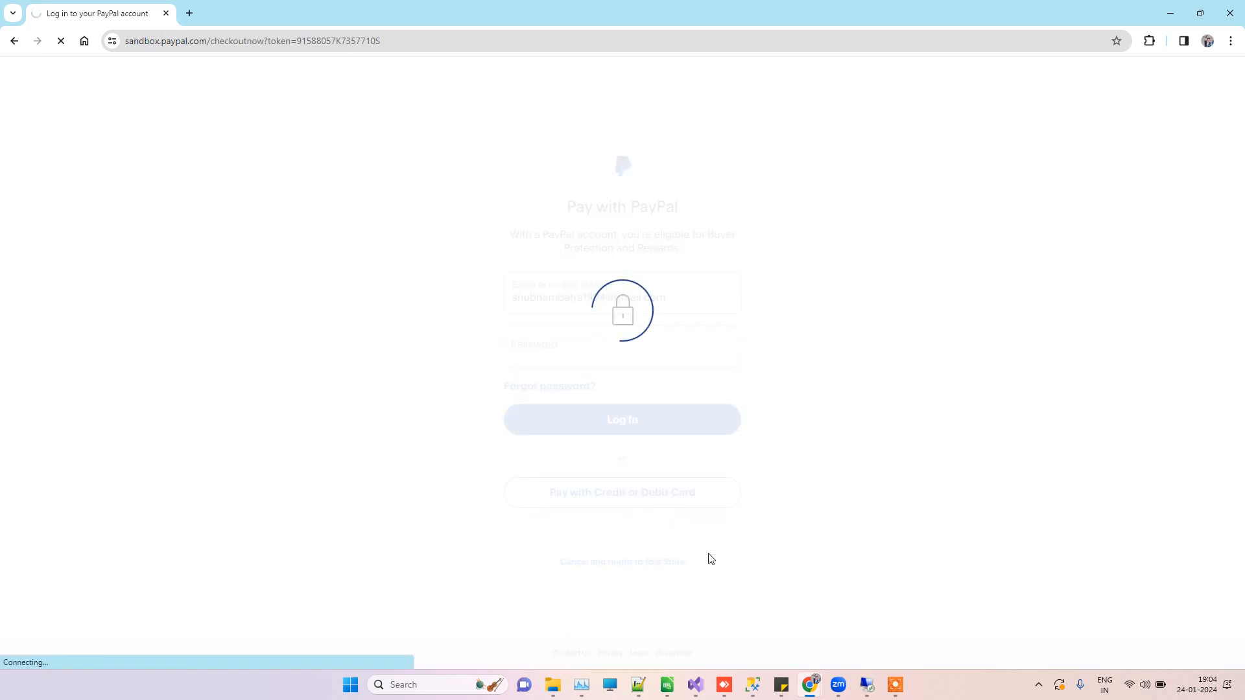
pyautogui.click(622, 493)
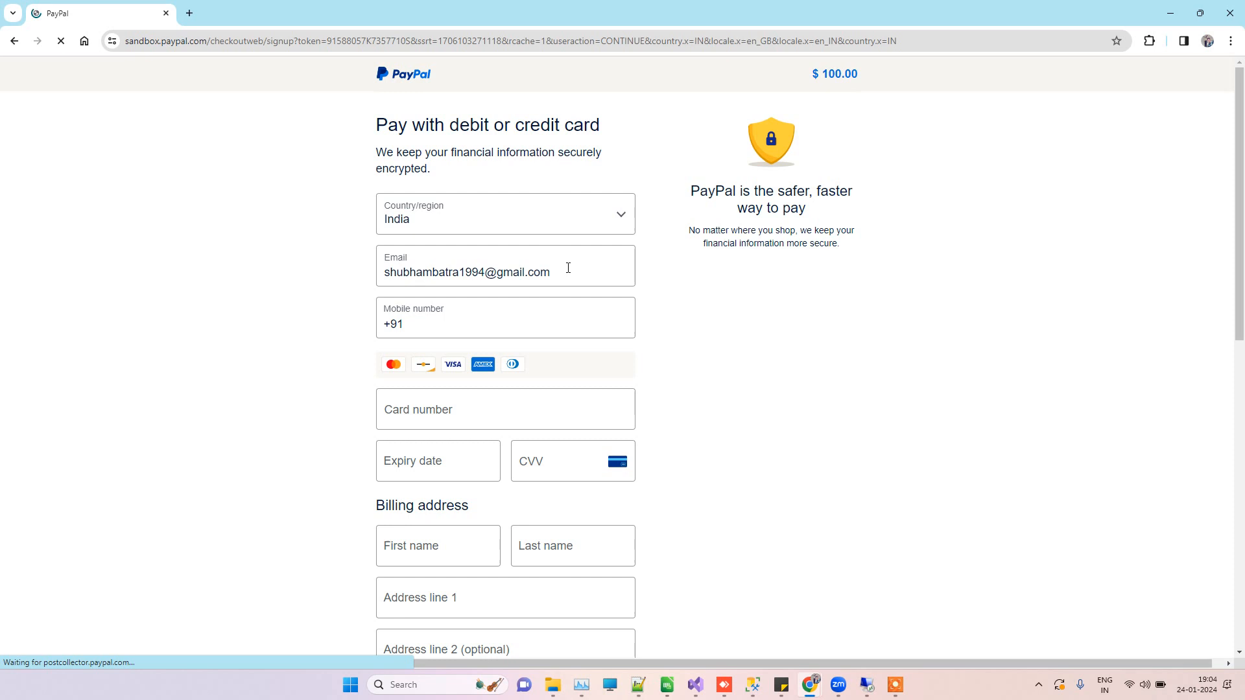
pyautogui.doubleClick(465, 271)
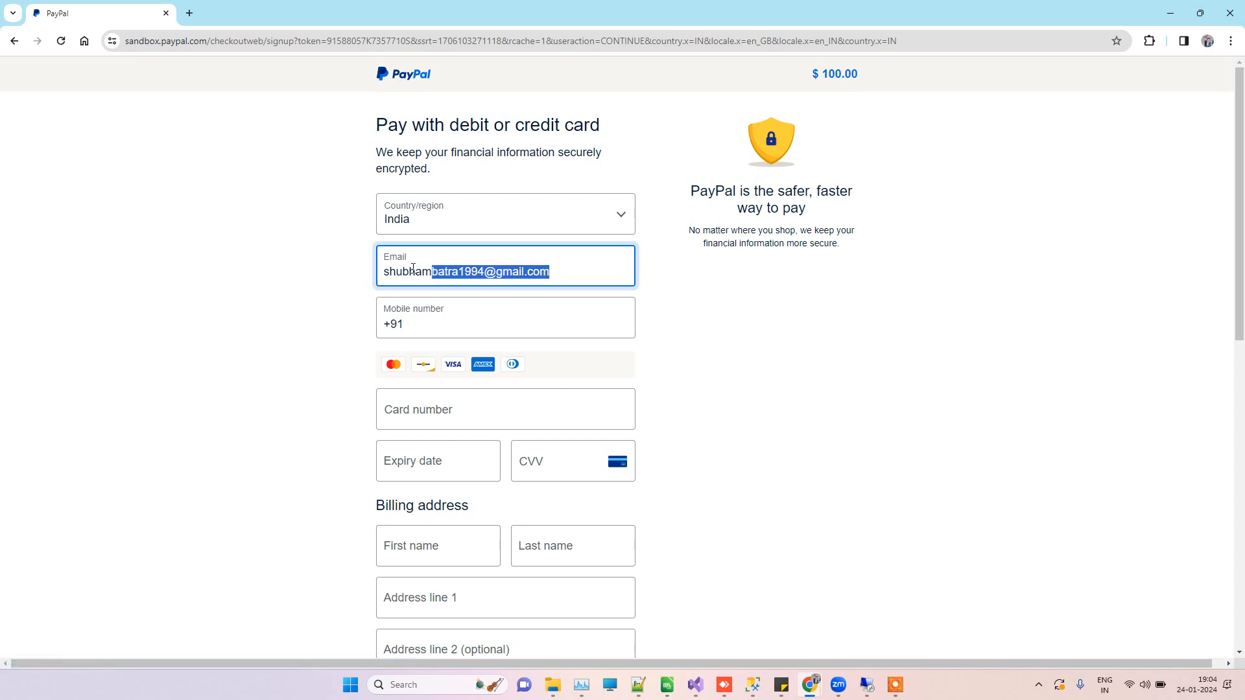
pyautogui.write('s')
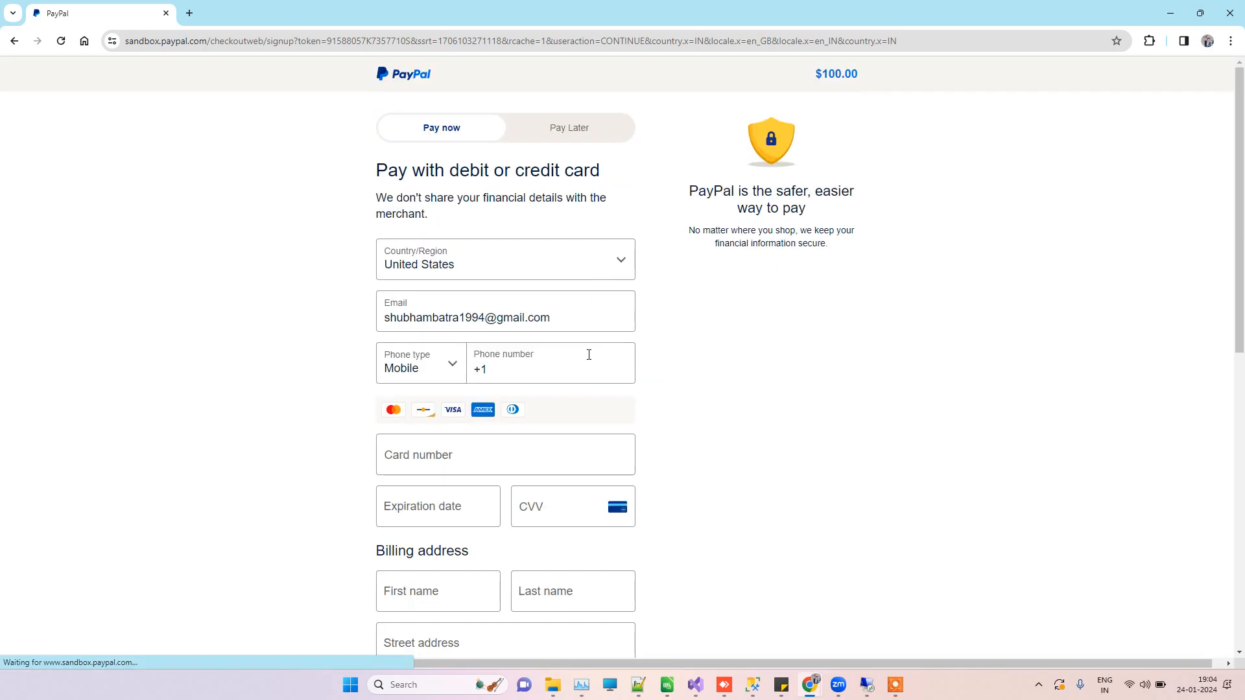
pyautogui.scroll(-3)
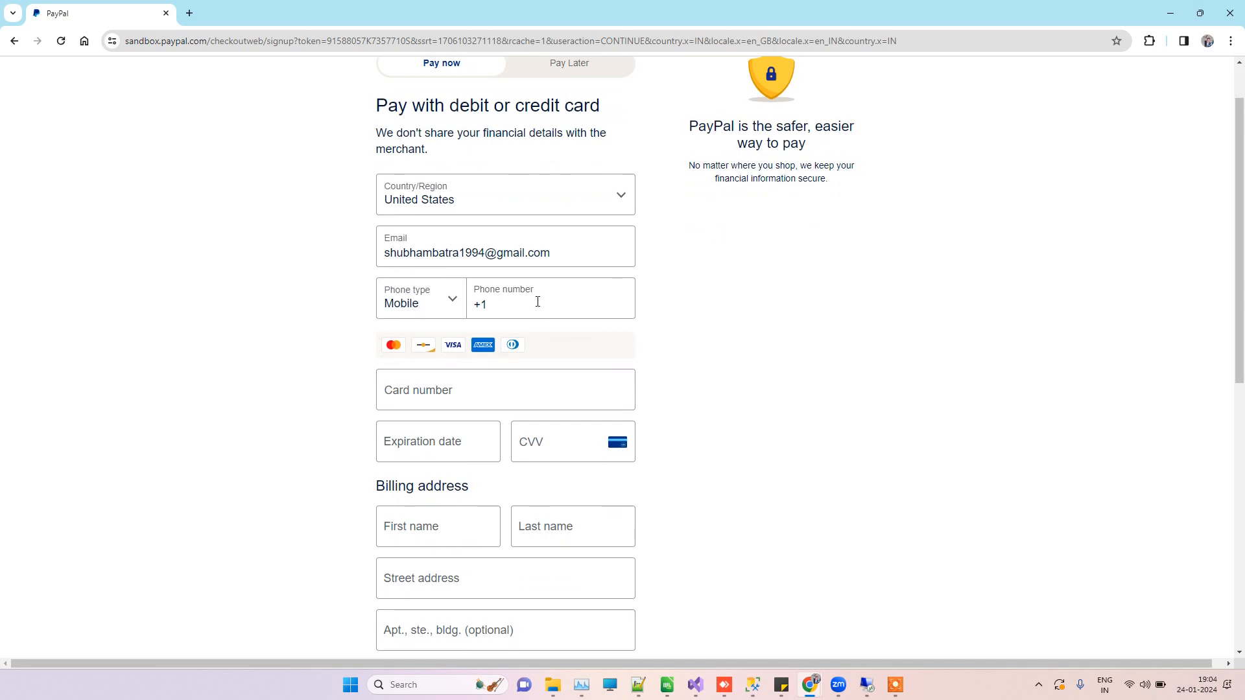
pyautogui.write('(454) 546-5656')
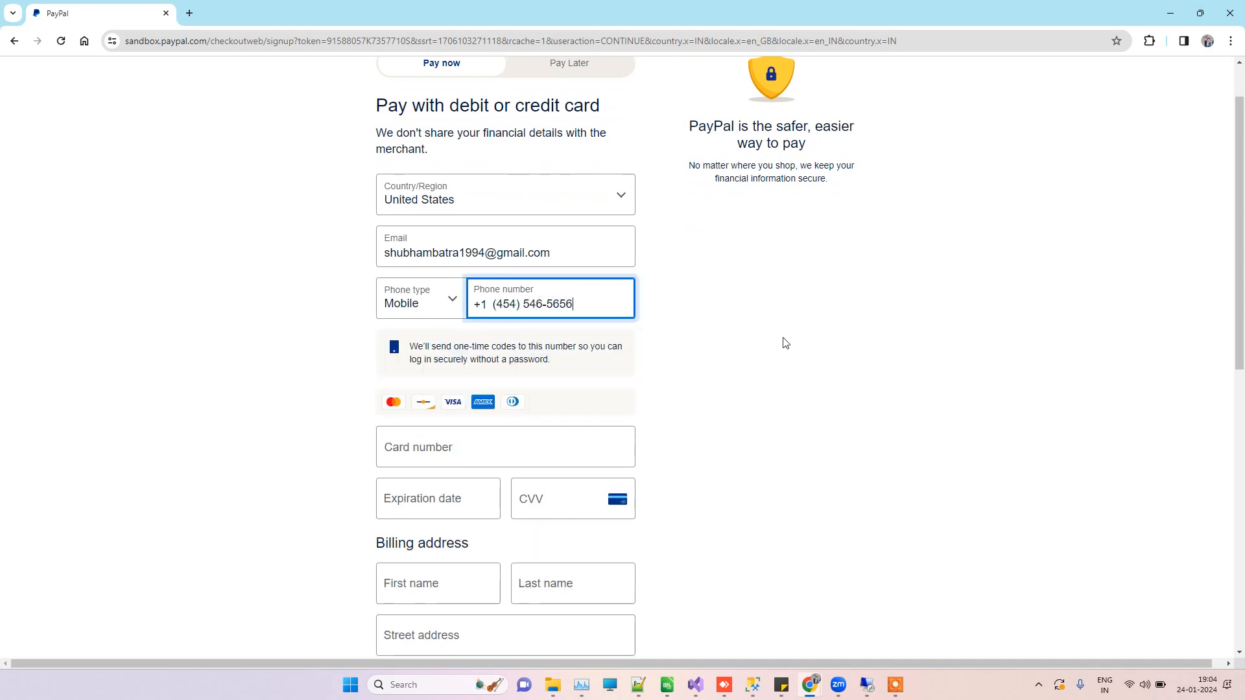
pyautogui.click(504, 446)
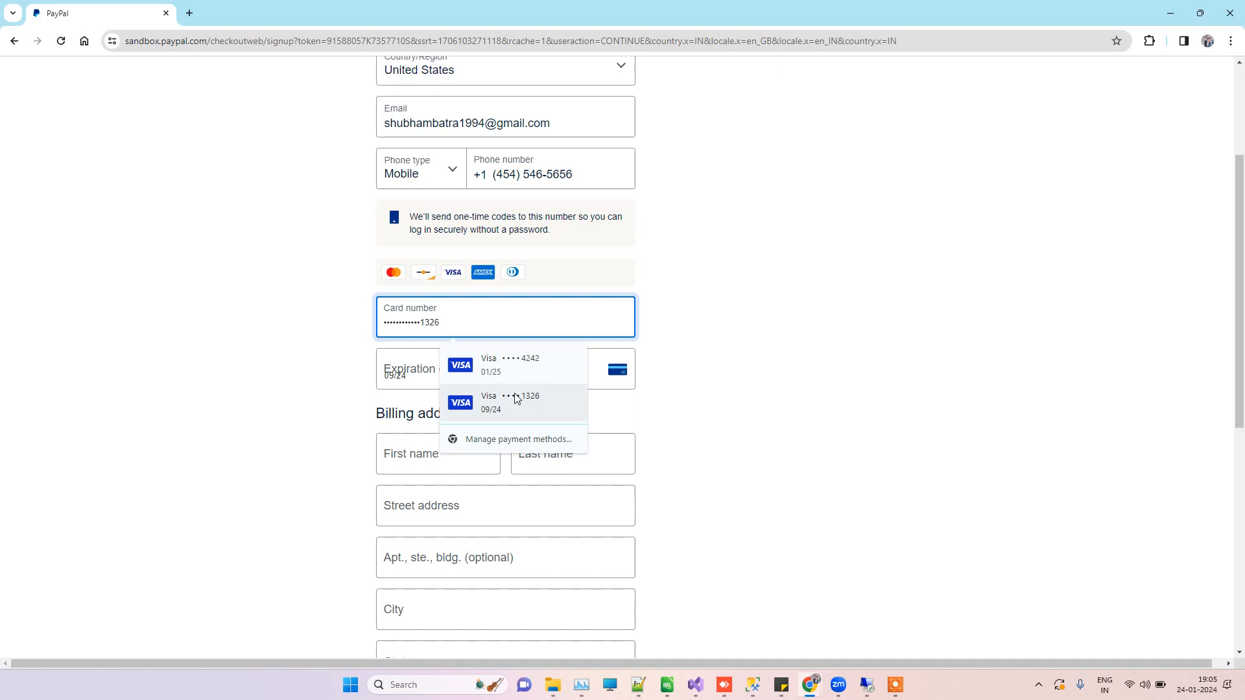
pyautogui.click(514, 402)
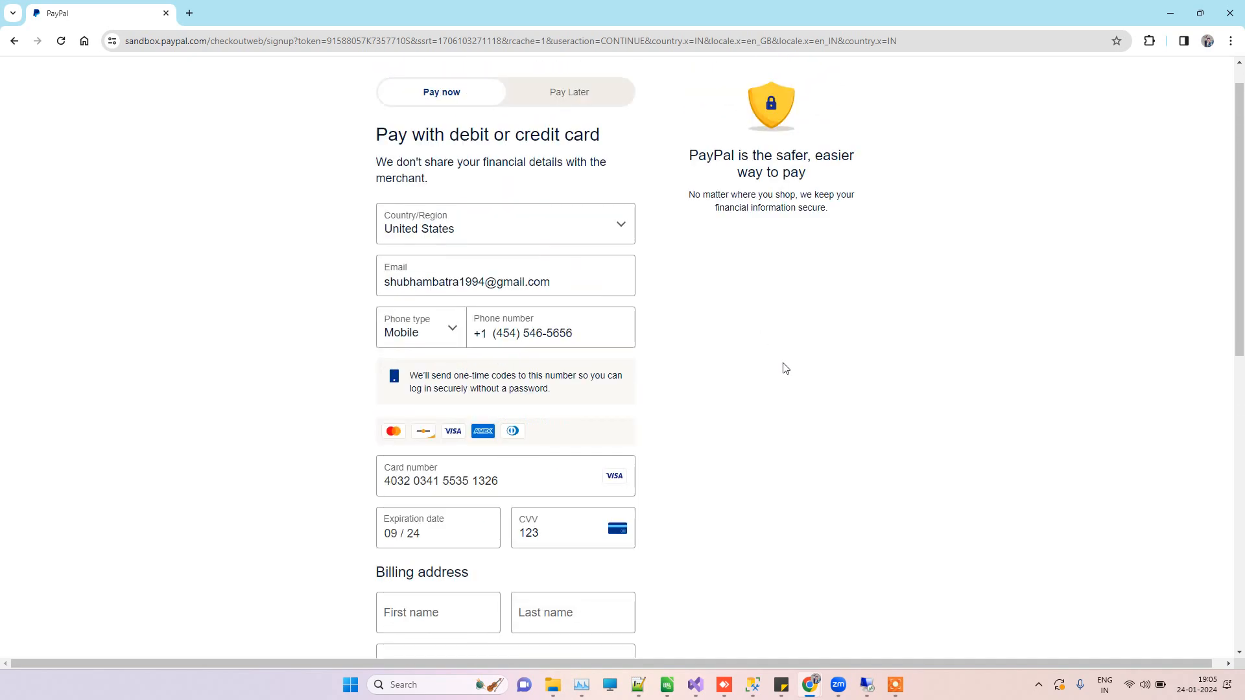
# - Enter billing name Shubham with the address and submit the payment as a guest
pyautogui.scroll(-3)
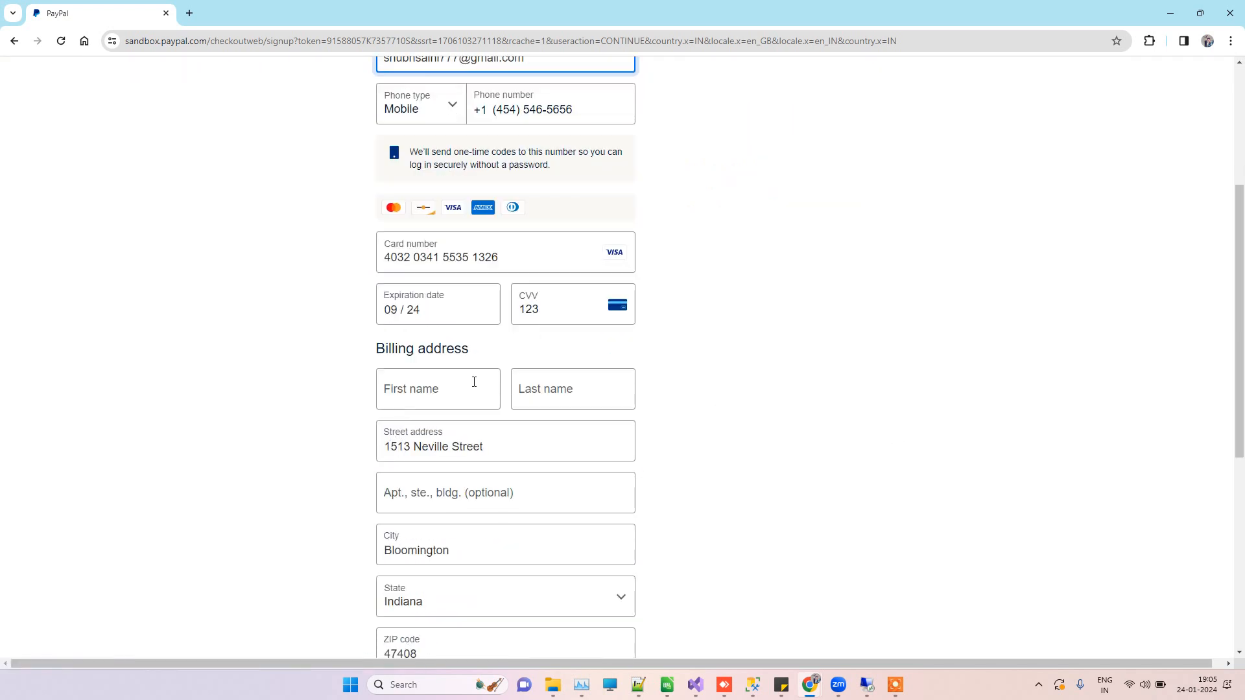
pyautogui.write('Shubham')
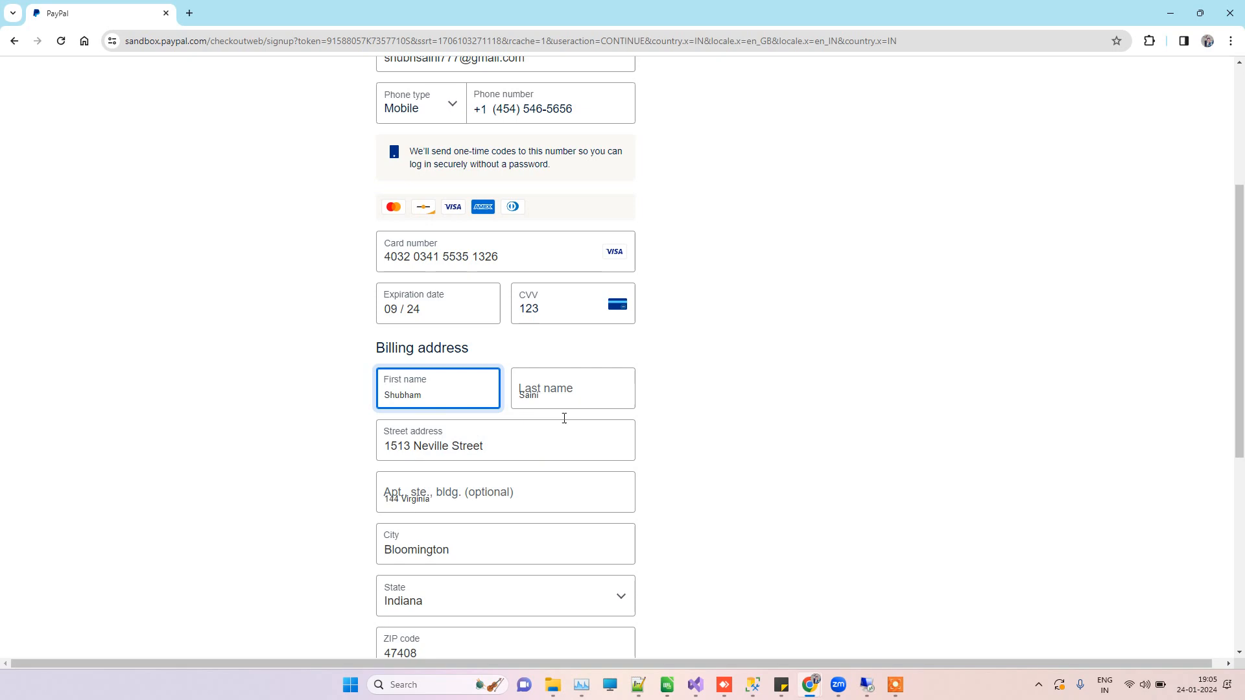
pyautogui.scroll(-3)
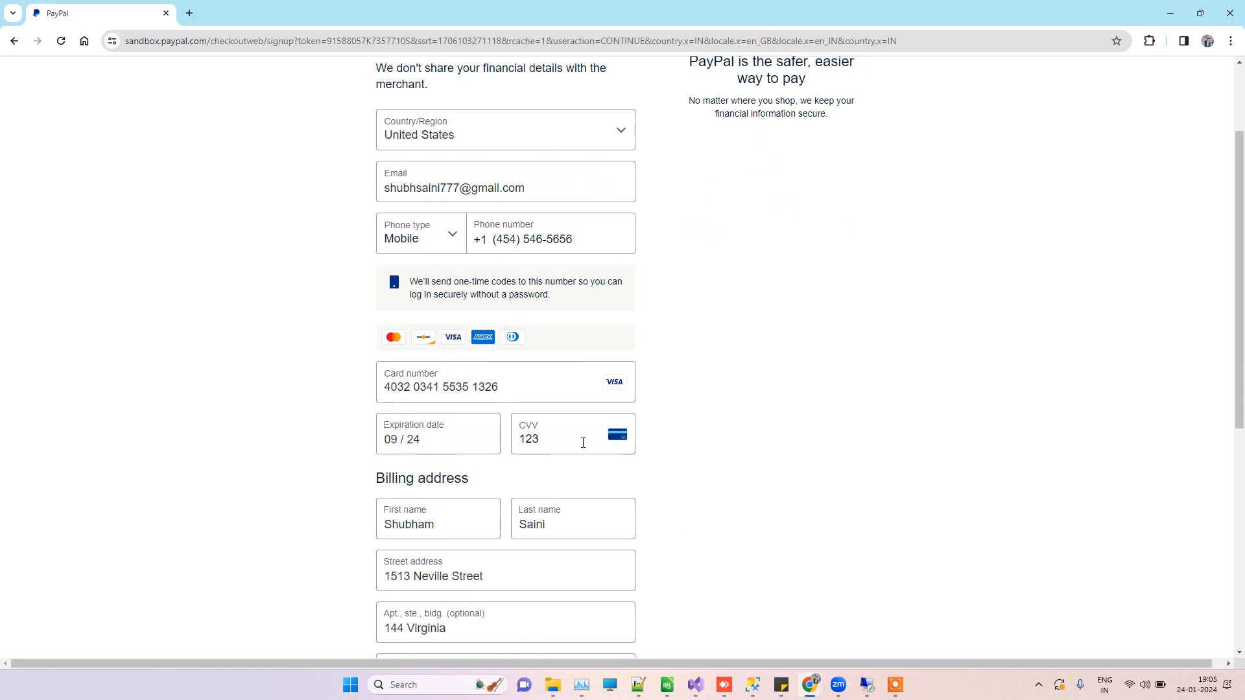
pyautogui.scroll(-3)
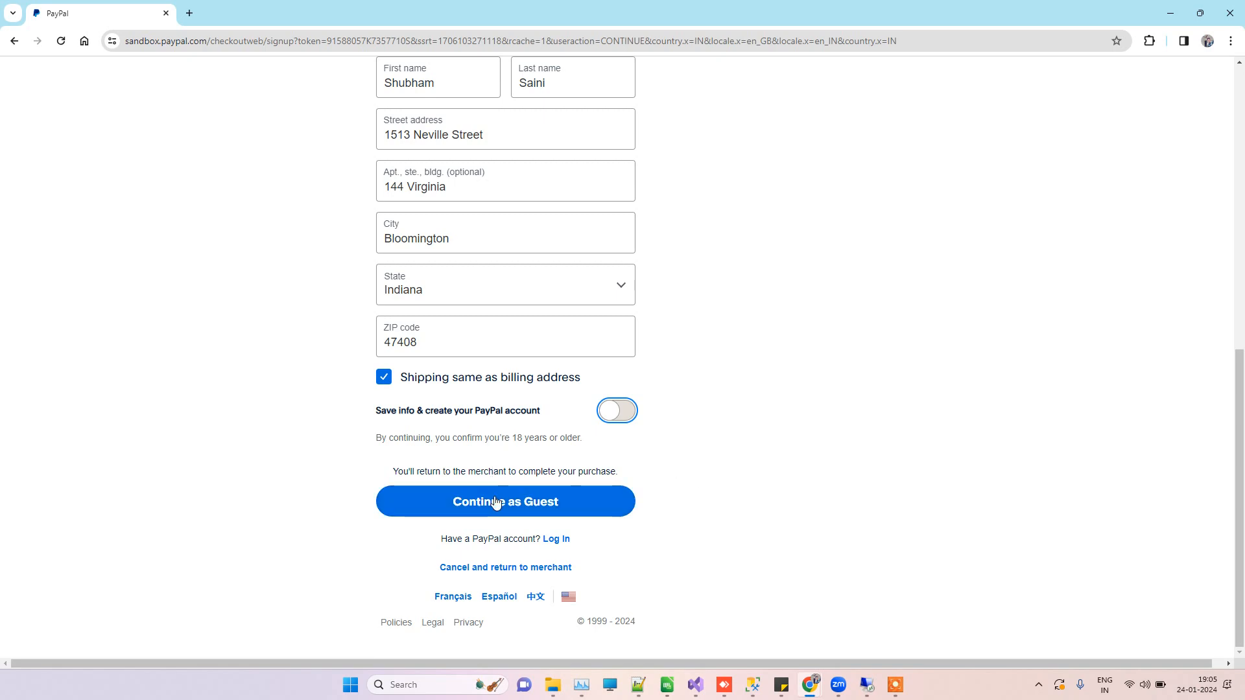
pyautogui.click(505, 501)
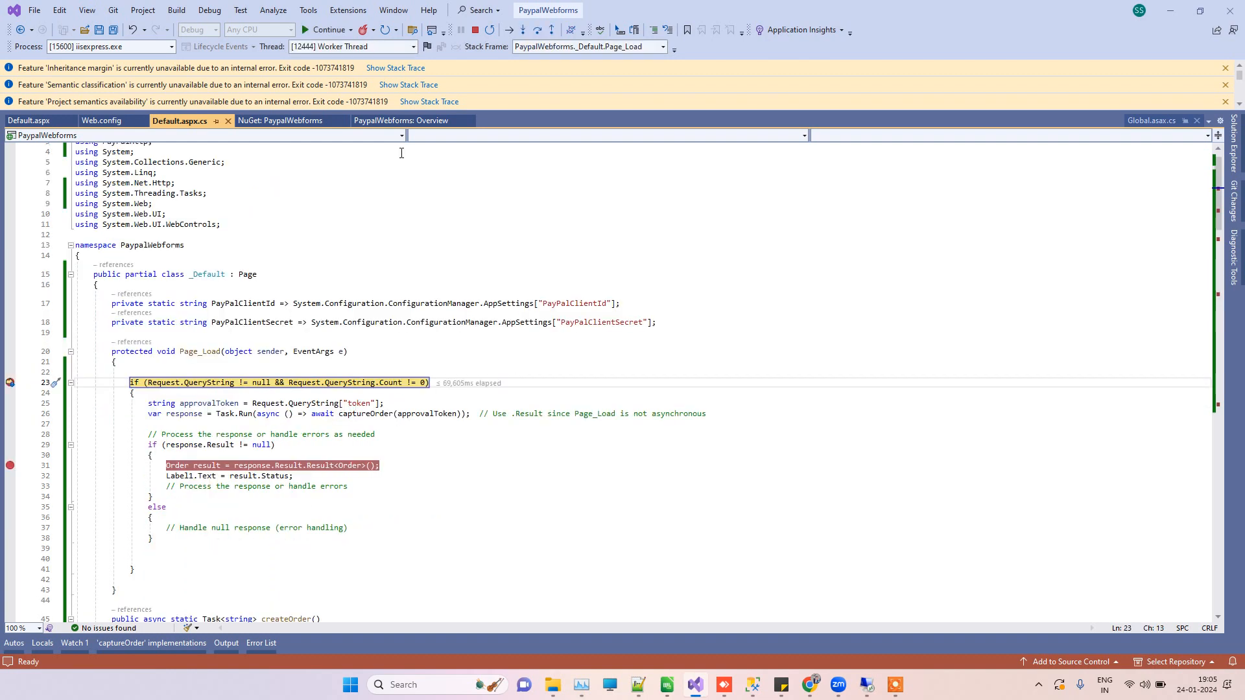
# - Step through Page_Load past the order capture call to the Label1 status line, then continue
pyautogui.scroll(-3)
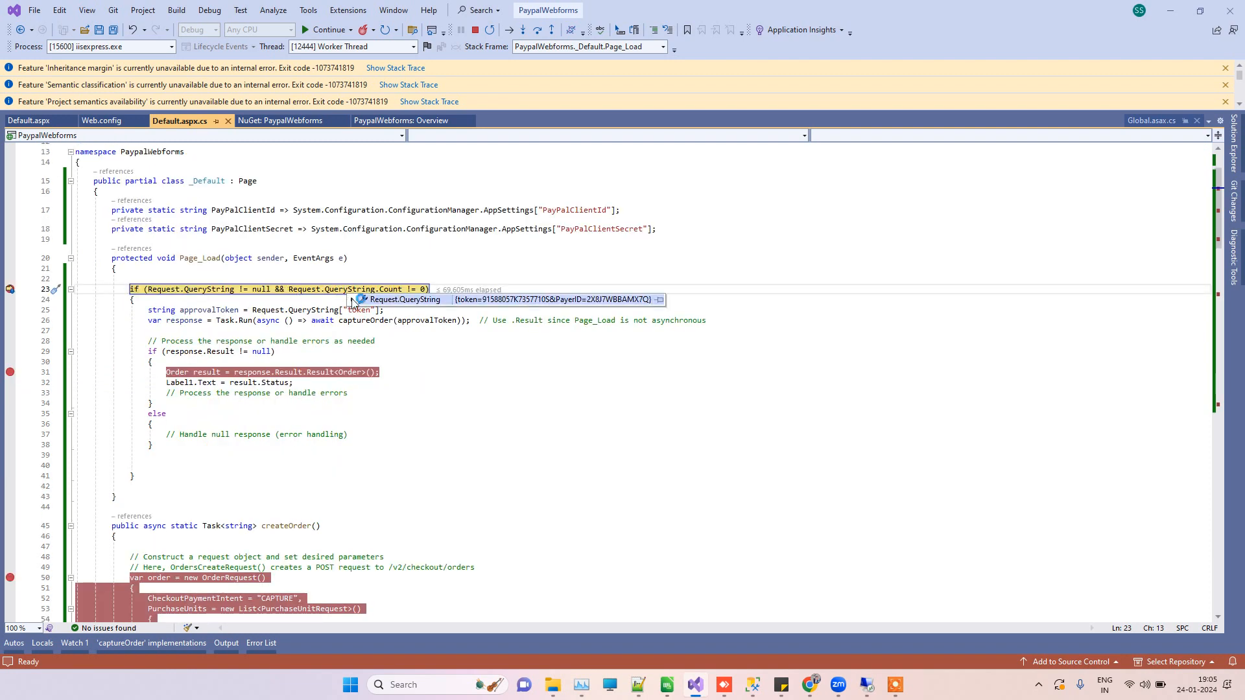
pyautogui.click(353, 299)
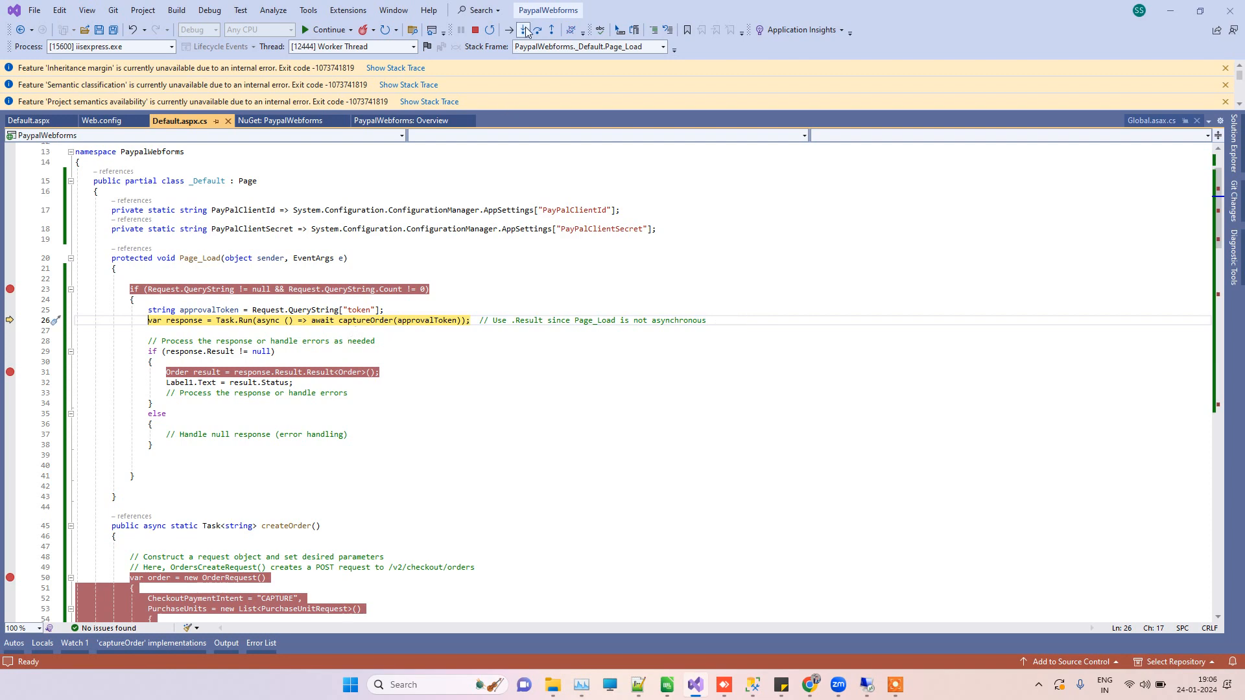
pyautogui.click(522, 30)
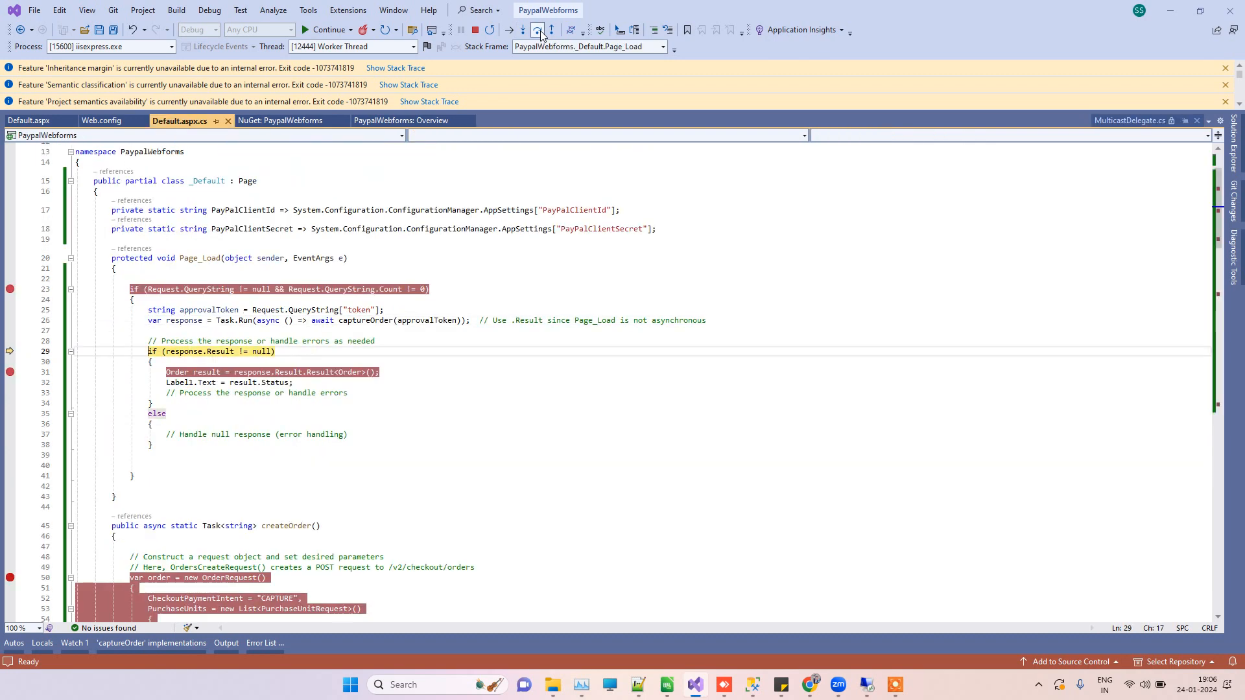
pyautogui.click(537, 30)
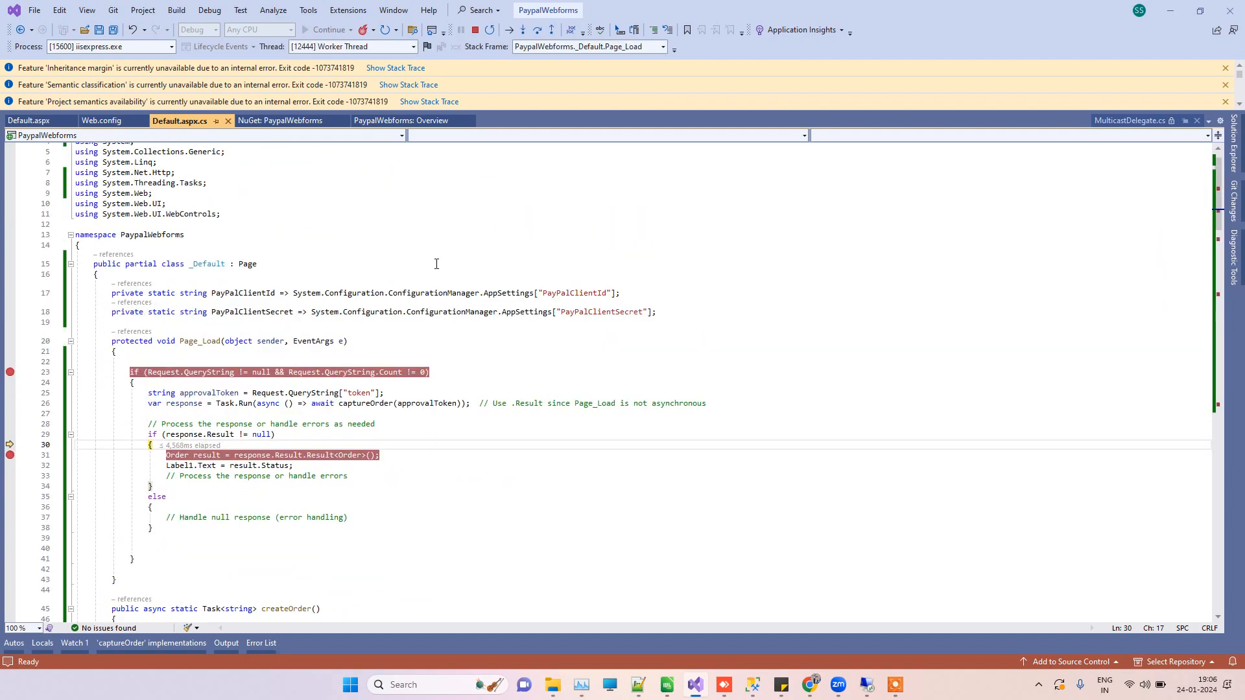
pyautogui.scroll(-3)
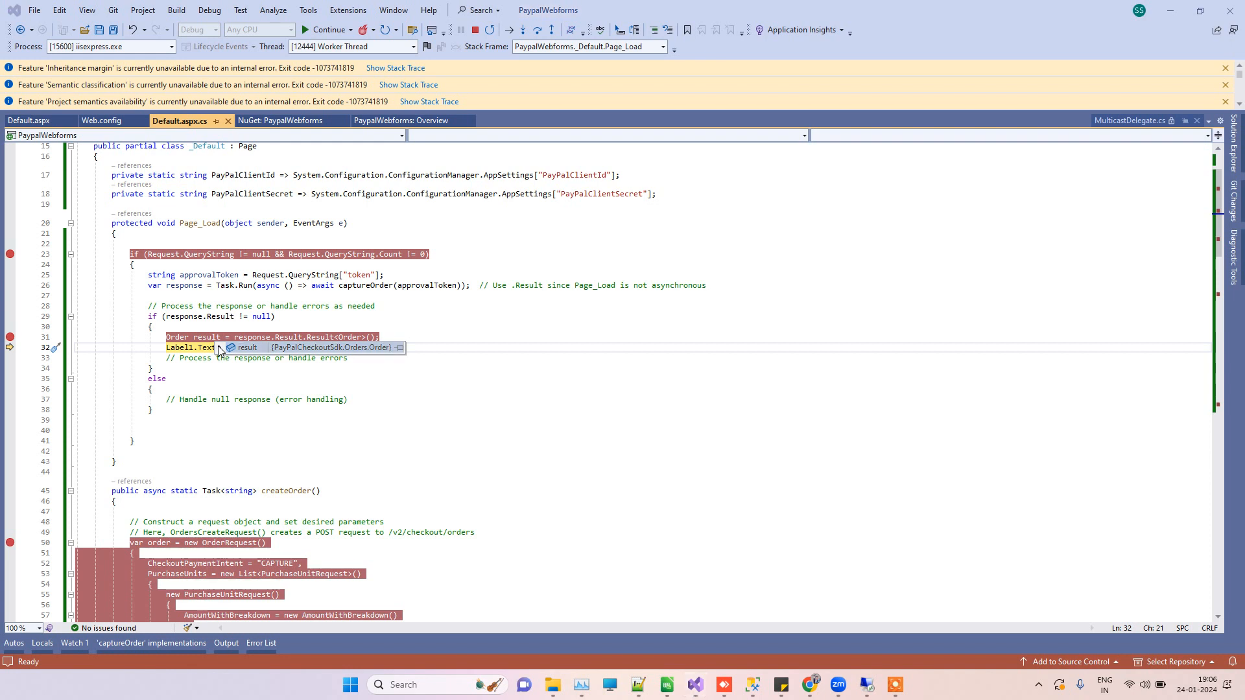
pyautogui.click(231, 348)
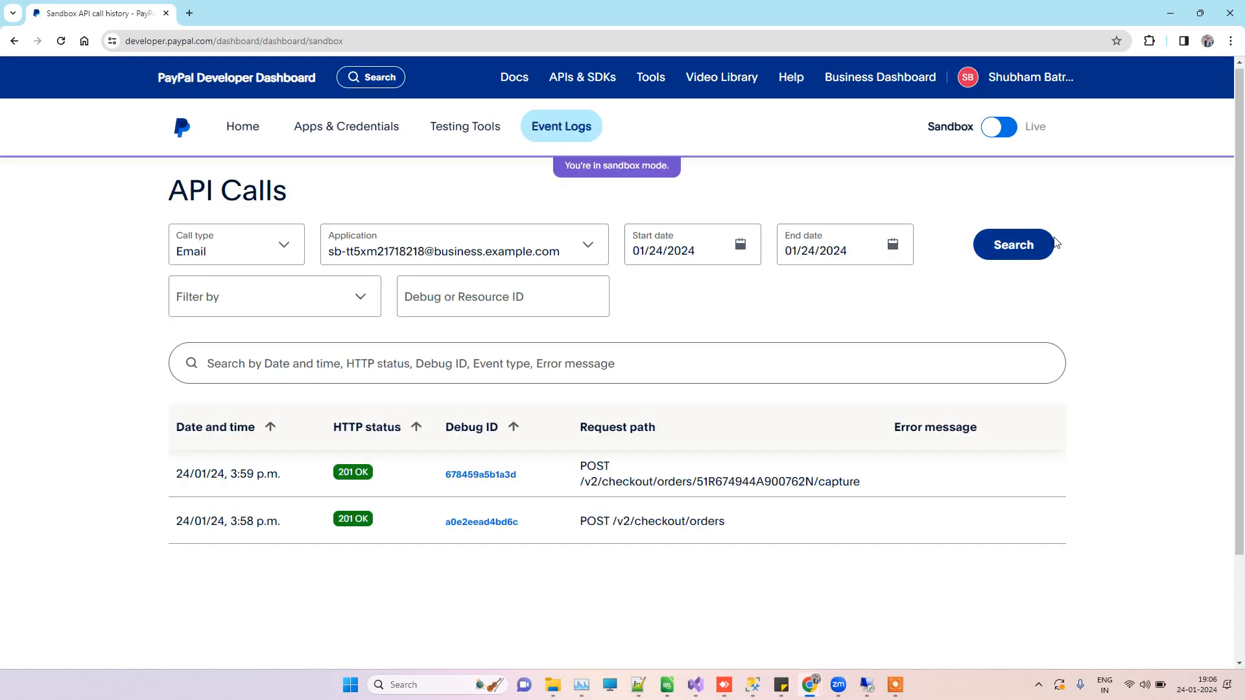
# - Refresh the API call log to show the new create-order and capture requests, highlighting the order path
pyautogui.click(1013, 246)
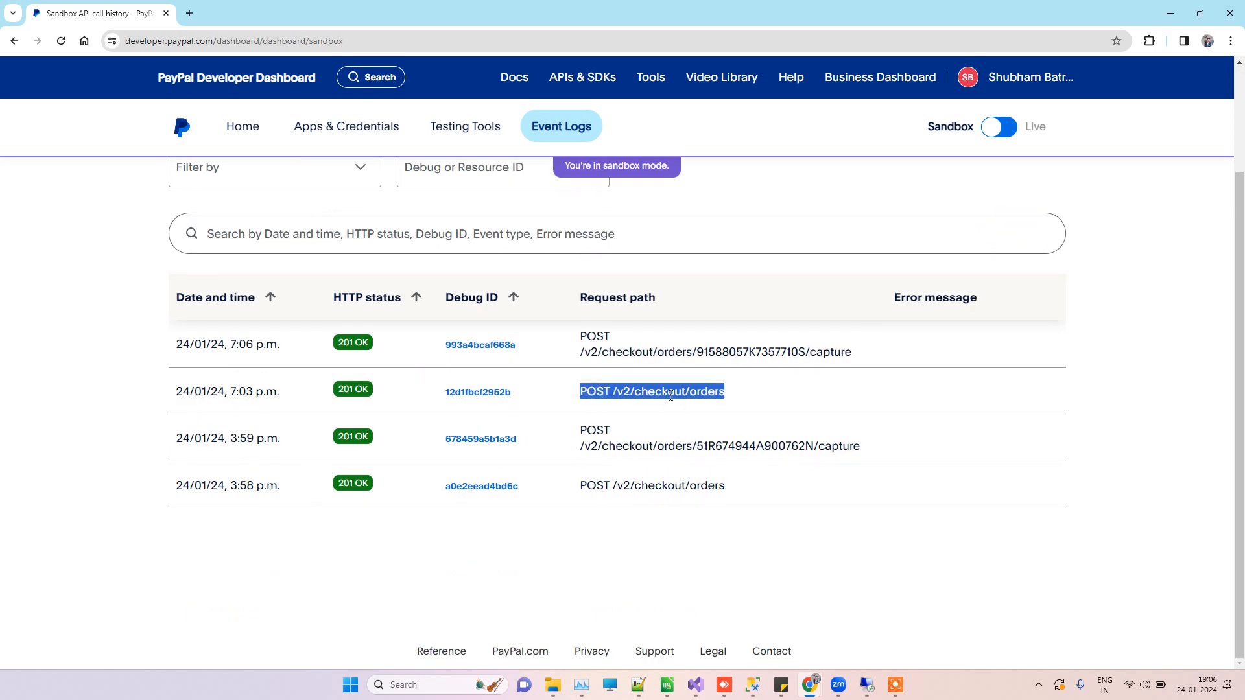
pyautogui.doubleClick(705, 392)
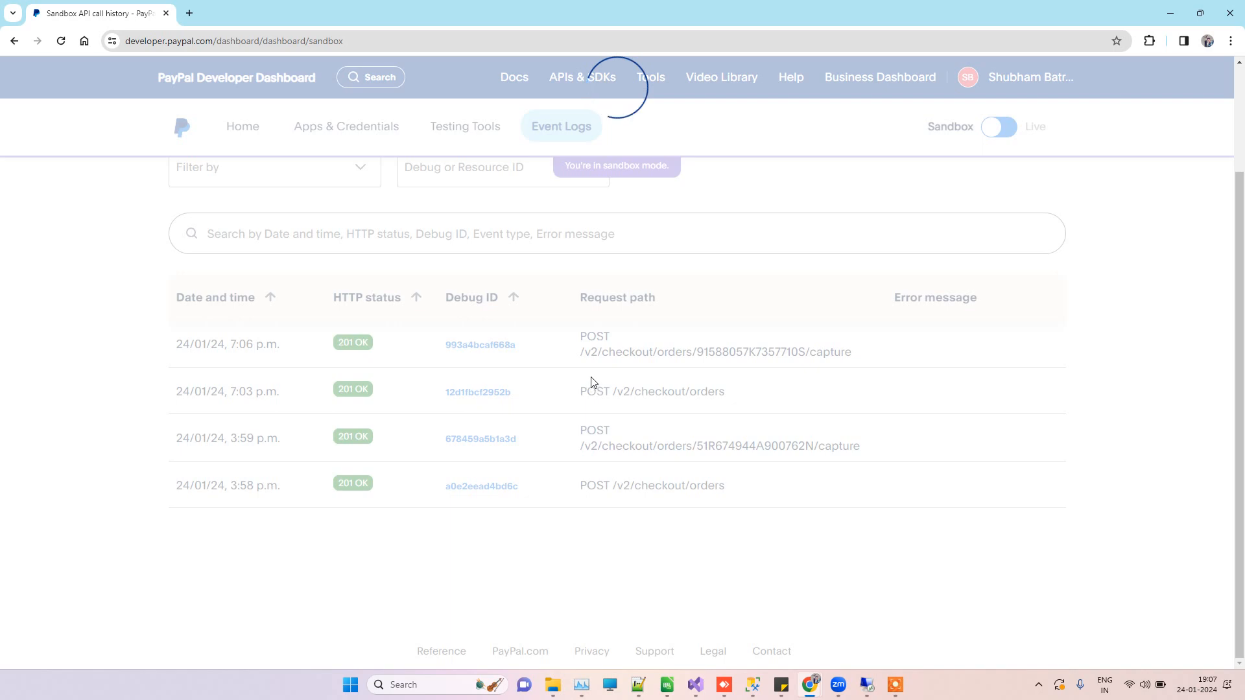
# - Inspect the 7:06 capture call's response body confirming status COMPLETED, then dismiss the details
pyautogui.click(479, 345)
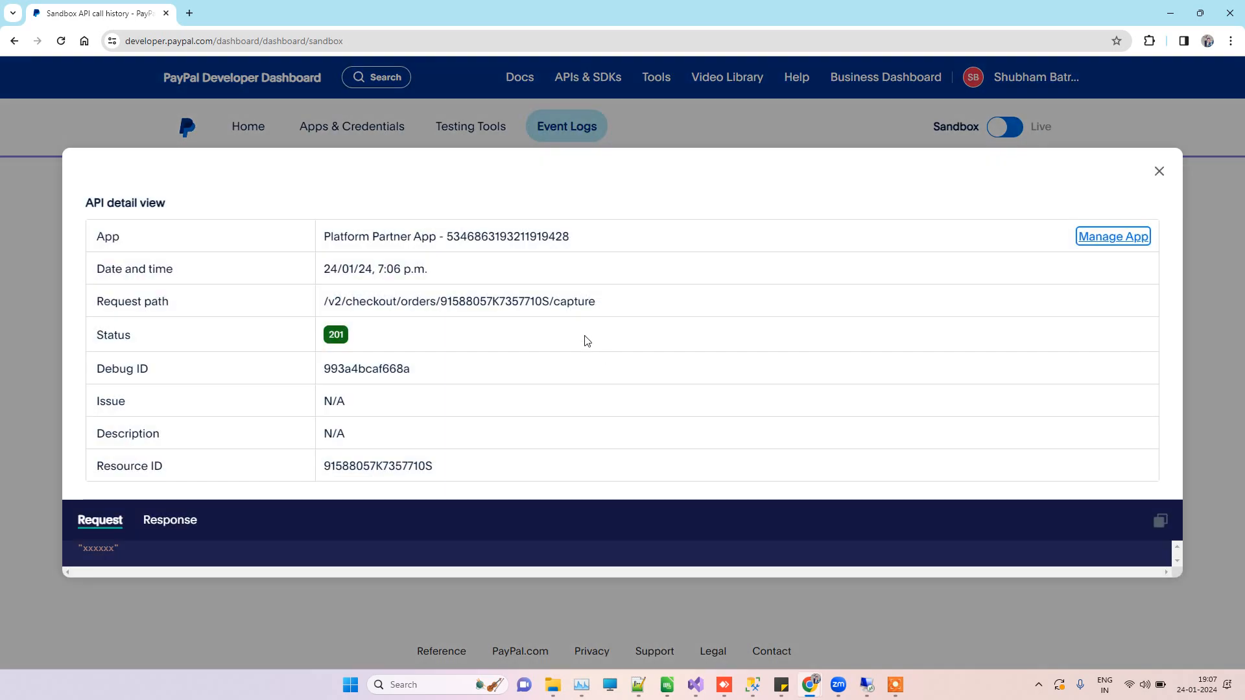
pyautogui.click(169, 519)
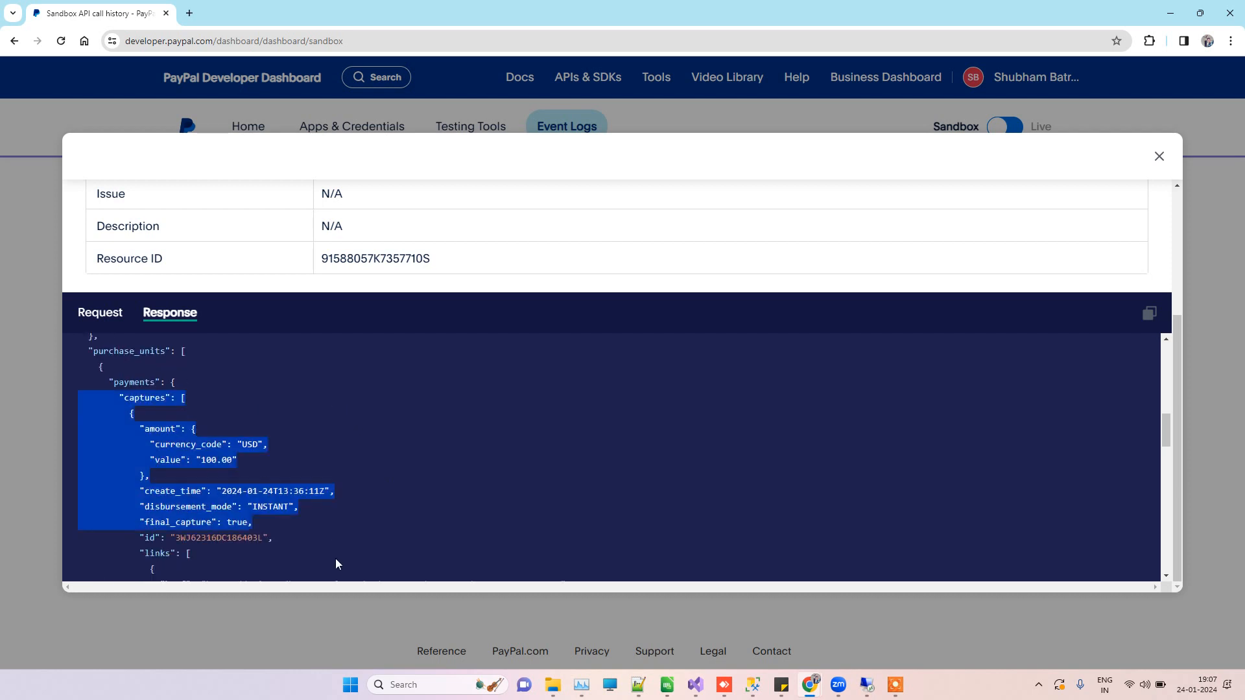
pyautogui.scroll(-3)
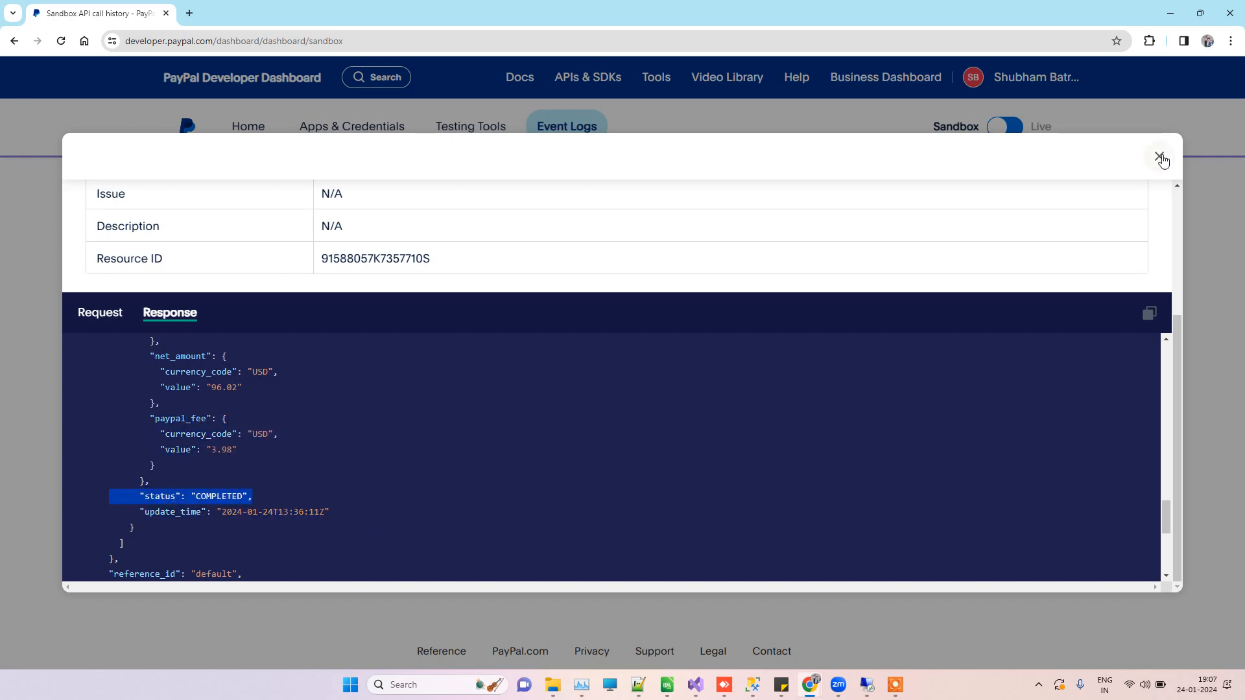
pyautogui.click(1159, 158)
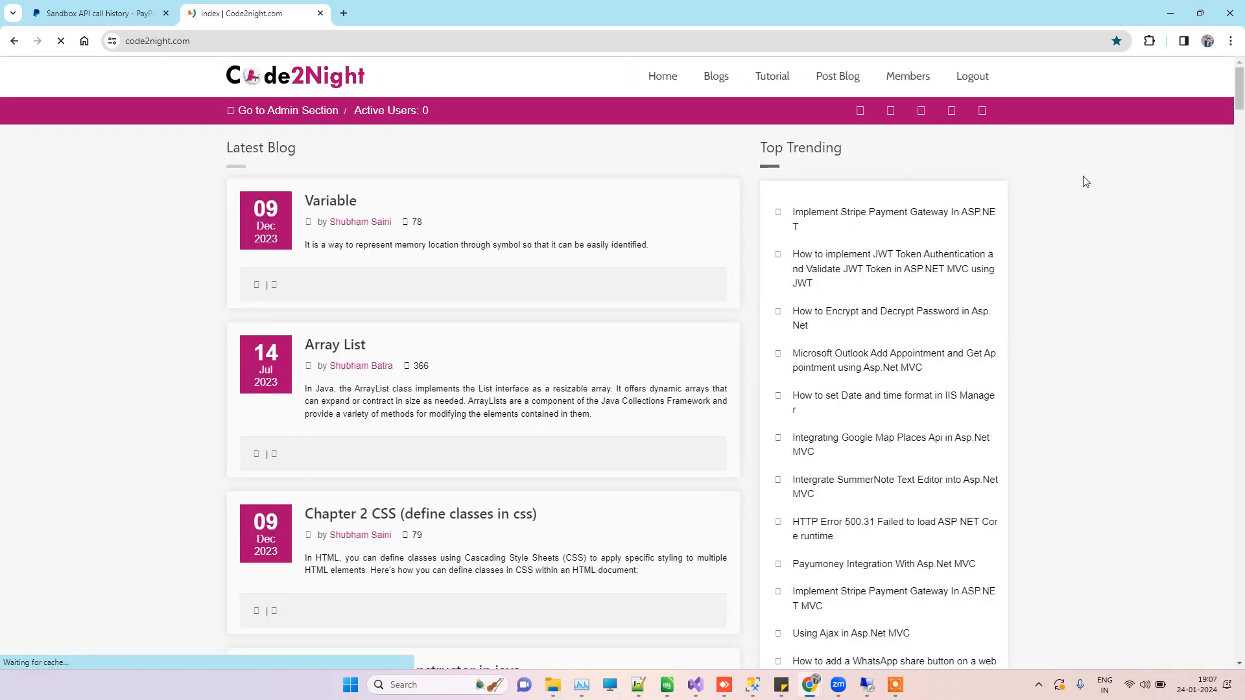
# - Locate 'How to implement Paypal in Asp.Net Webforms' in the Top Trending list and open the article
pyautogui.scroll(-3)
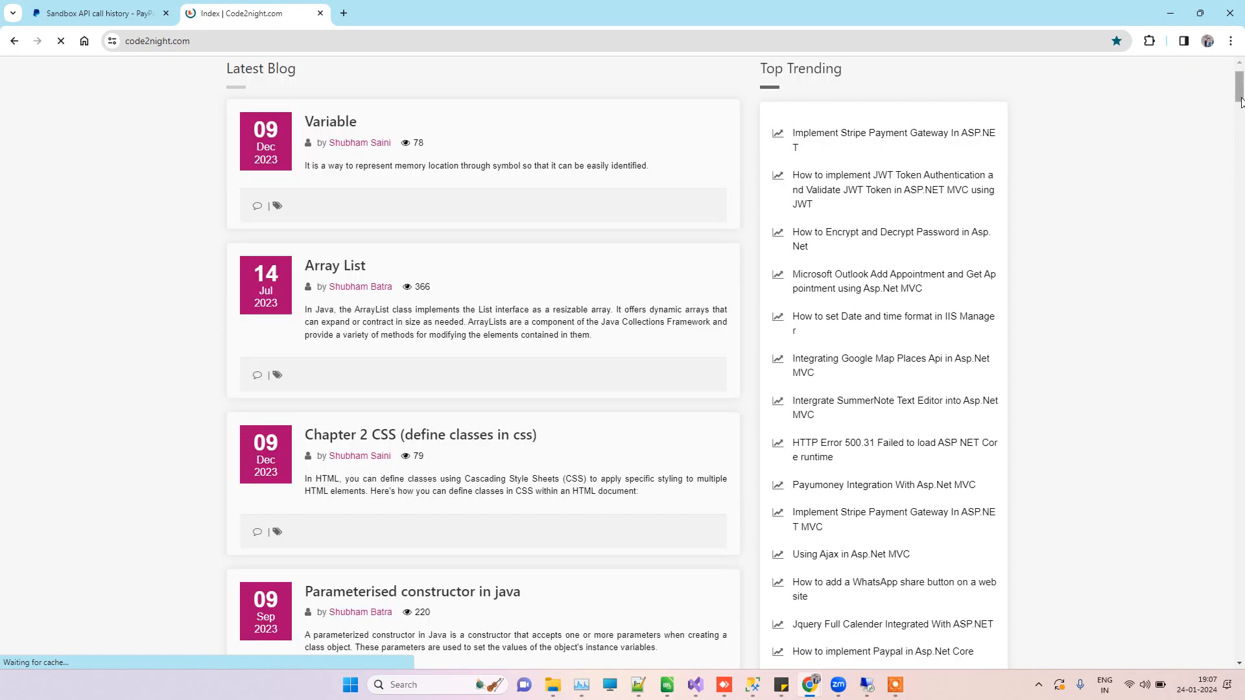
pyautogui.scroll(-3)
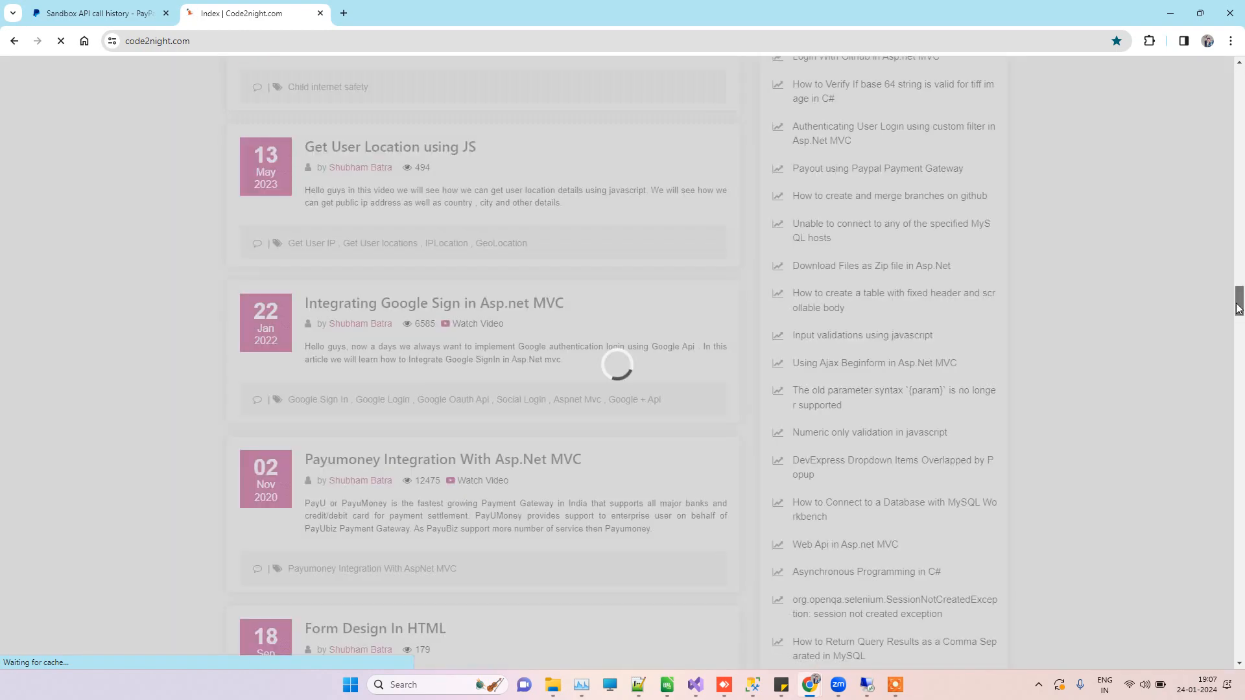
pyautogui.scroll(-3)
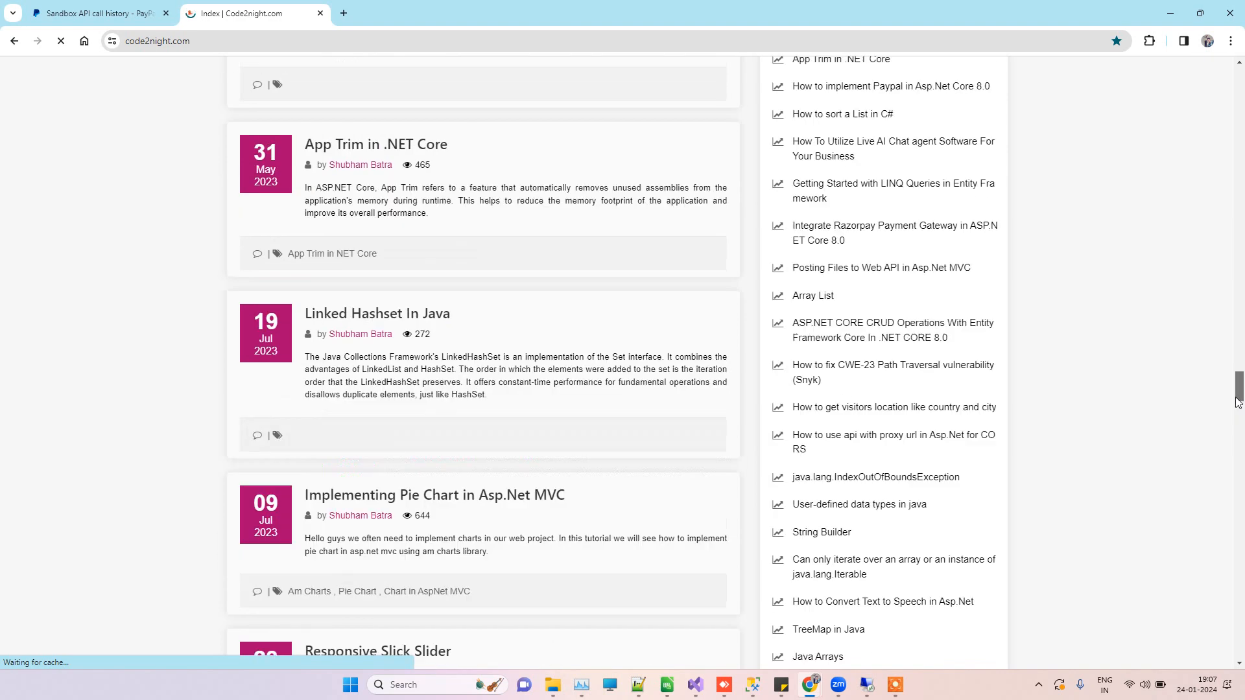
pyautogui.scroll(-3)
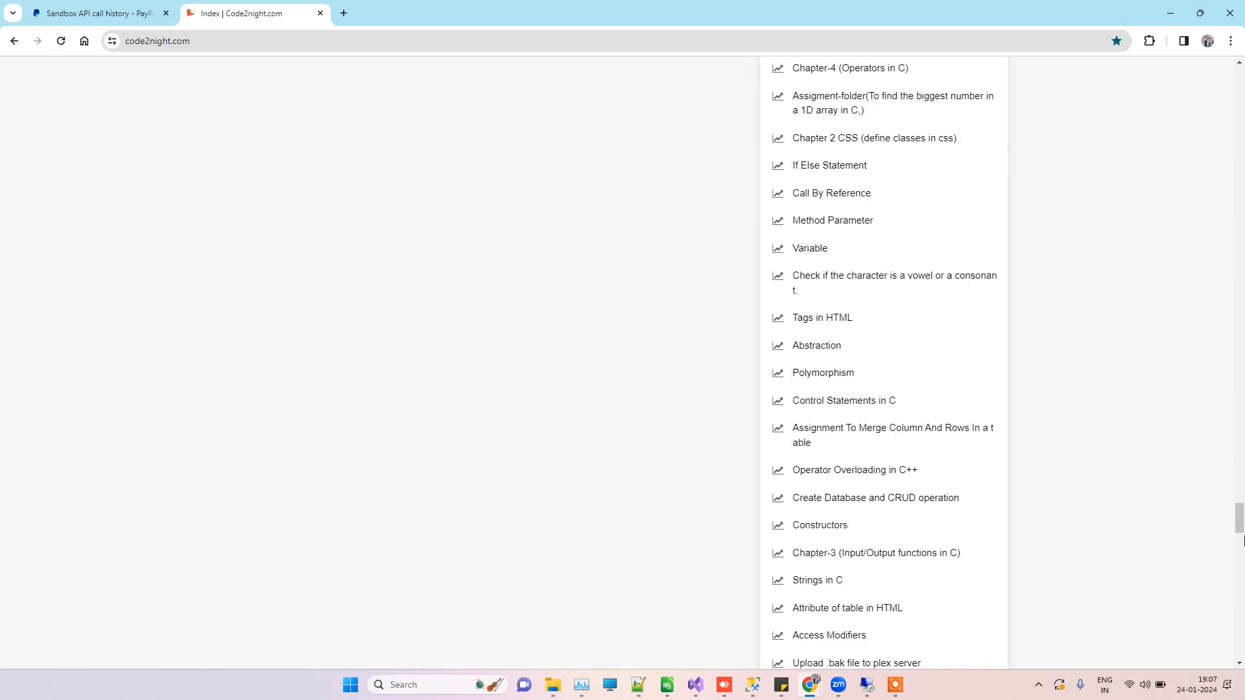
pyautogui.scroll(-3)
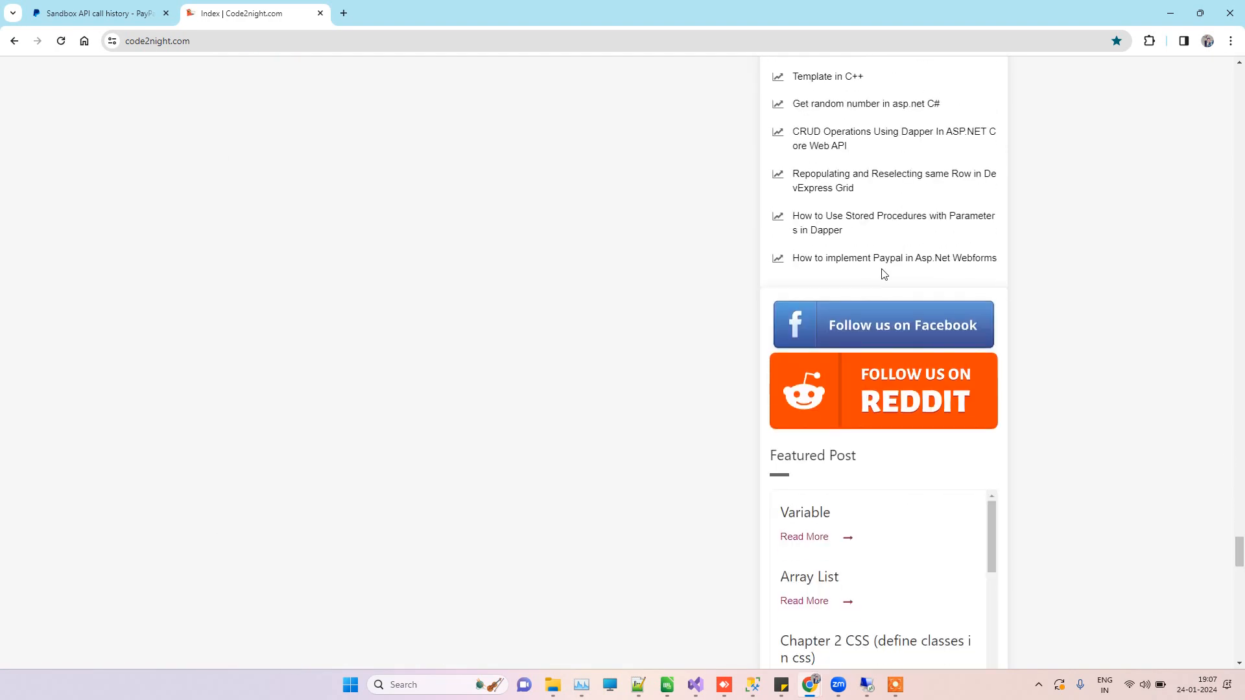
pyautogui.moveTo(825, 262)
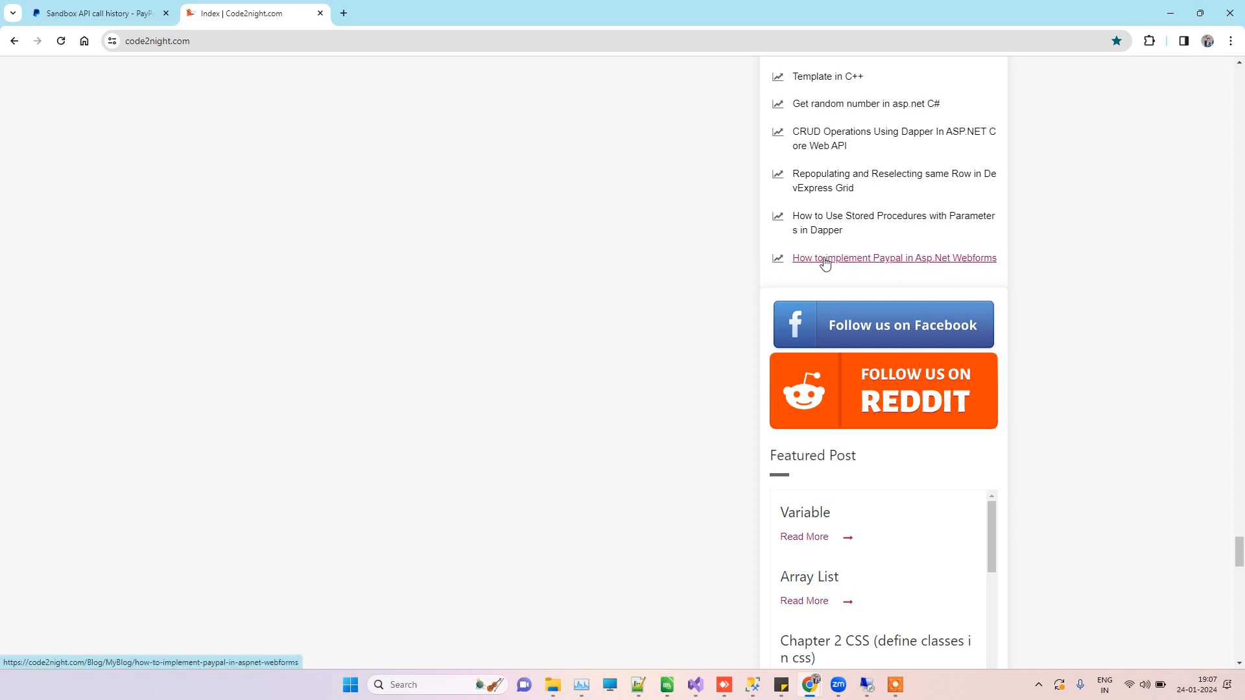
pyautogui.click(892, 257)
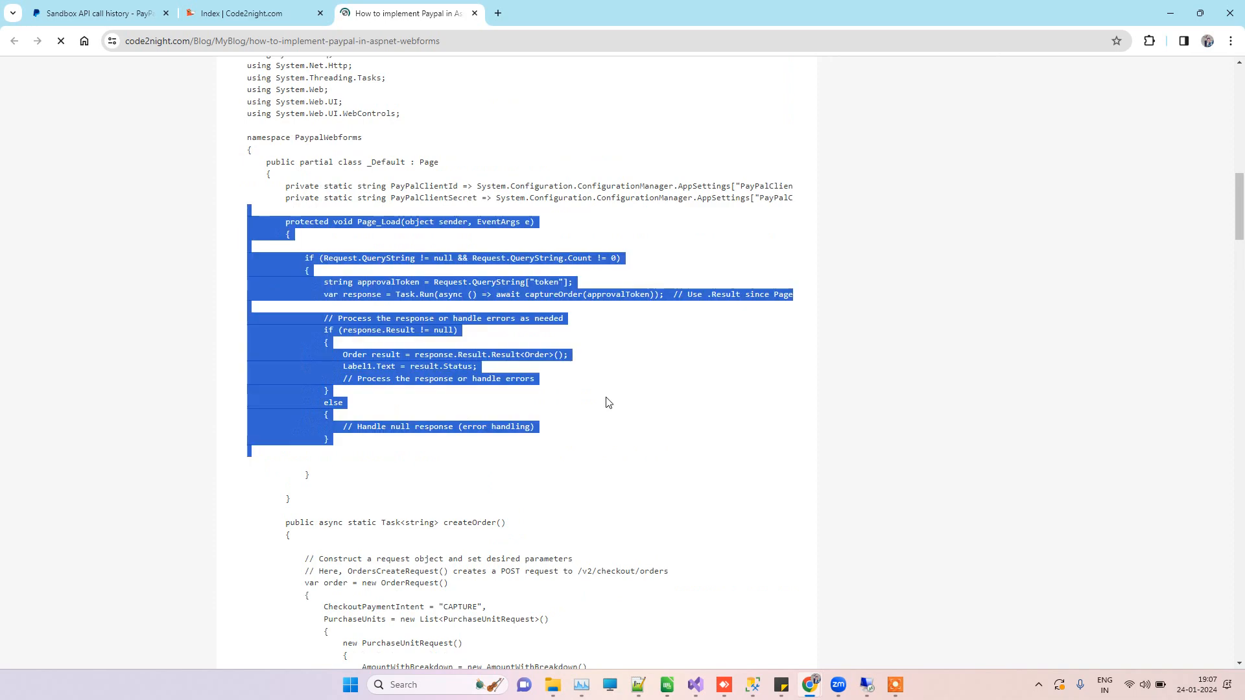
# - Read through the PayPal WebForms article, including the sandbox test card details
pyautogui.scroll(-3)
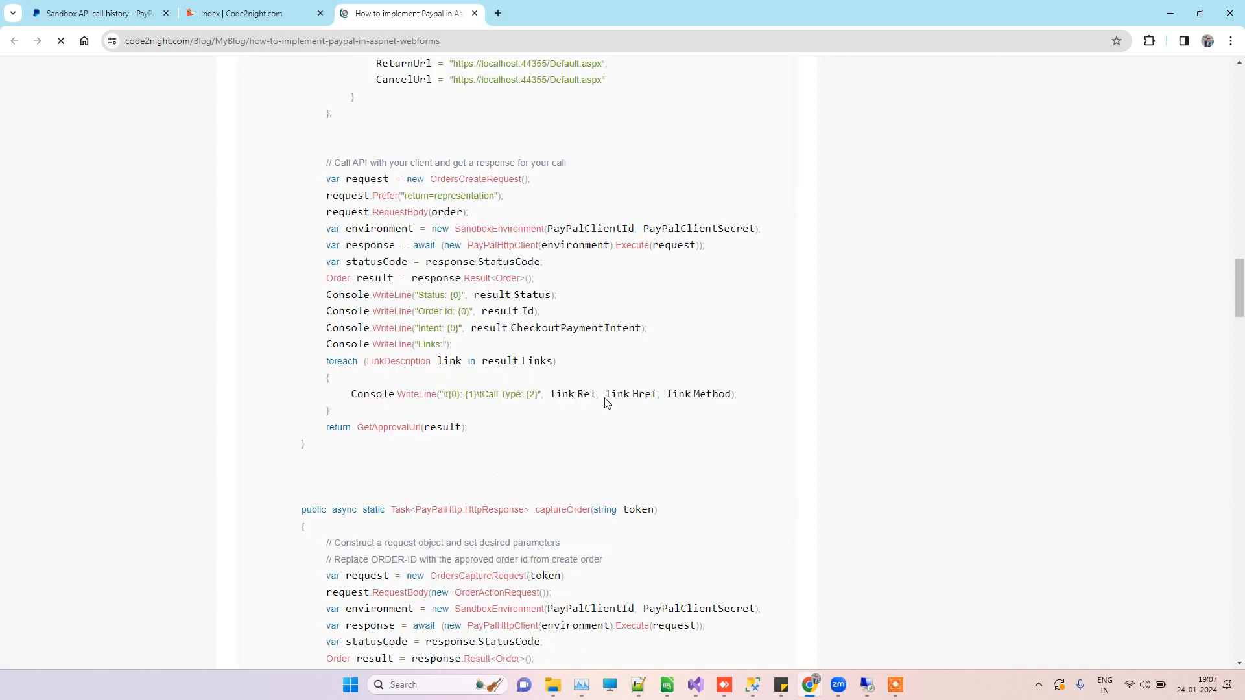
pyautogui.scroll(-3)
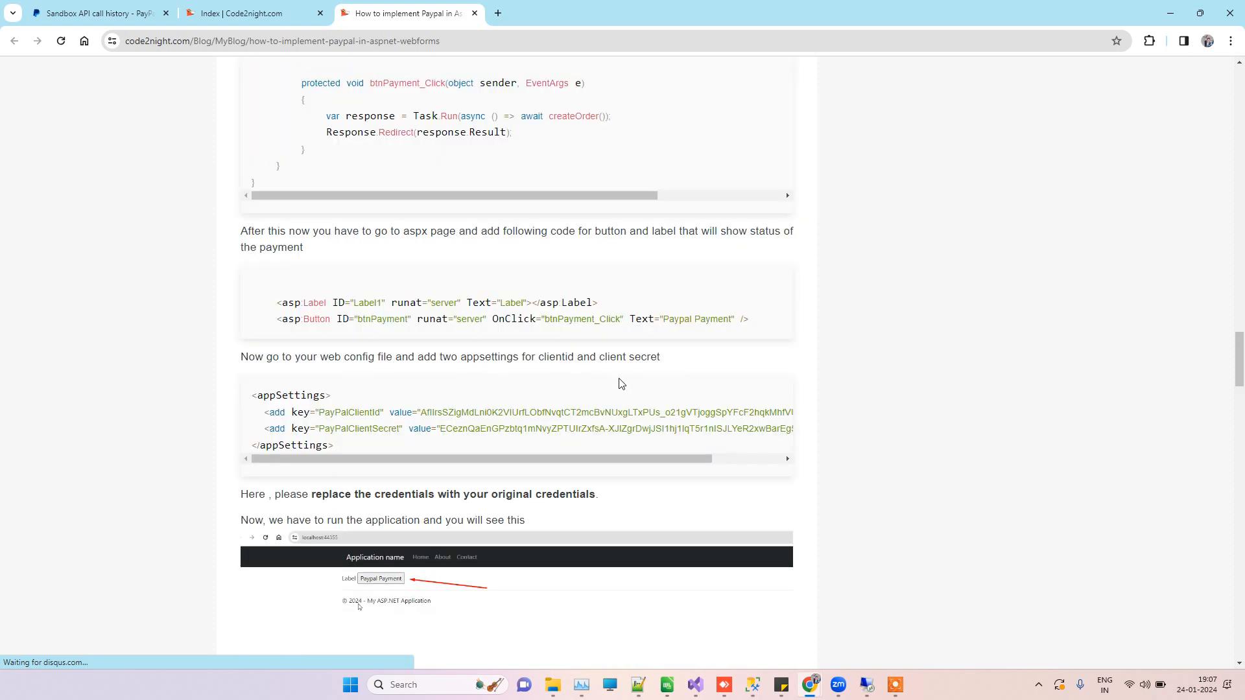
pyautogui.scroll(3)
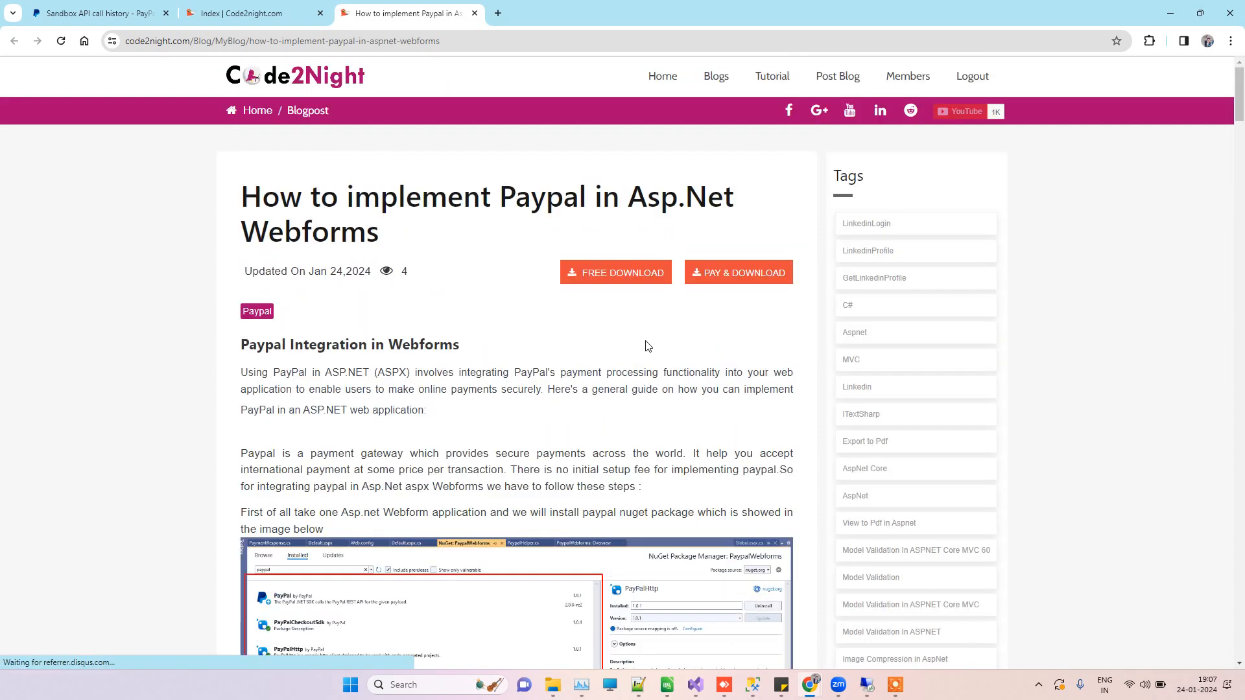
pyautogui.moveTo(610, 272)
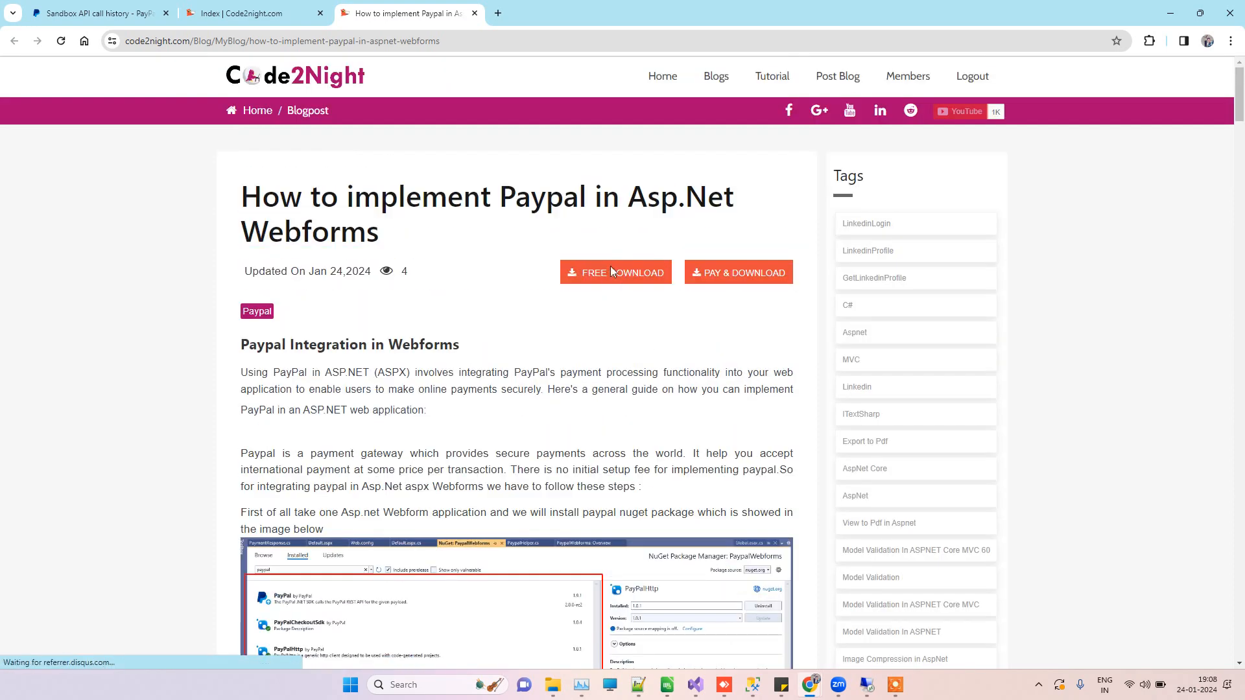
pyautogui.scroll(-3)
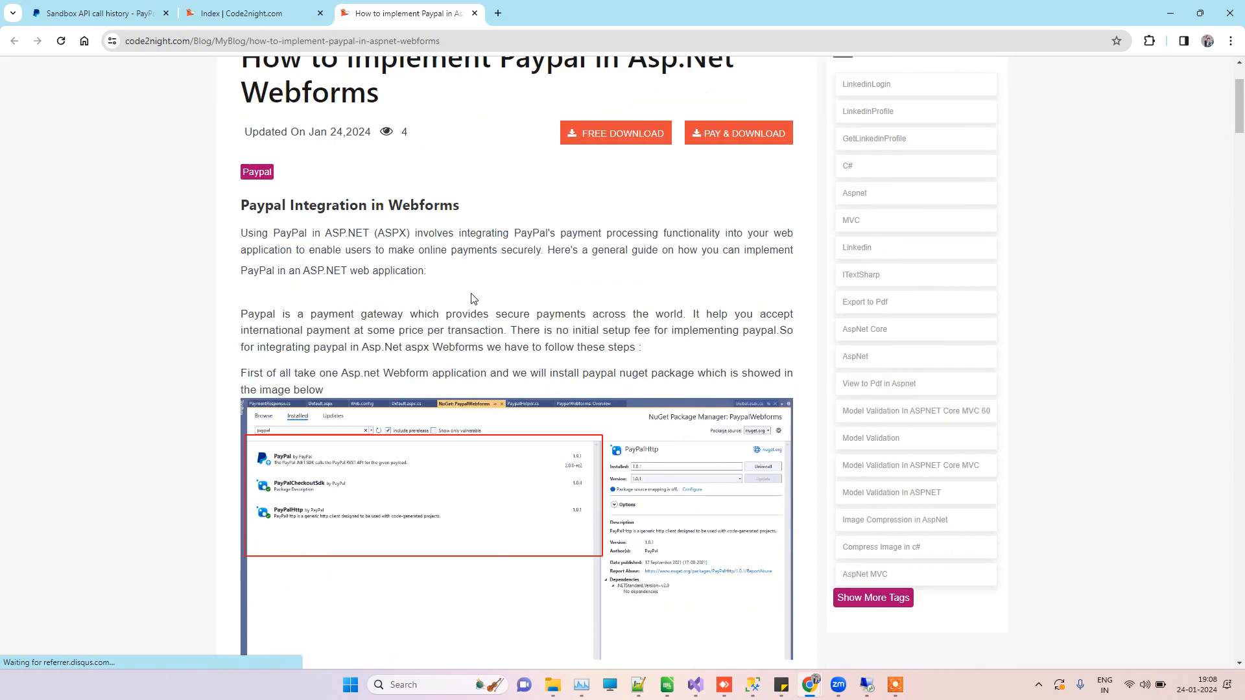
pyautogui.scroll(-3)
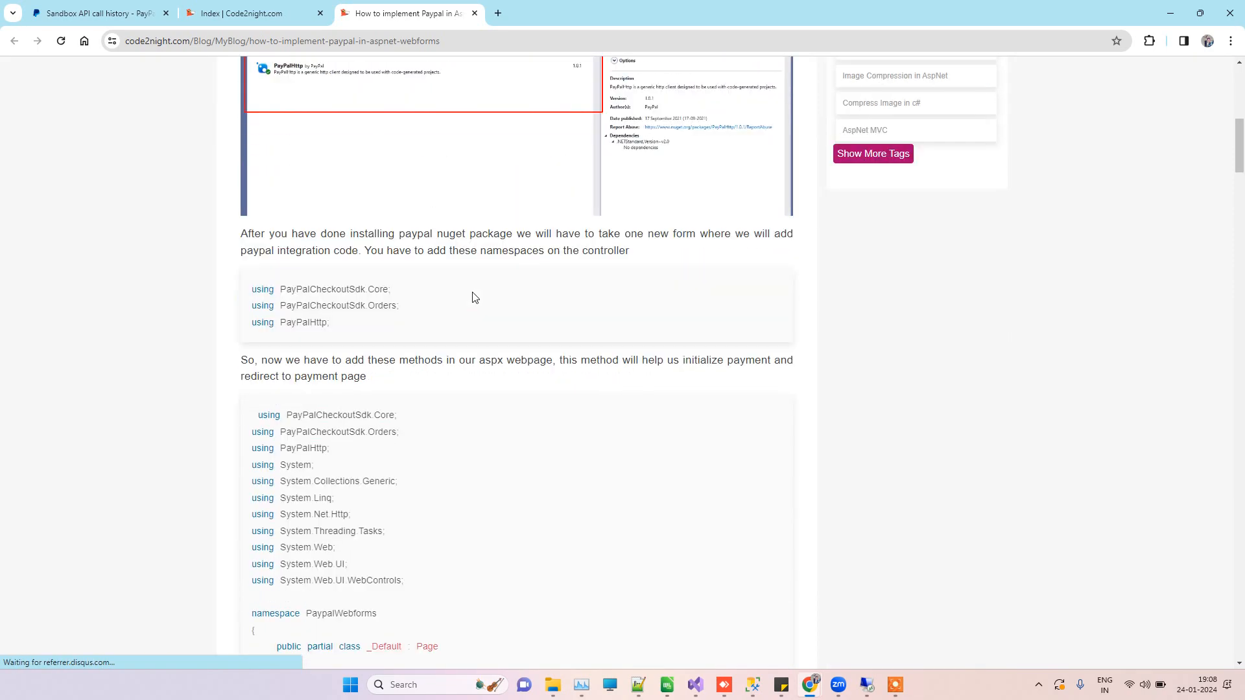
pyautogui.scroll(-3)
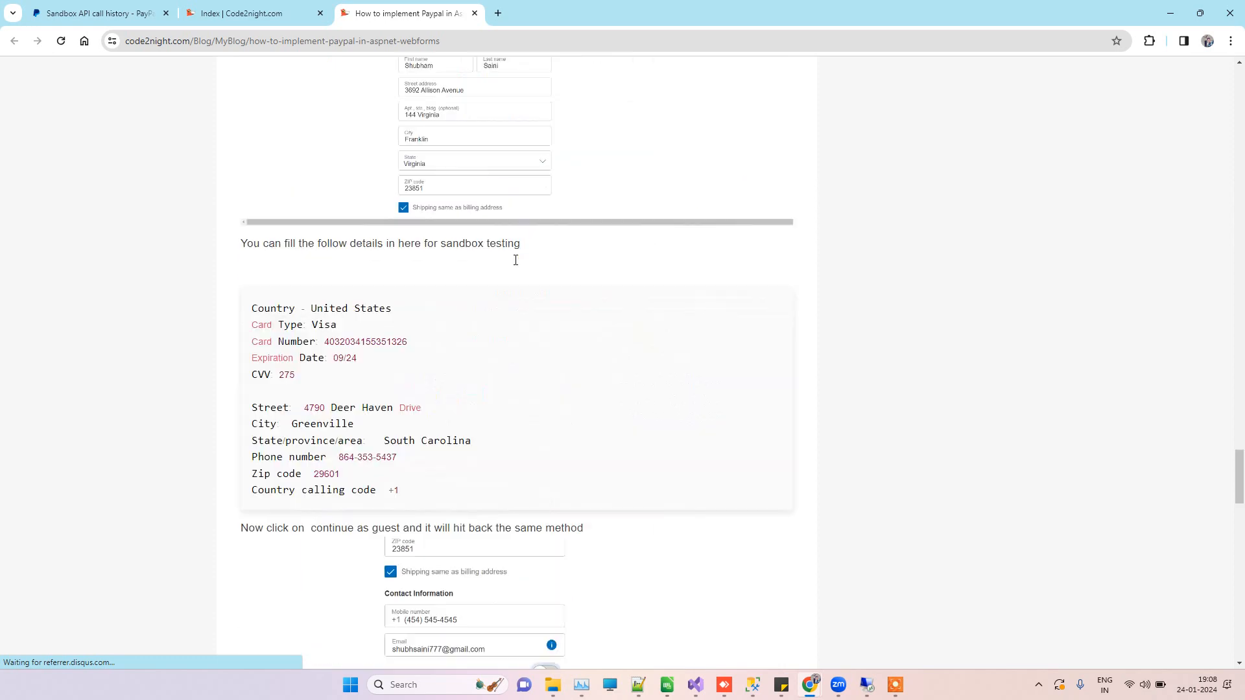
pyautogui.scroll(-3)
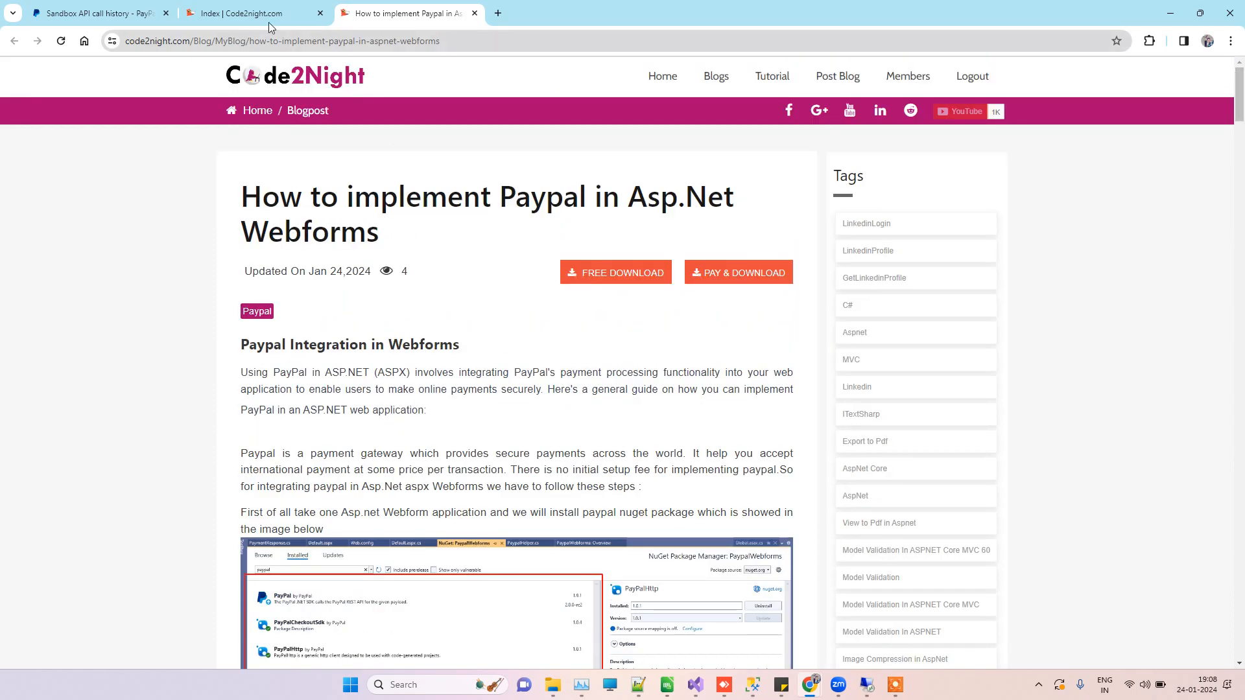
# - Return to the 'Index | Code2night.com' home page tab
pyautogui.click(254, 13)
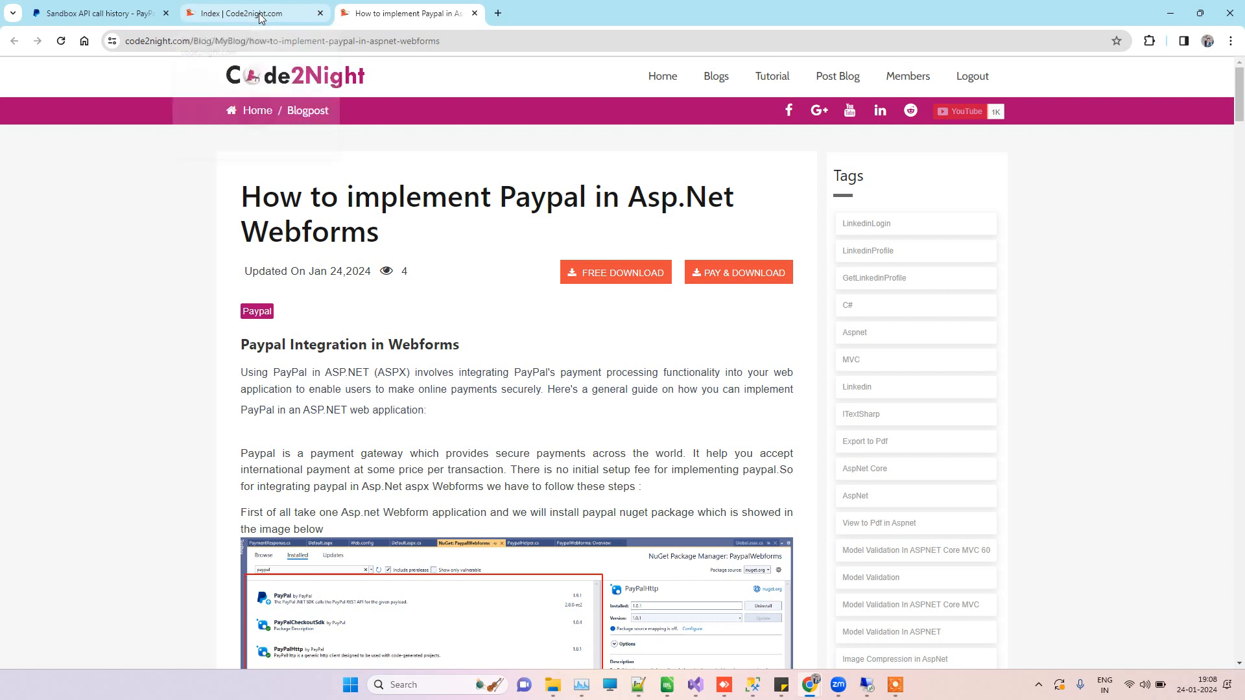
pyautogui.click(254, 13)
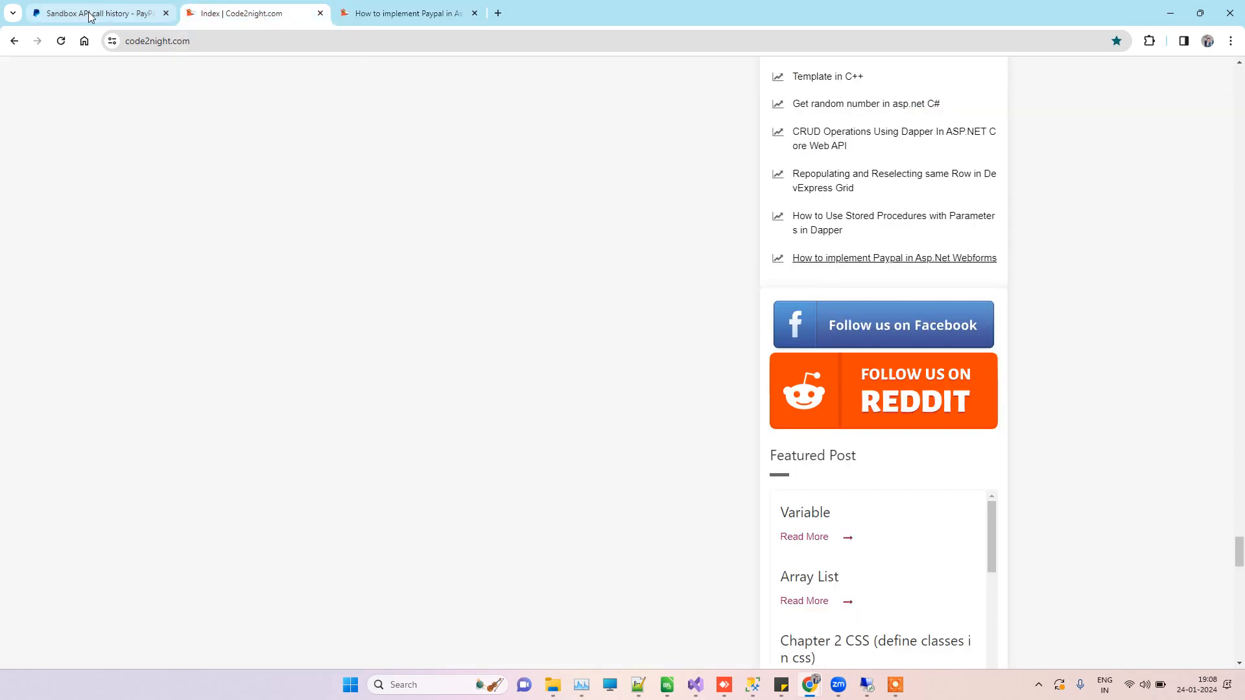
pyautogui.moveTo(90, 13)
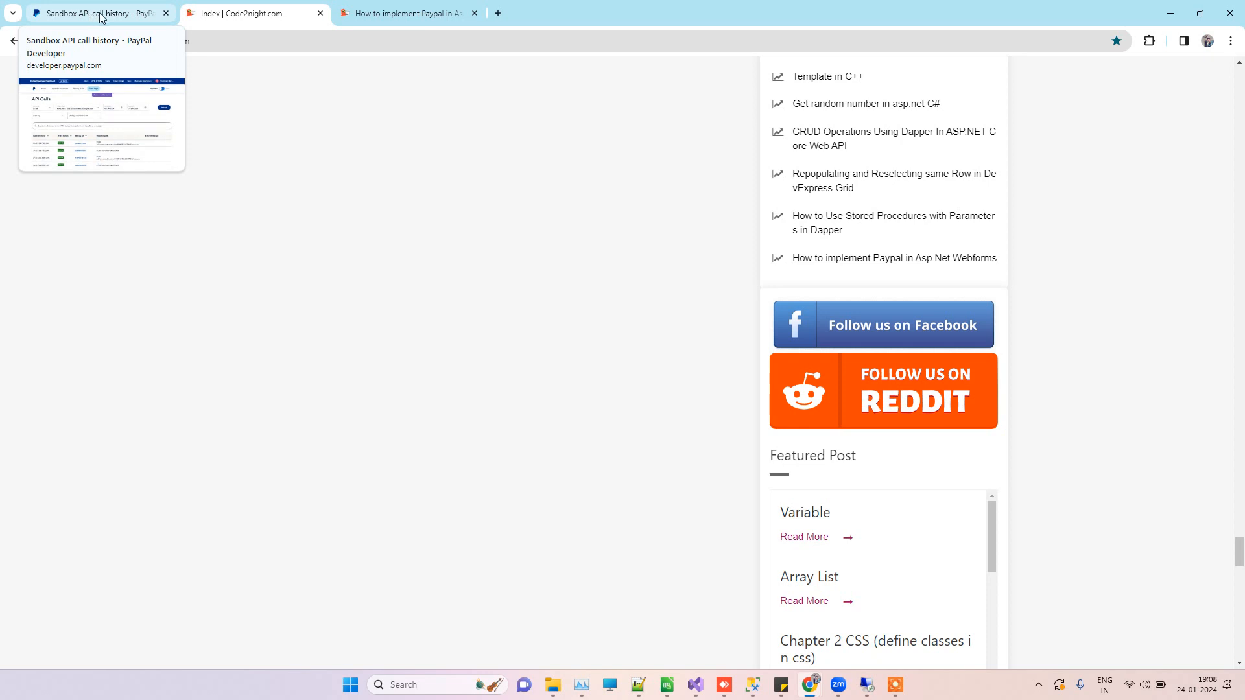
pyautogui.moveTo(439, 92)
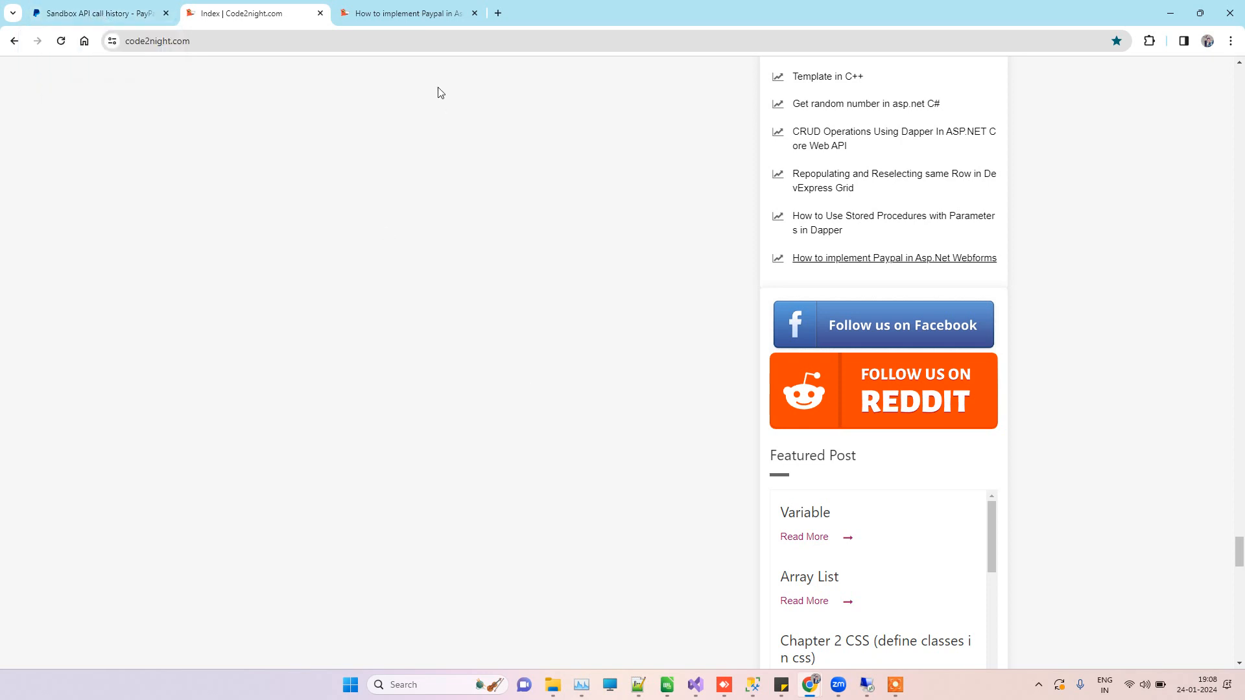
pyautogui.moveTo(408, 13)
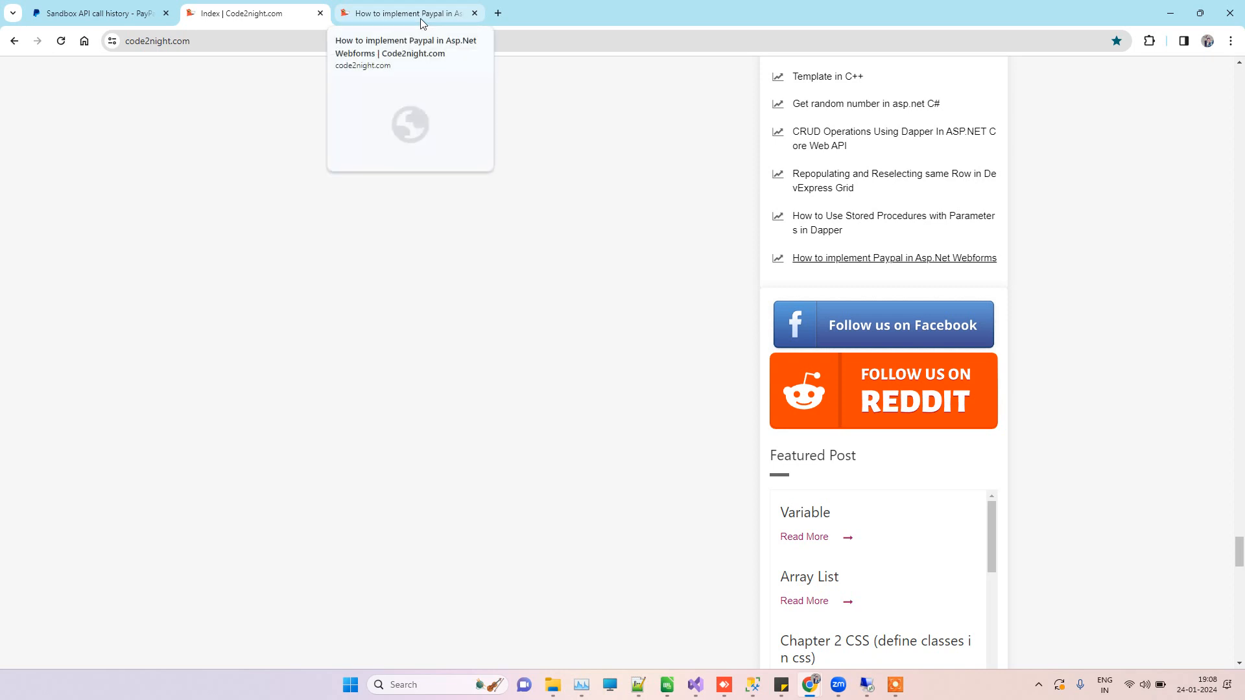
pyautogui.moveTo(924, 683)
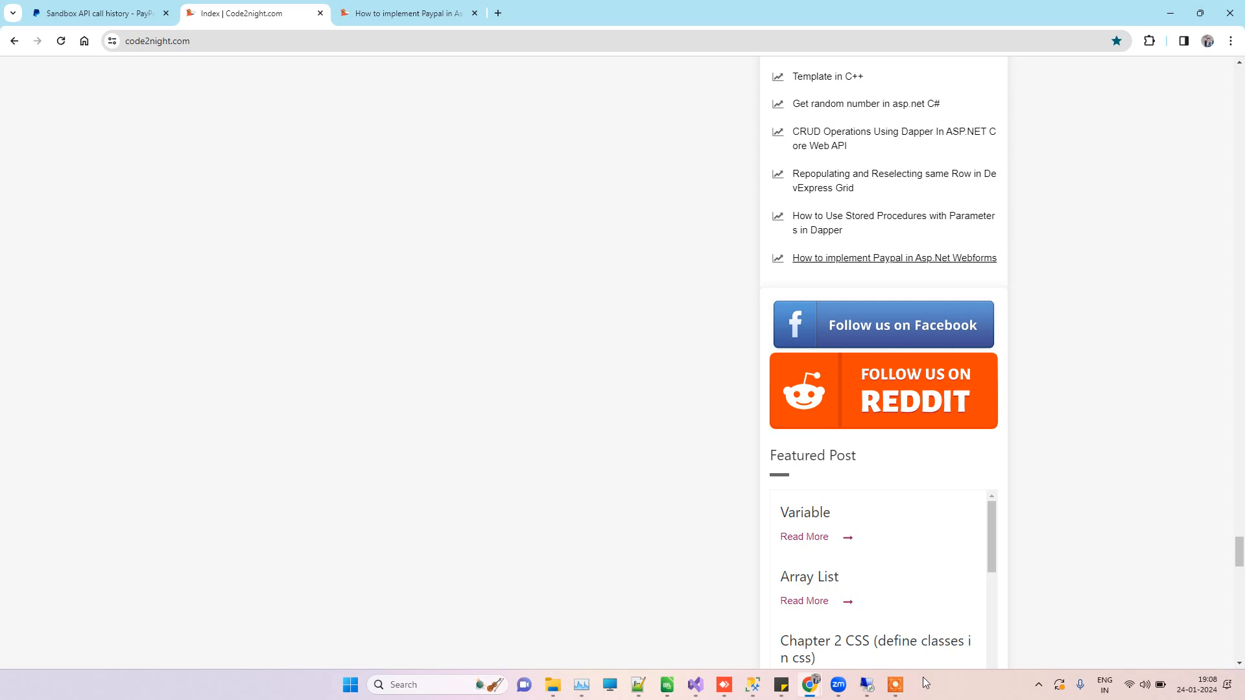